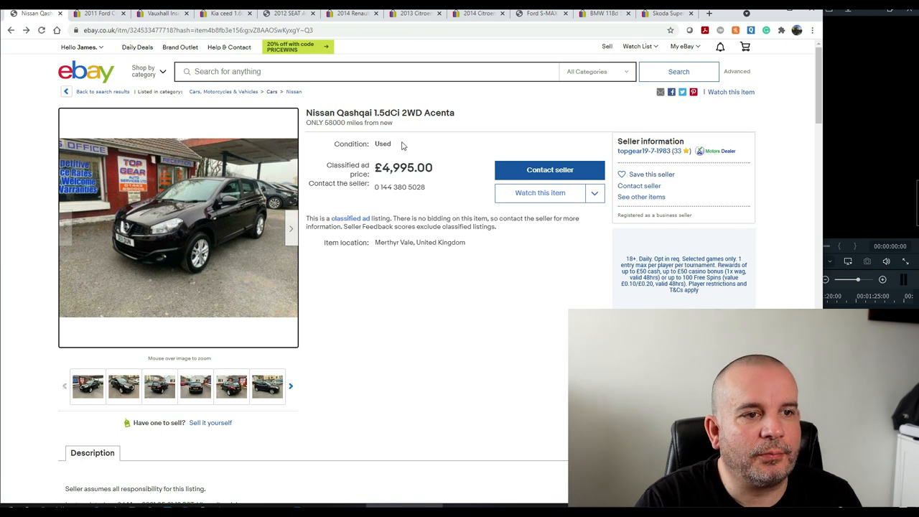
pyautogui.moveTo(460, 116)
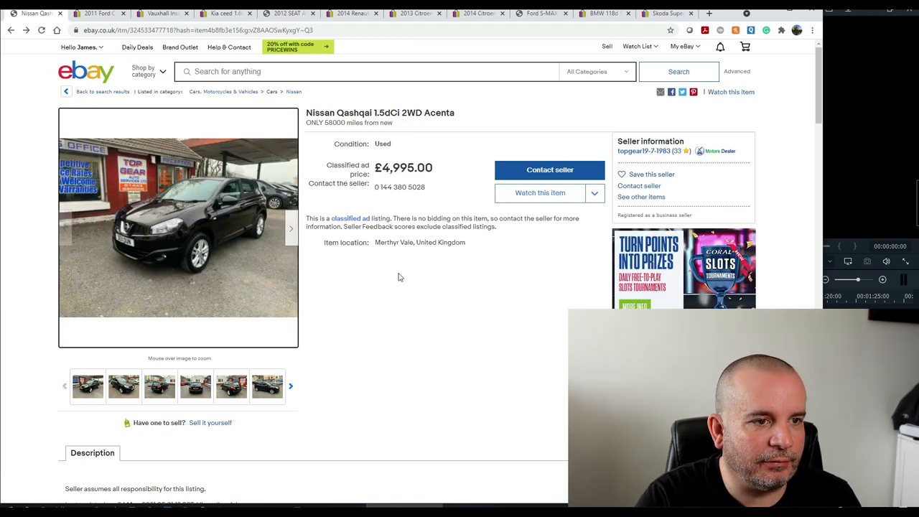
# - Look over the Nissan Qashqai listing and open its main photo full-size
pyautogui.scroll(-3)
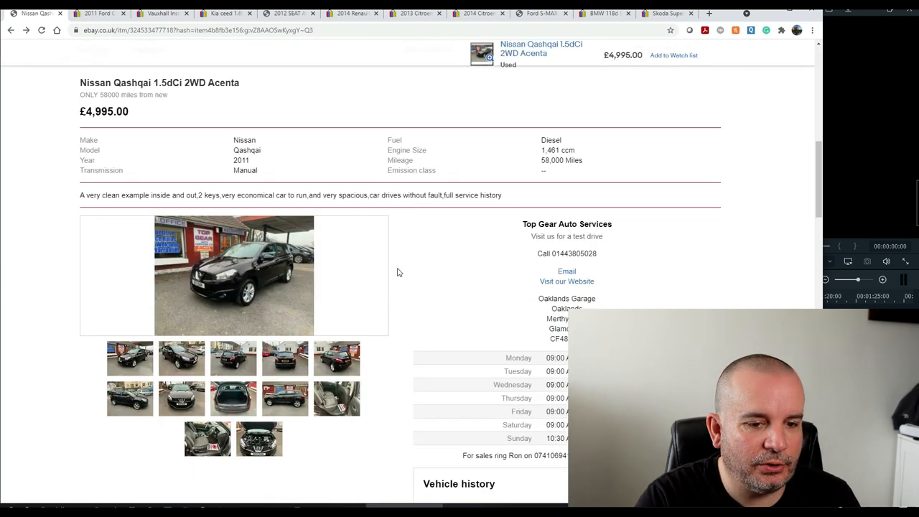
pyautogui.scroll(-3)
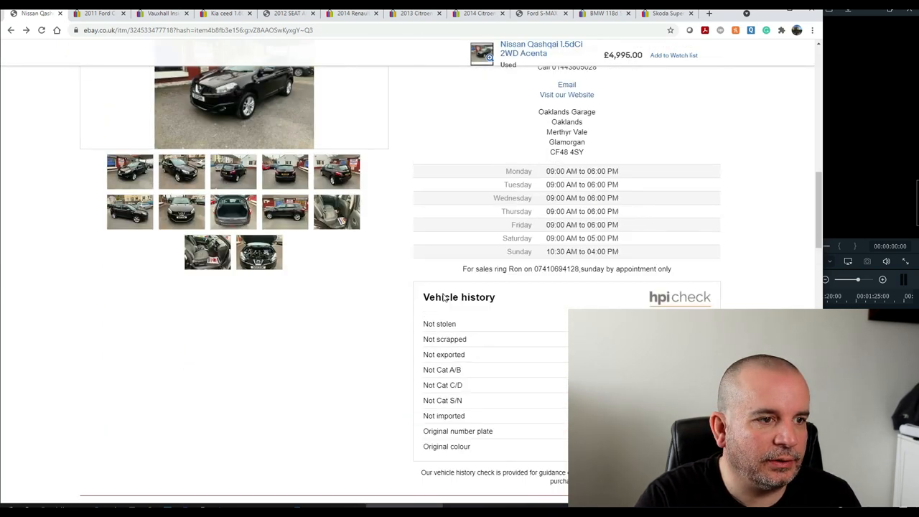
pyautogui.scroll(-3)
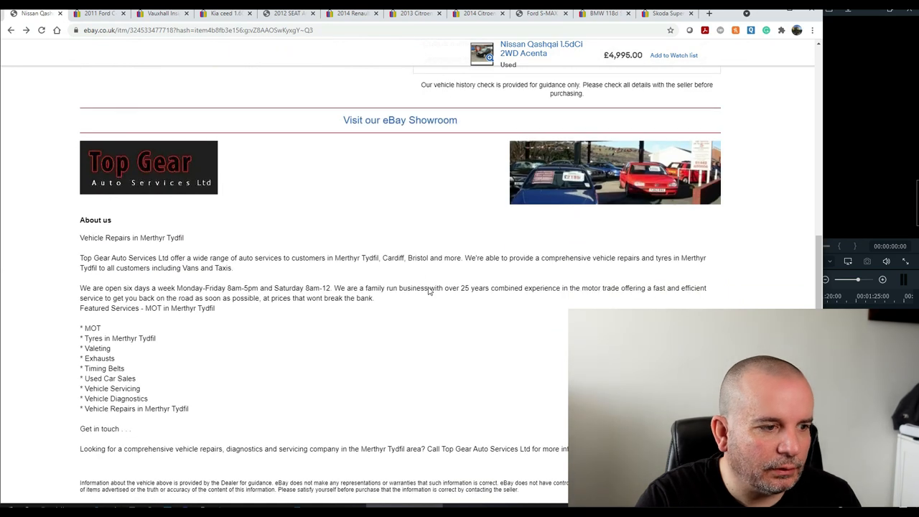
pyautogui.scroll(-3)
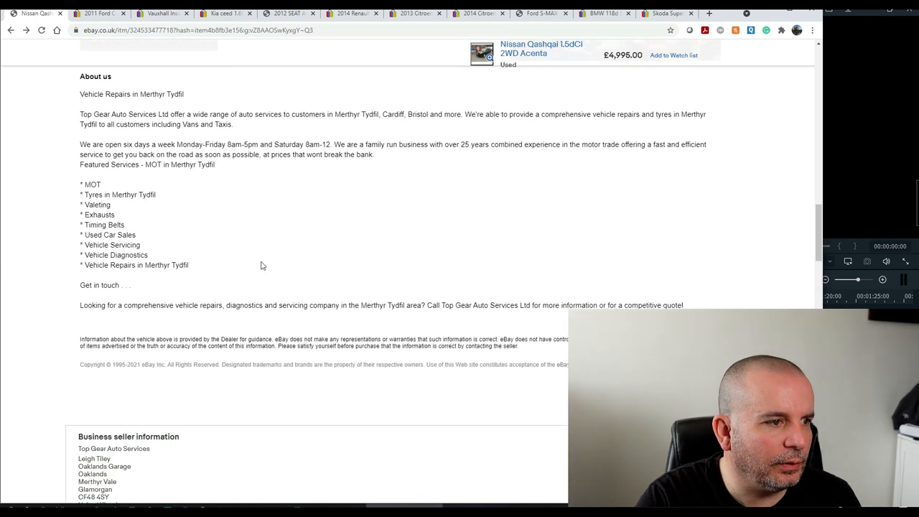
pyautogui.moveTo(275, 198)
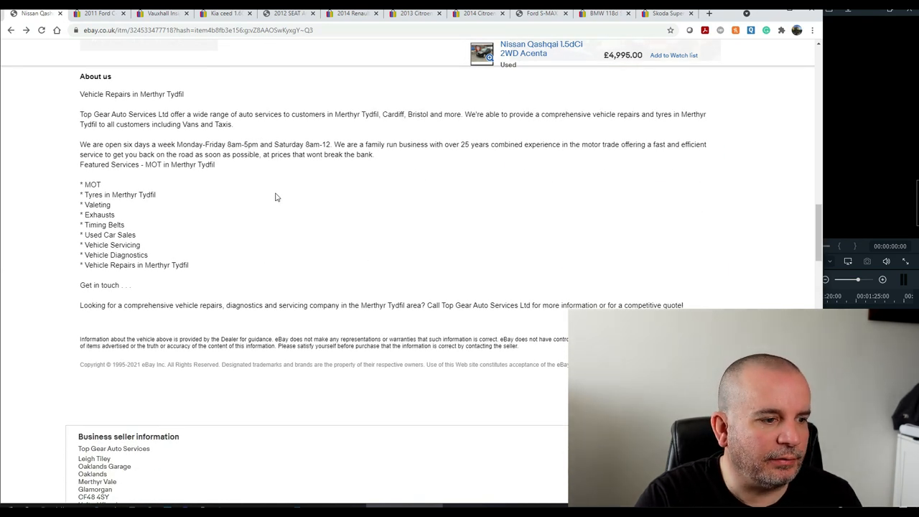
pyautogui.scroll(3)
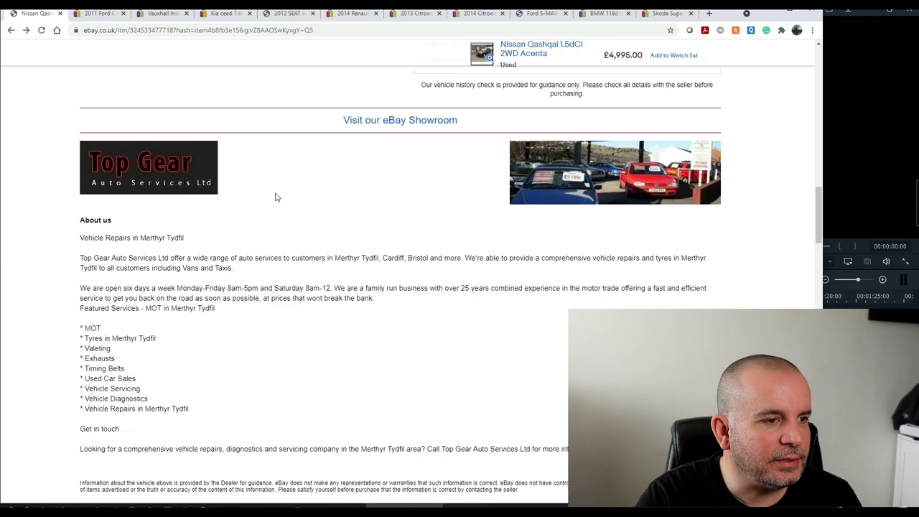
pyautogui.click(614, 172)
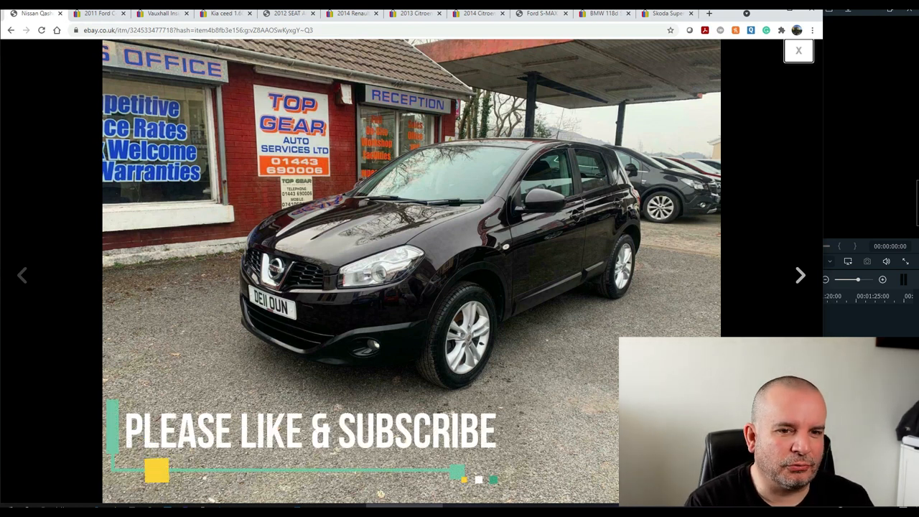
# - Step through the Nissan Qashqai's remaining photos in the enlarged viewer
pyautogui.click(800, 275)
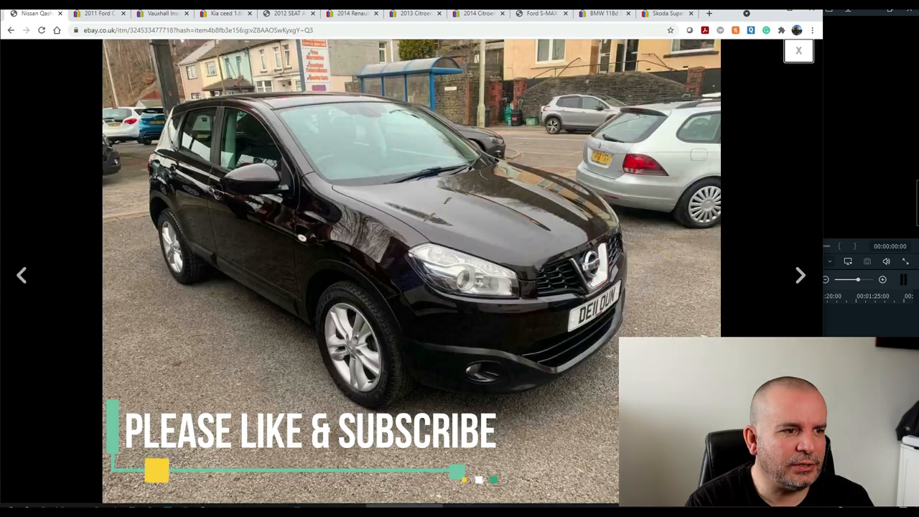
pyautogui.click(800, 275)
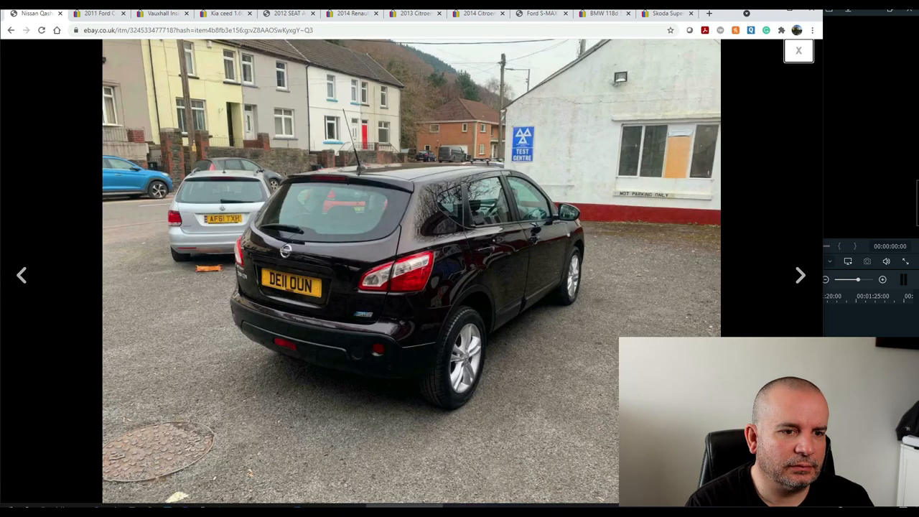
pyautogui.click(800, 275)
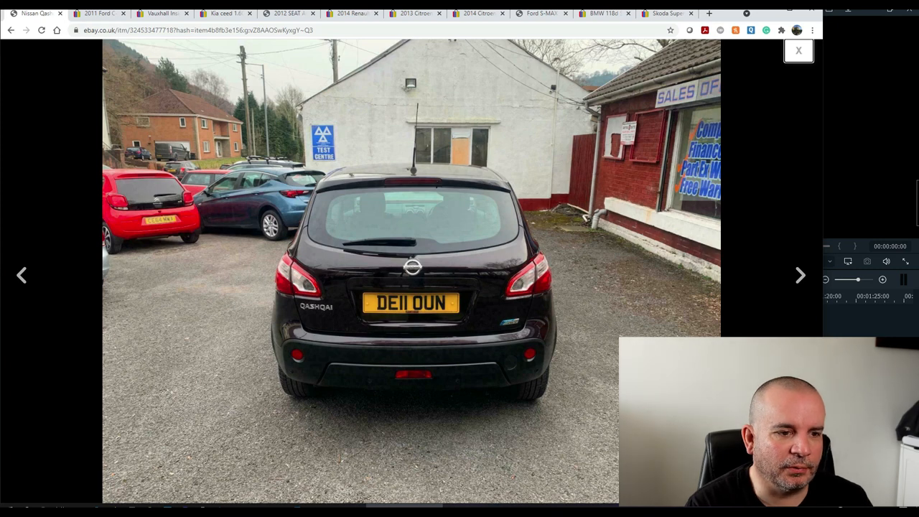
pyautogui.click(801, 275)
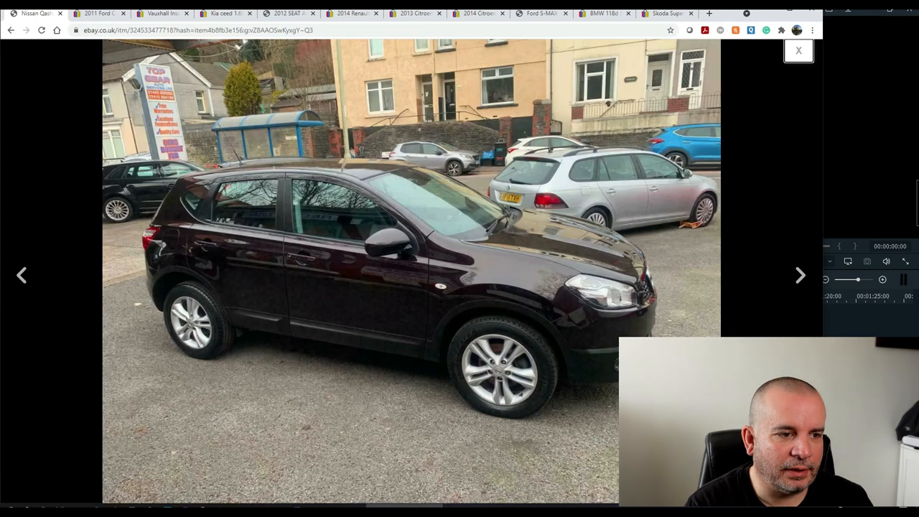
pyautogui.click(800, 275)
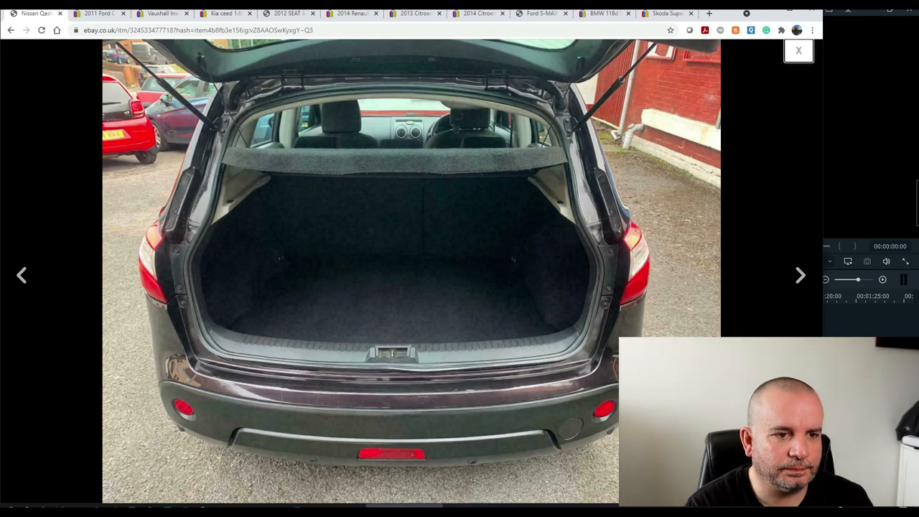
pyautogui.click(800, 275)
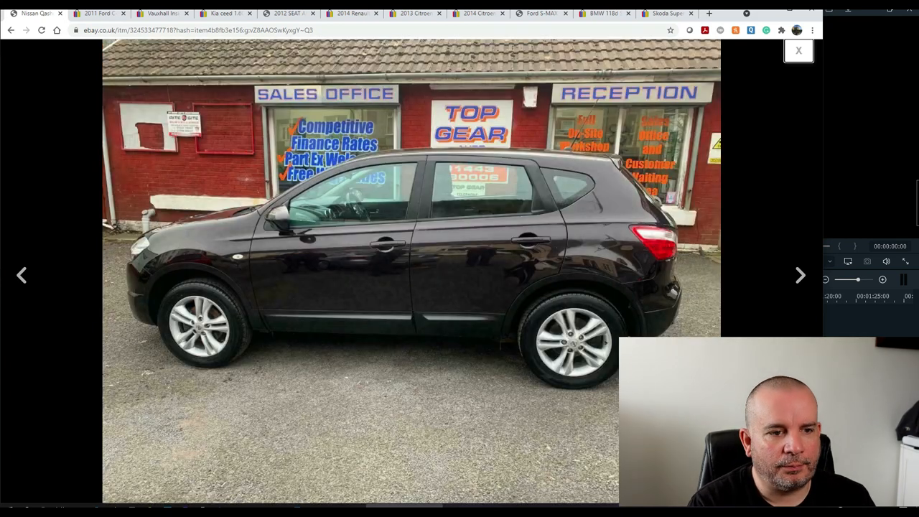
pyautogui.click(800, 275)
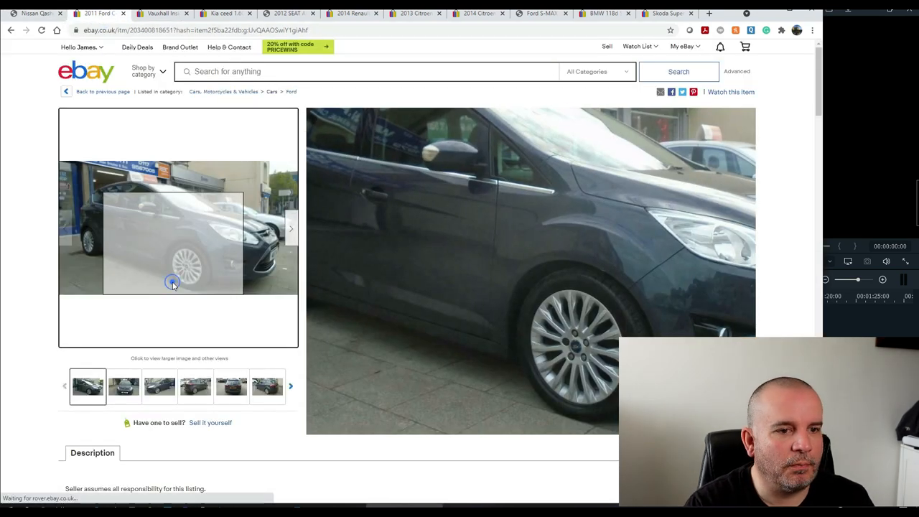
# - View the 2011 Ford C-Max Titanium's photos full-size, from exterior shots to the rear seats
pyautogui.click(173, 284)
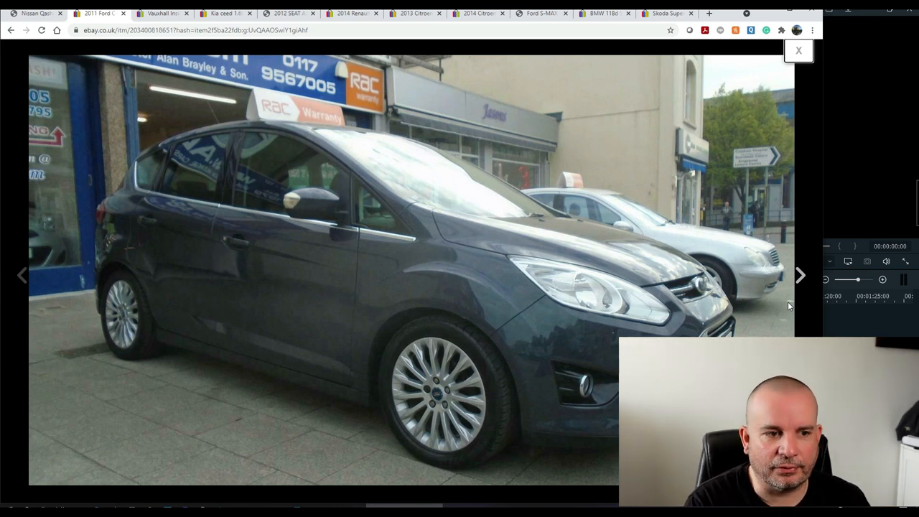
pyautogui.click(801, 276)
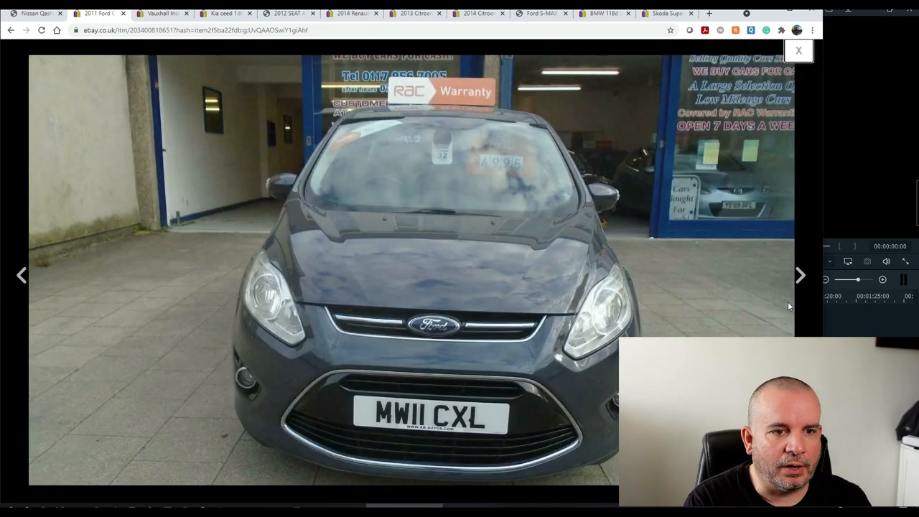
pyautogui.click(801, 275)
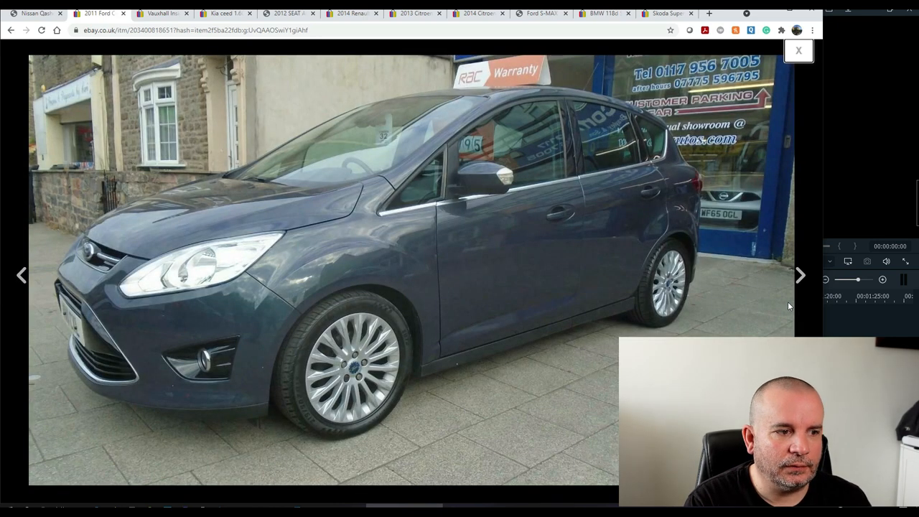
pyautogui.click(800, 275)
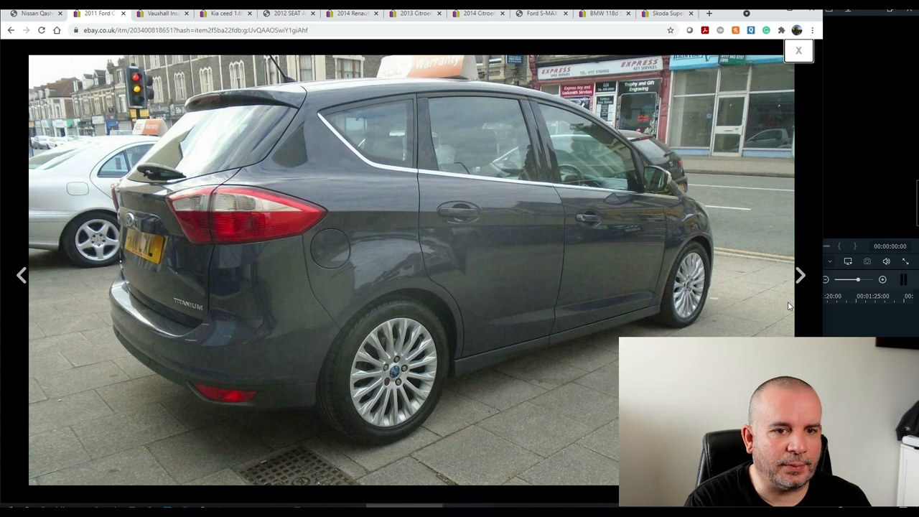
pyautogui.click(801, 275)
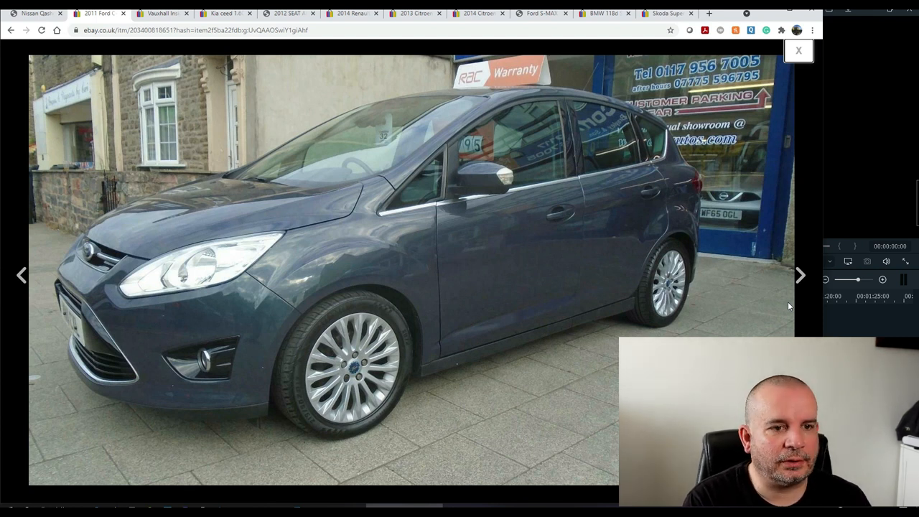
pyautogui.click(801, 275)
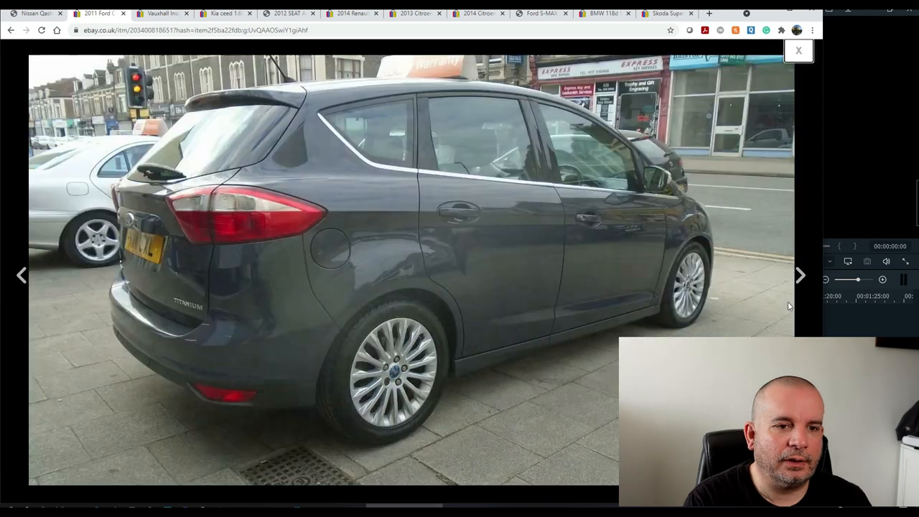
pyautogui.click(800, 275)
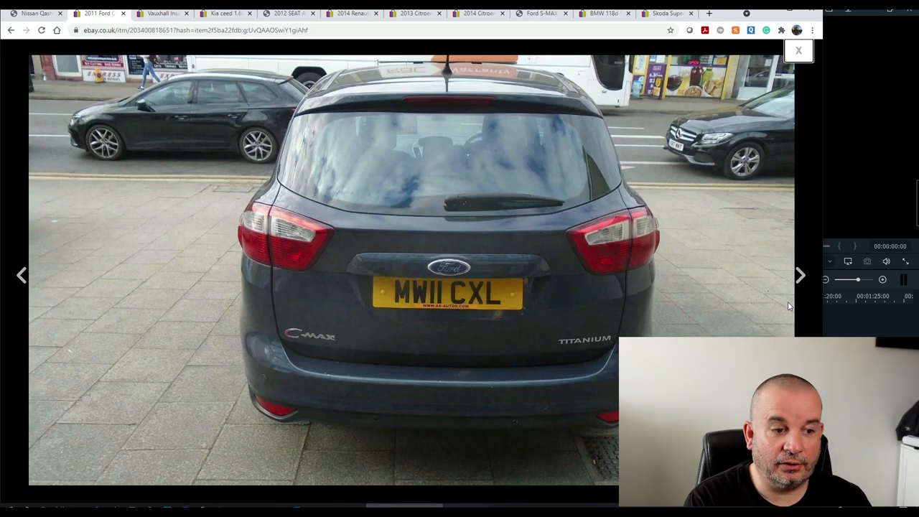
pyautogui.click(800, 275)
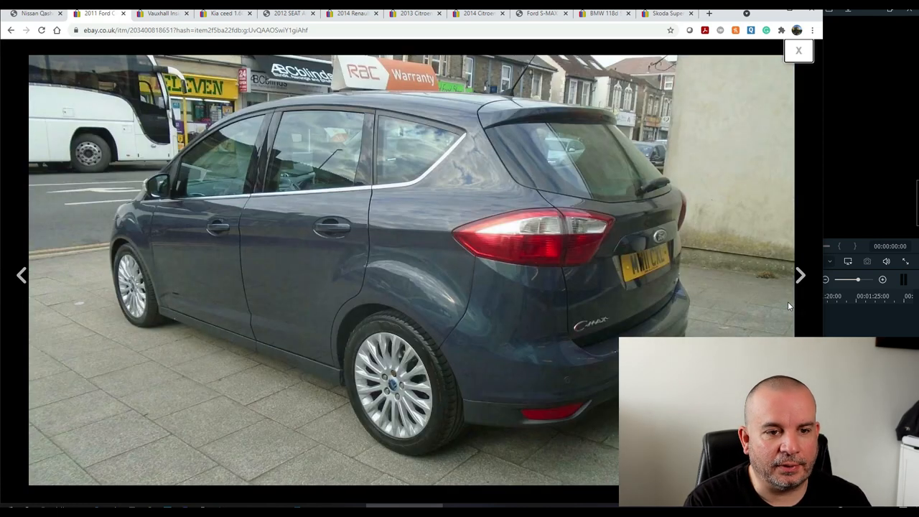
pyautogui.click(801, 276)
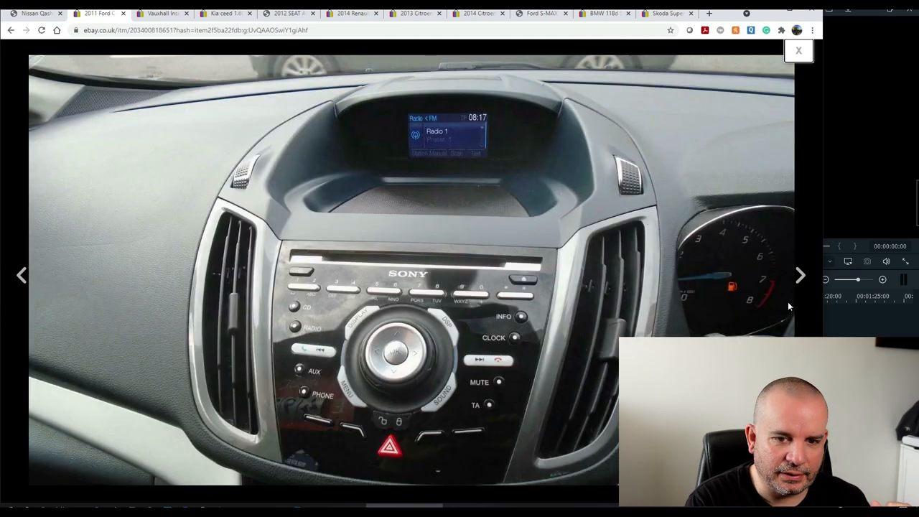
pyautogui.click(801, 275)
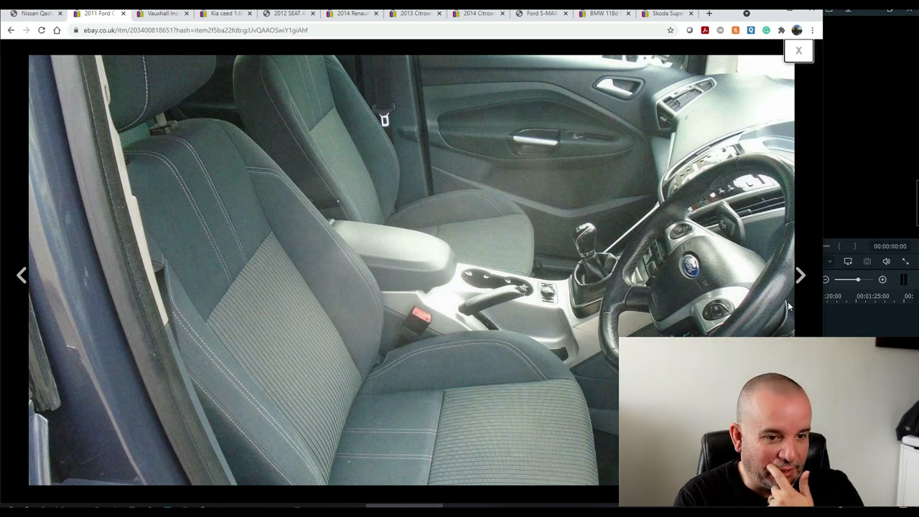
pyautogui.click(800, 276)
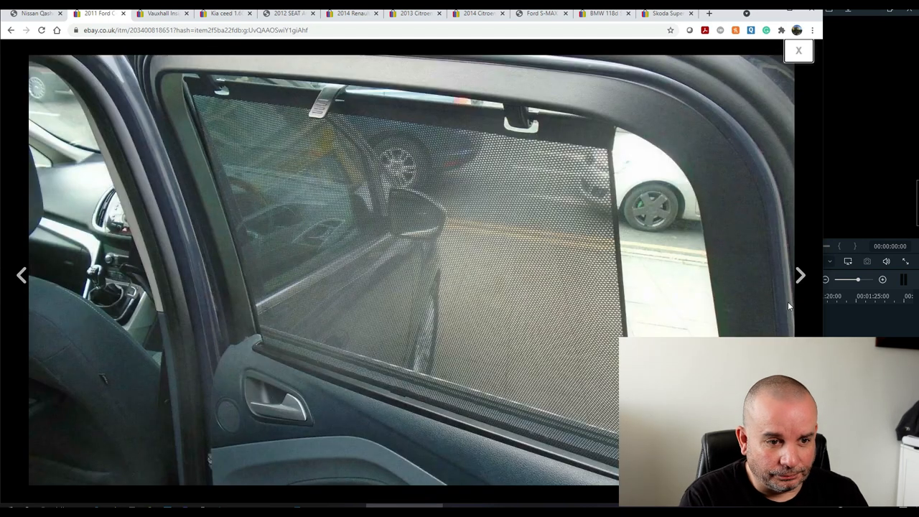
pyautogui.click(800, 275)
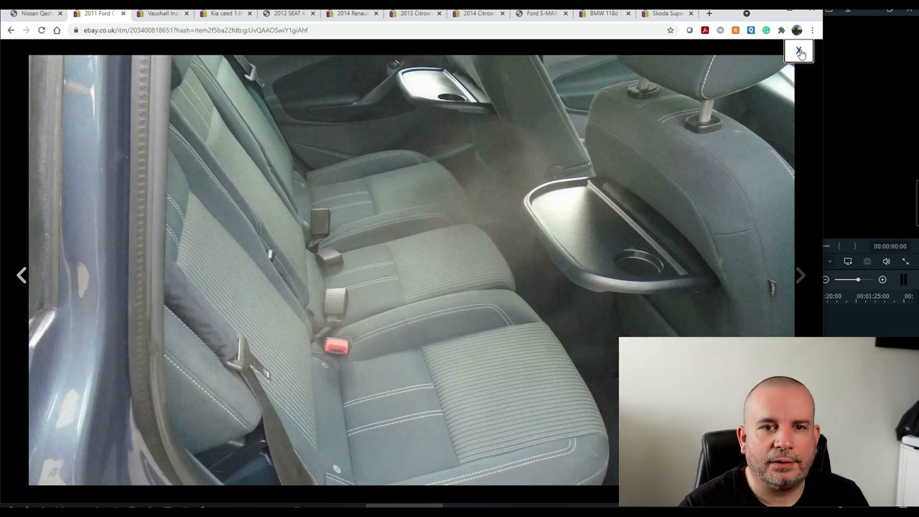
pyautogui.click(800, 53)
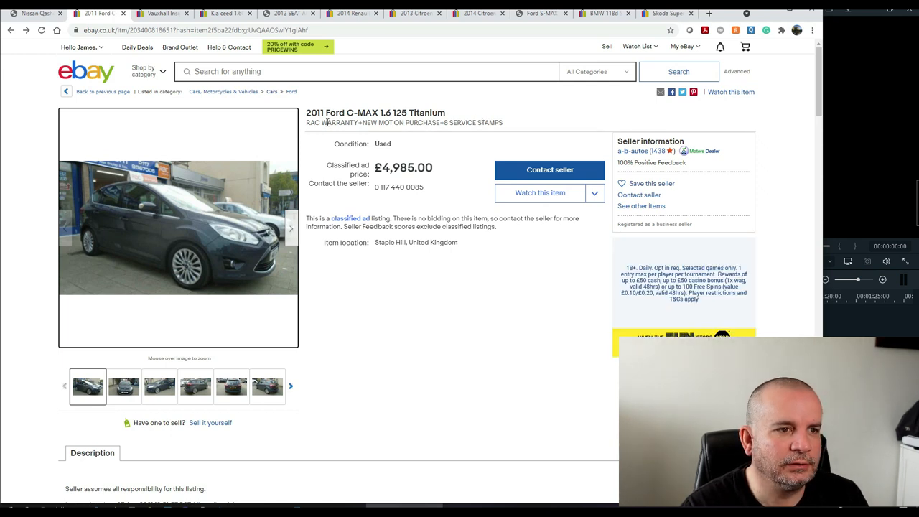
pyautogui.scroll(-3)
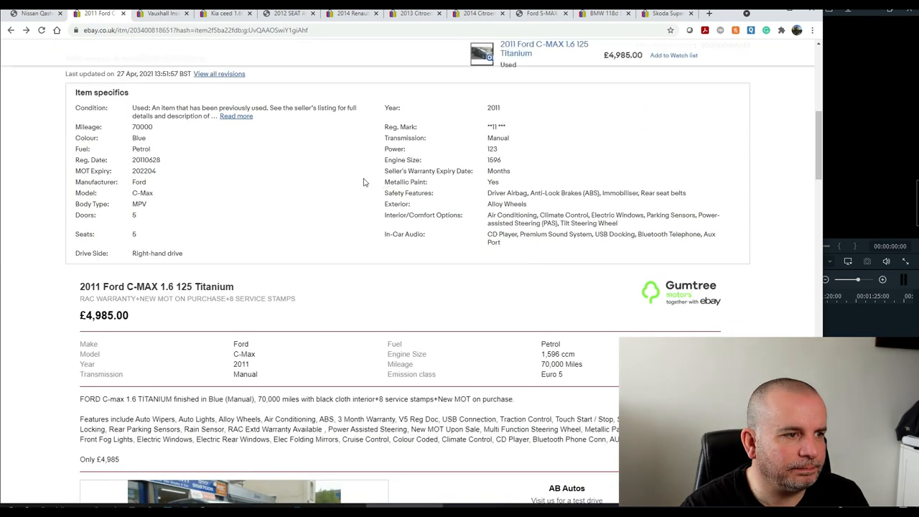
pyautogui.scroll(-3)
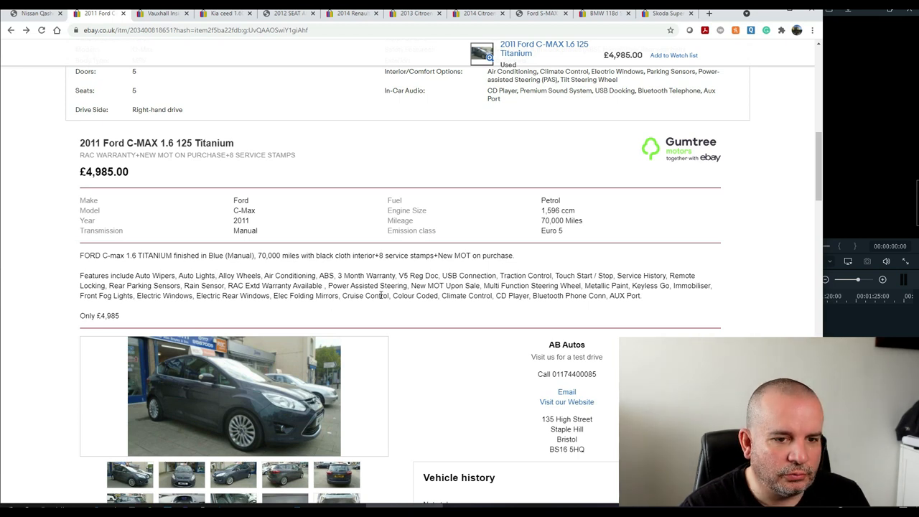
pyautogui.scroll(-3)
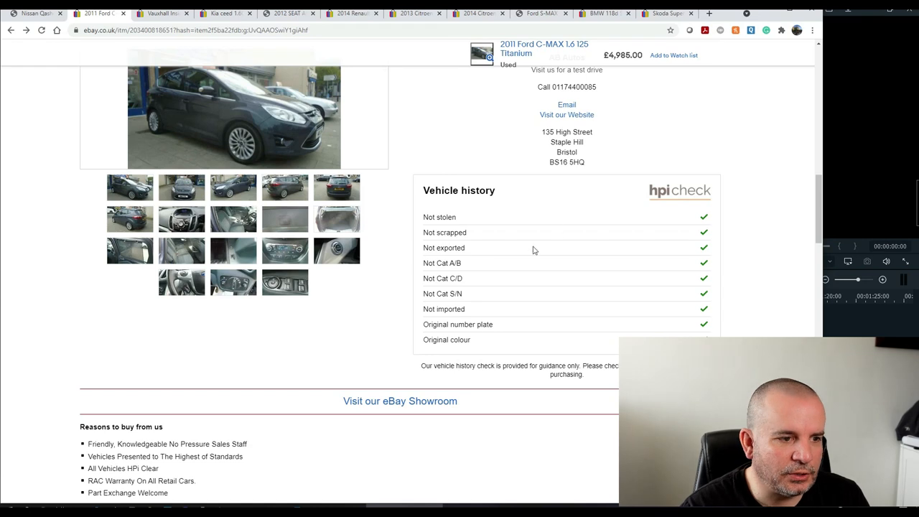
pyautogui.moveTo(300, 280)
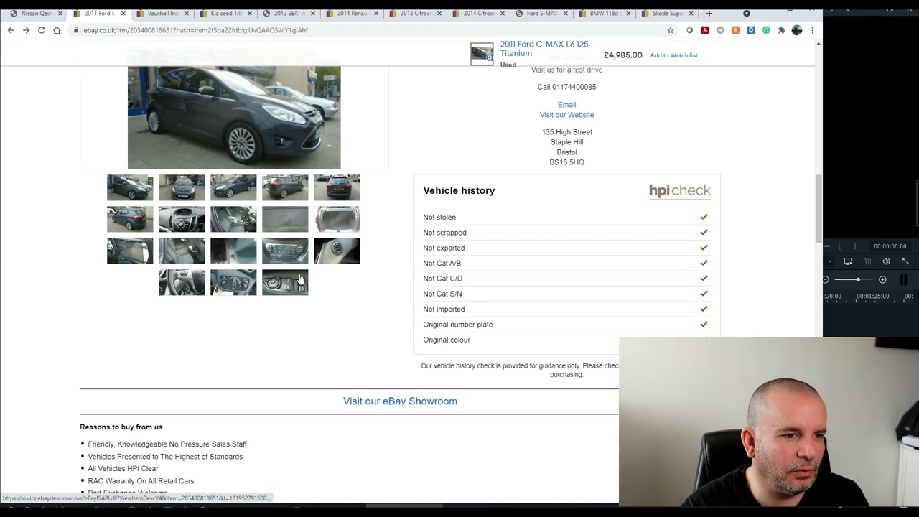
pyautogui.scroll(3)
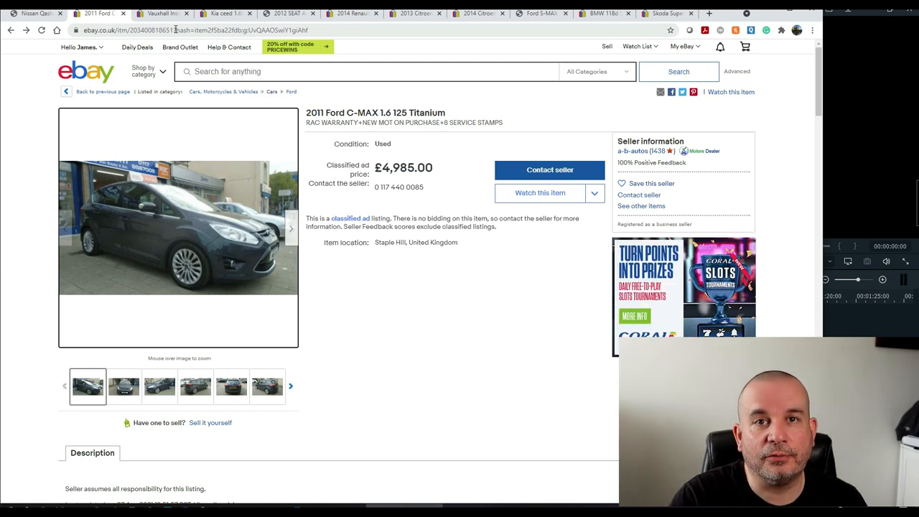
# - Switch to the Vauxhall Insignia Elite Nav listing and browse its photos full-size
pyautogui.click(159, 13)
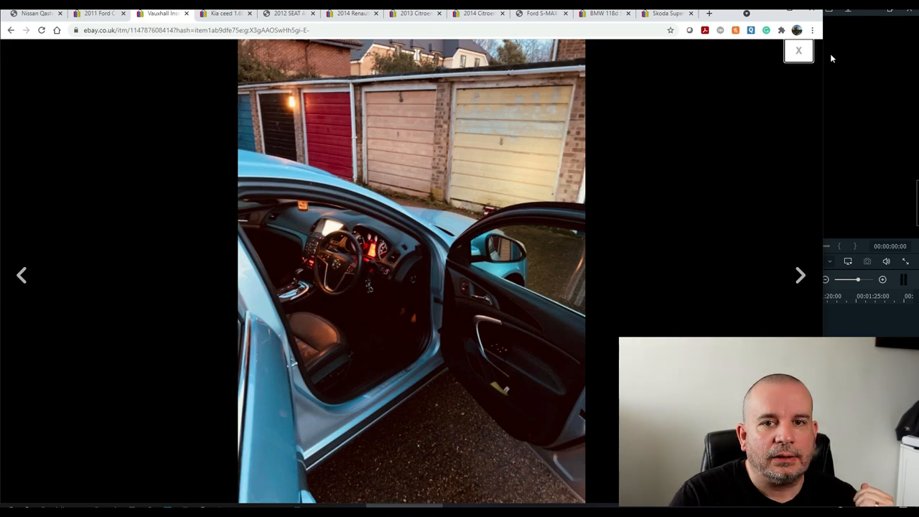
pyautogui.click(798, 50)
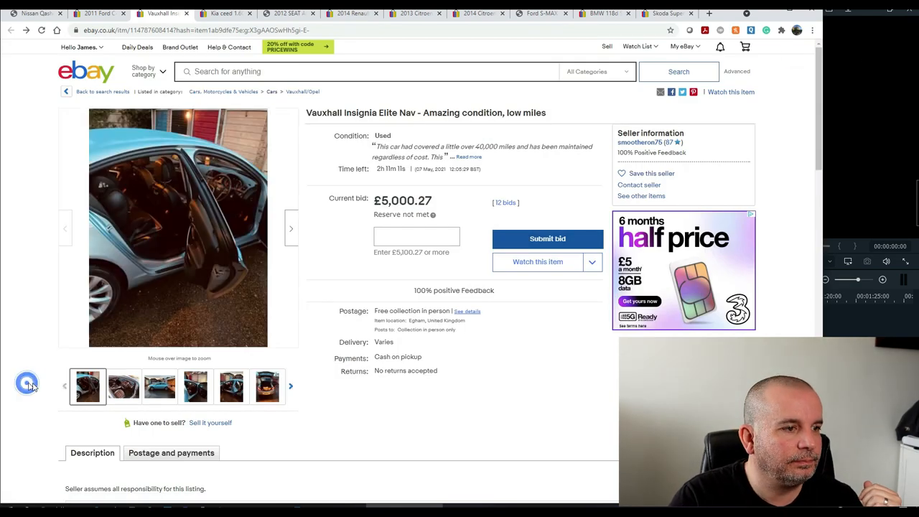
pyautogui.click(178, 227)
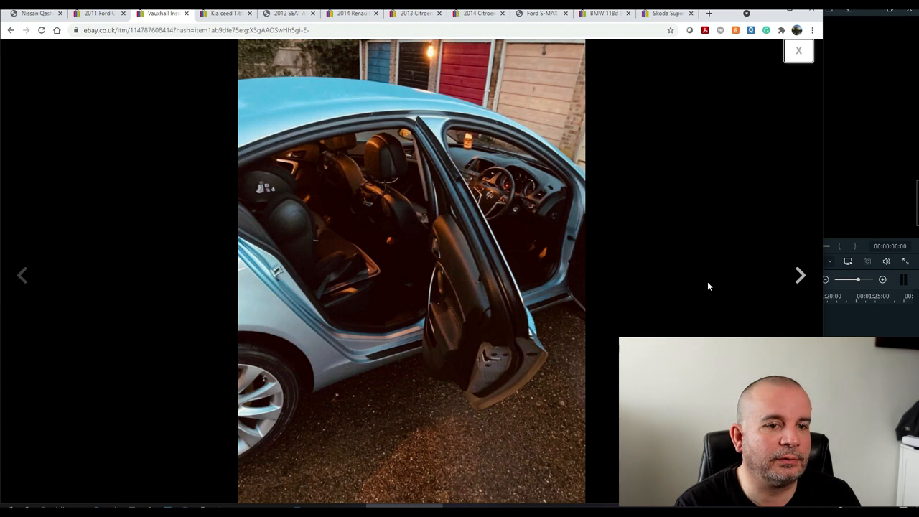
pyautogui.click(801, 275)
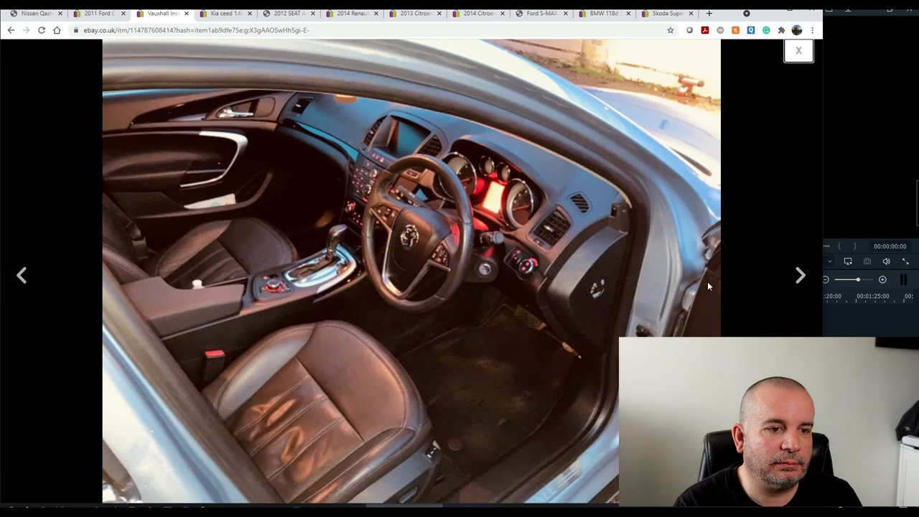
pyautogui.click(800, 275)
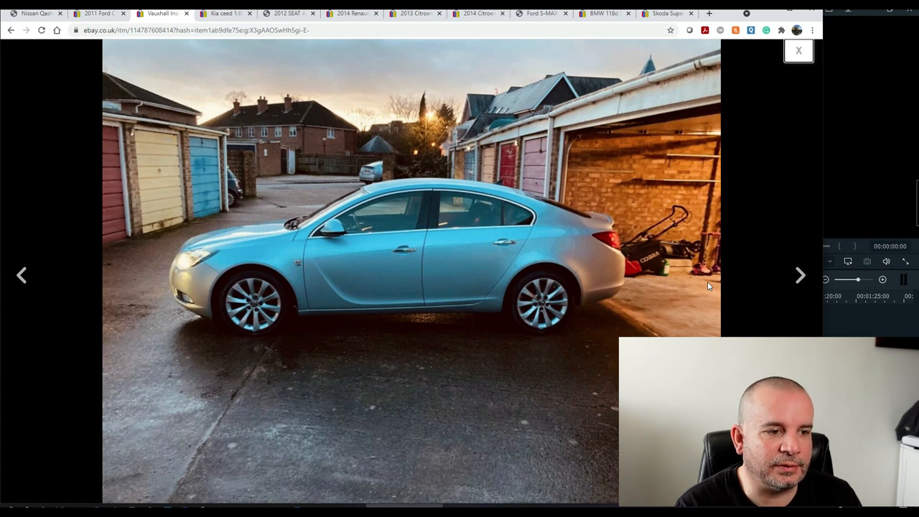
pyautogui.click(800, 275)
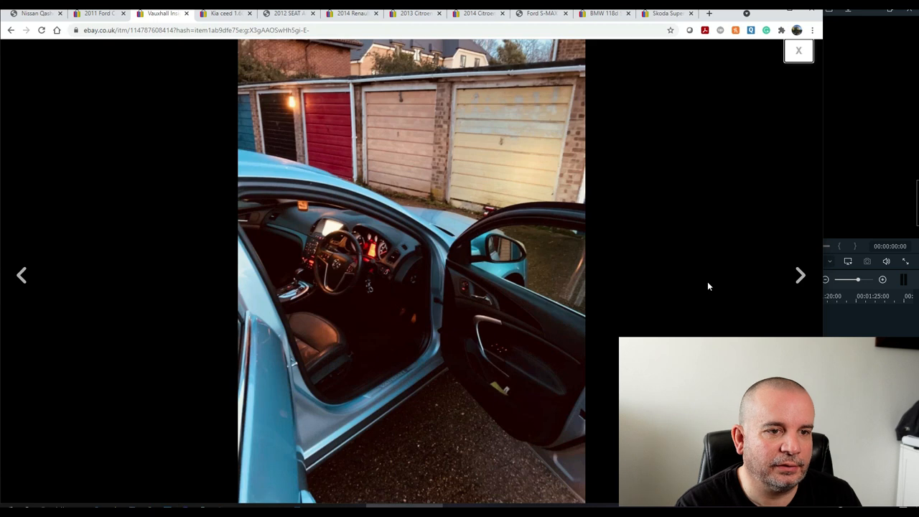
pyautogui.click(800, 275)
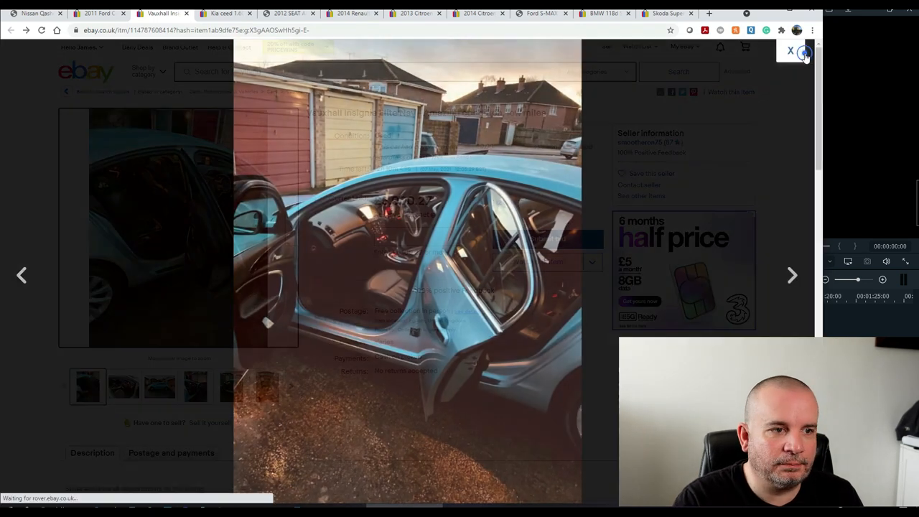
pyautogui.click(790, 51)
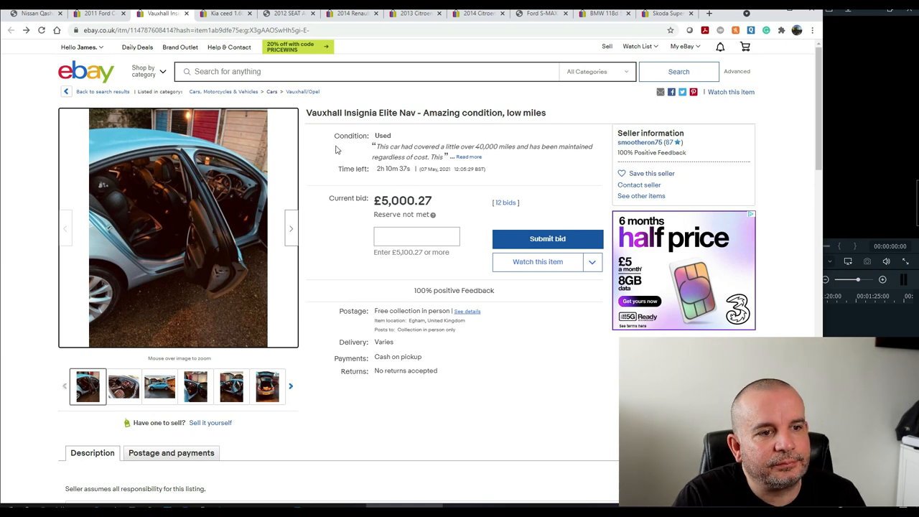
pyautogui.moveTo(430, 188)
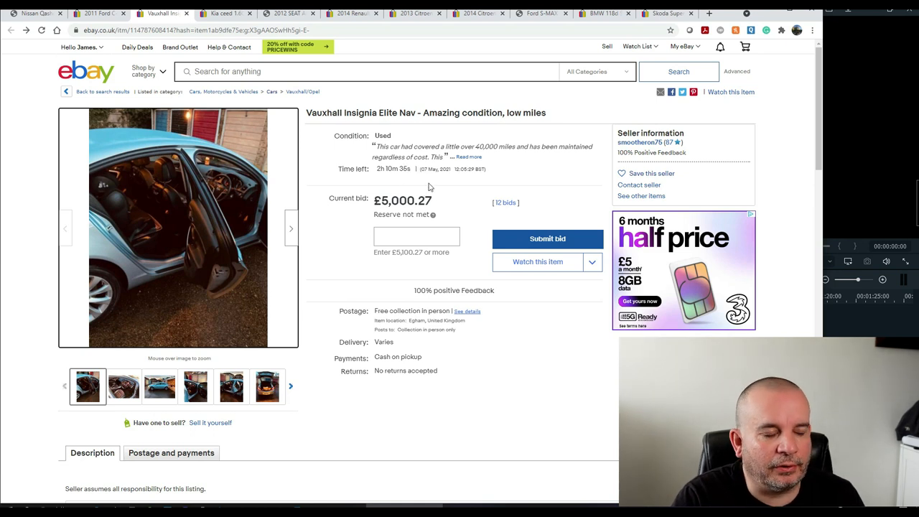
pyautogui.moveTo(473, 306)
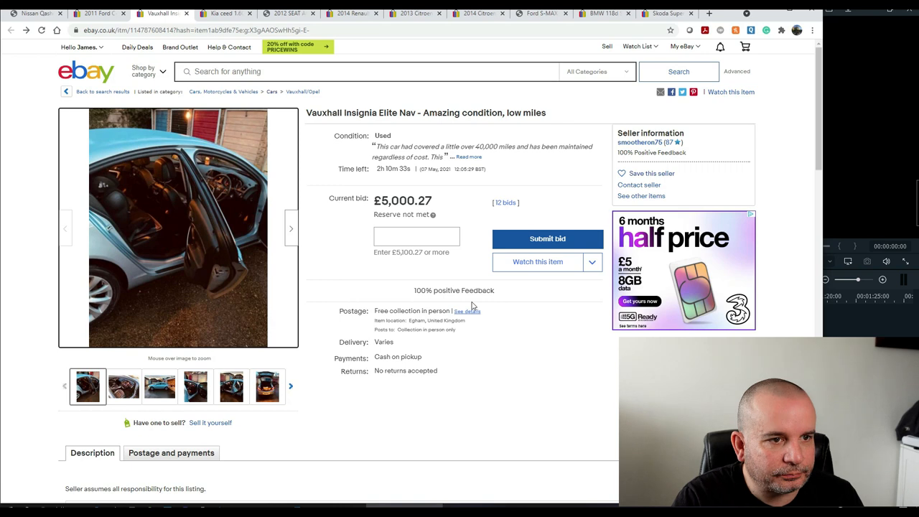
# - Scroll through the Insignia's item specifics and description below the £5,000.27 bid
pyautogui.scroll(-3)
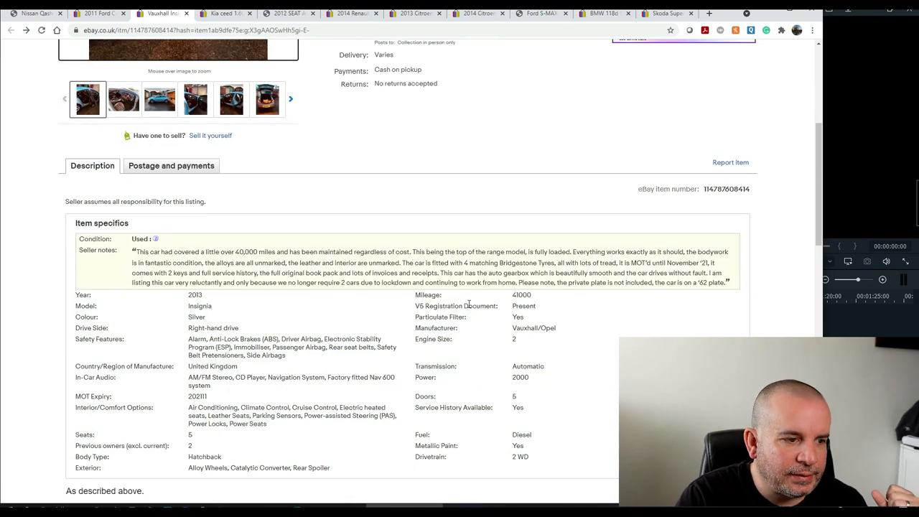
pyautogui.scroll(-3)
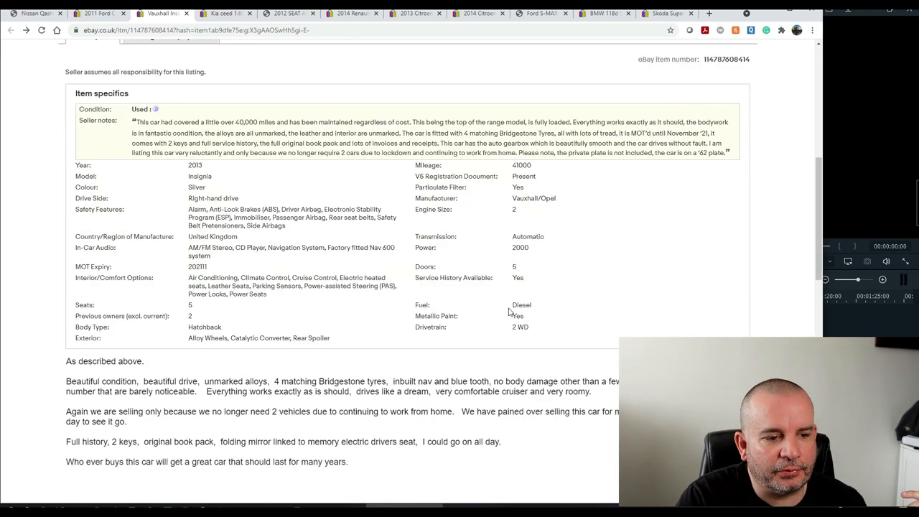
pyautogui.scroll(-3)
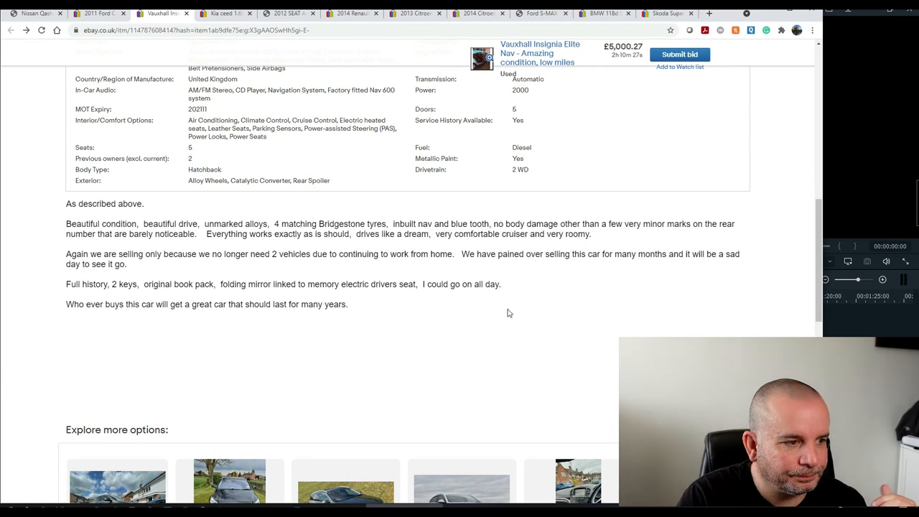
pyautogui.scroll(3)
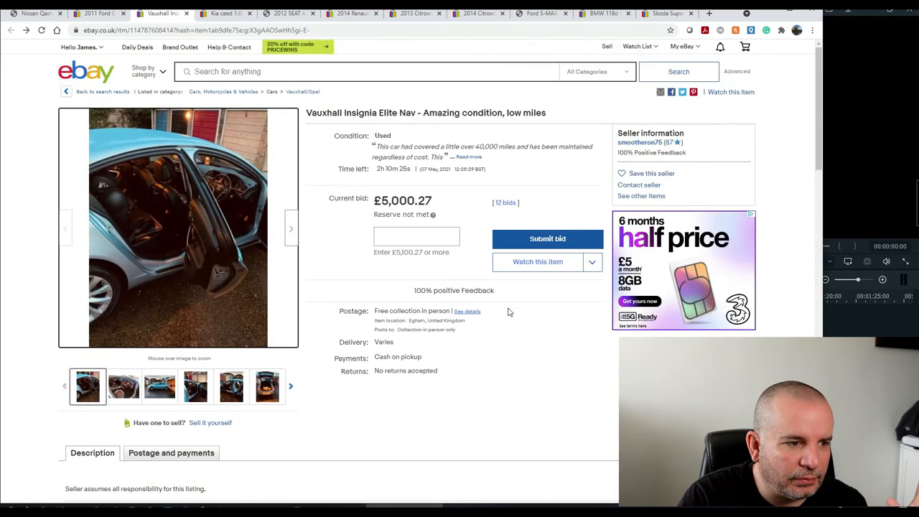
# - Review the Insignia listing and make the open-boot rear photo the main image
pyautogui.click(267, 386)
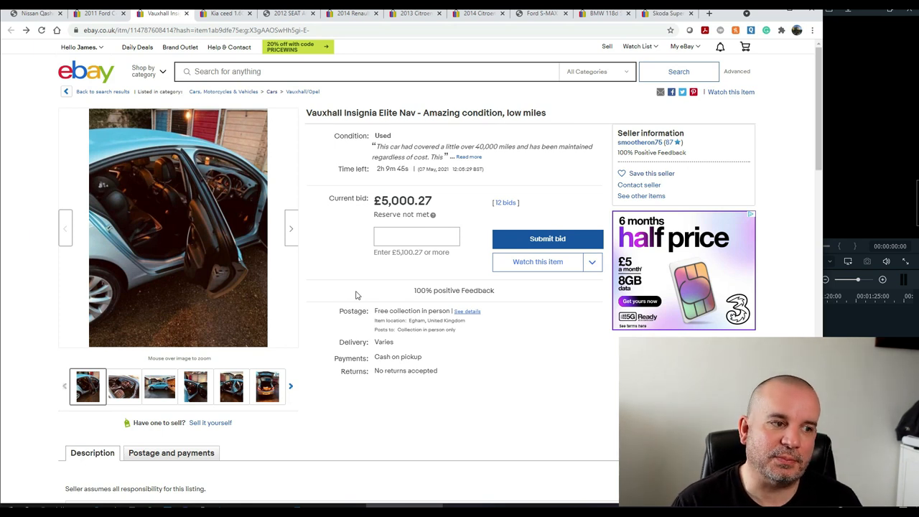
pyautogui.moveTo(309, 340)
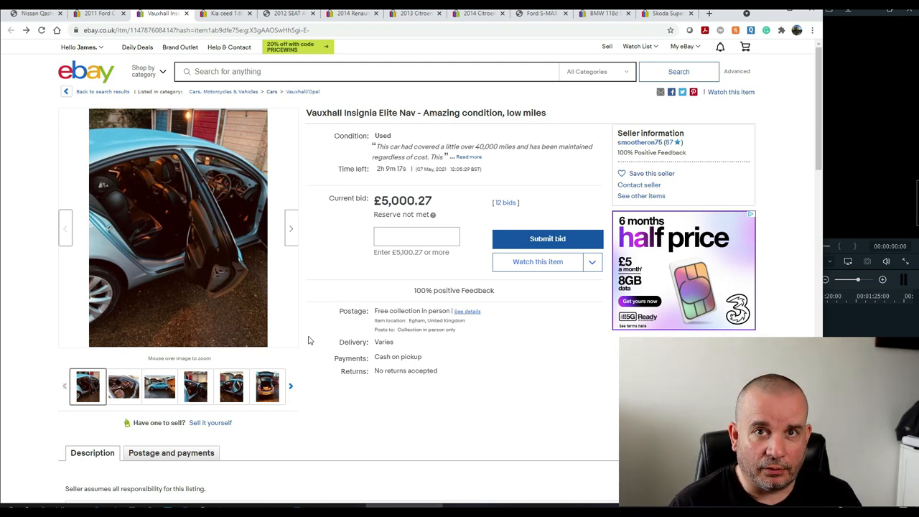
pyautogui.moveTo(180, 434)
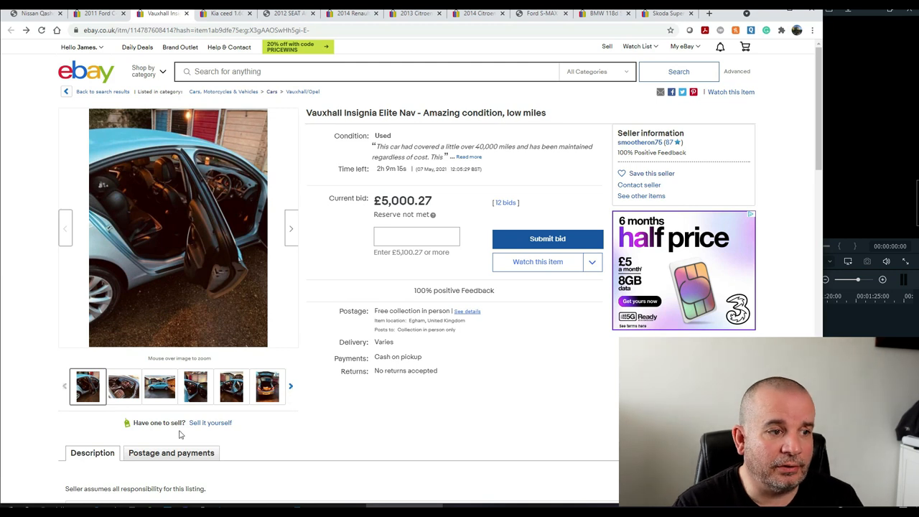
pyautogui.scroll(-3)
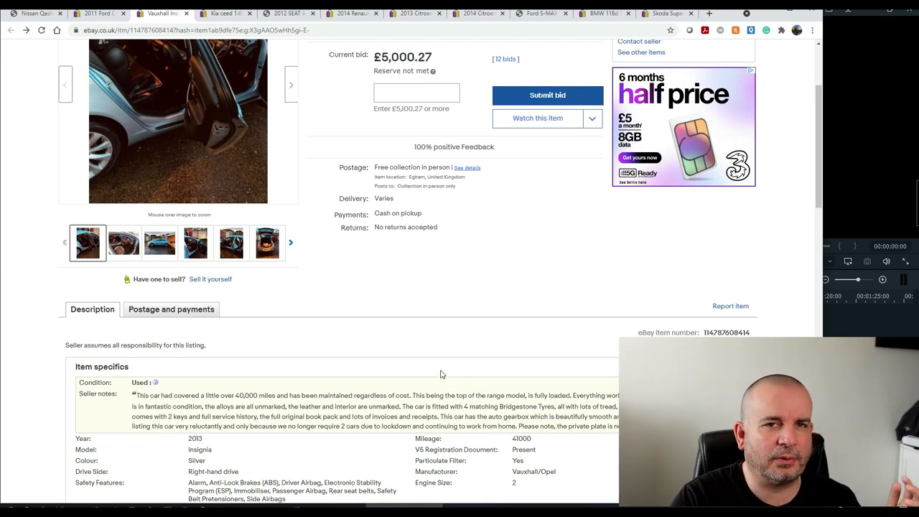
pyautogui.scroll(3)
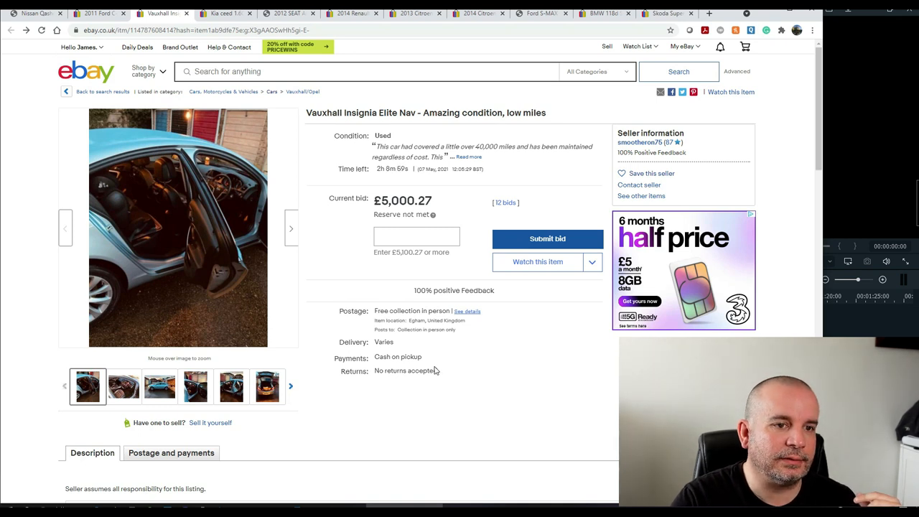
pyautogui.moveTo(447, 354)
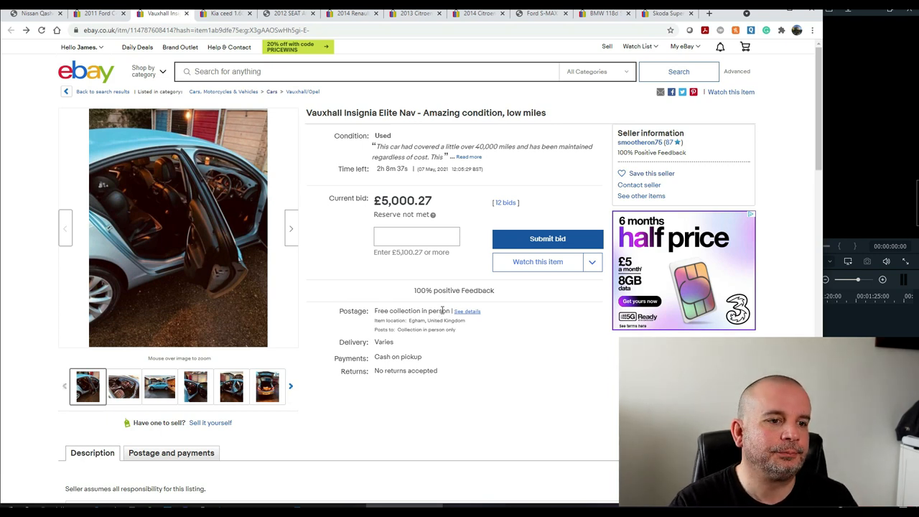
pyautogui.click(267, 386)
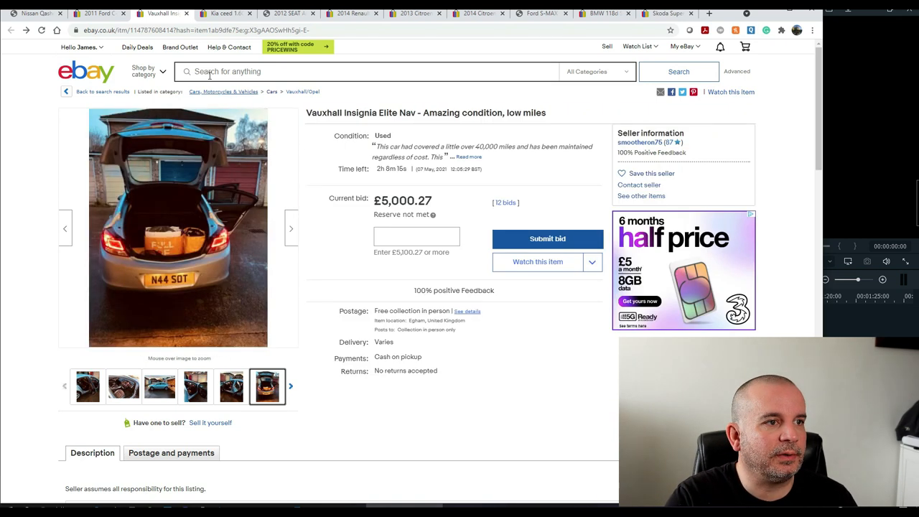
# - Switch to the 2014 Kia ceed 1.6CRDi listing at £4,990 and scroll to item specifics
pyautogui.click(224, 13)
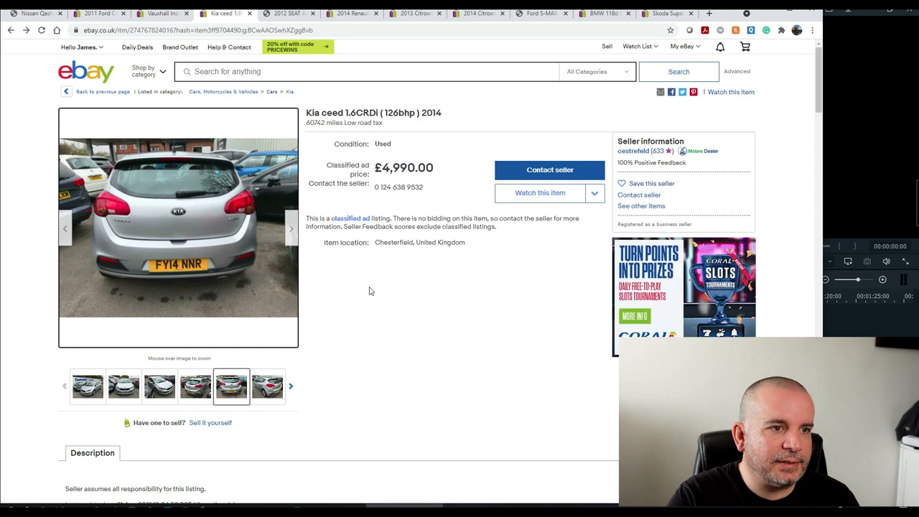
pyautogui.moveTo(390, 220)
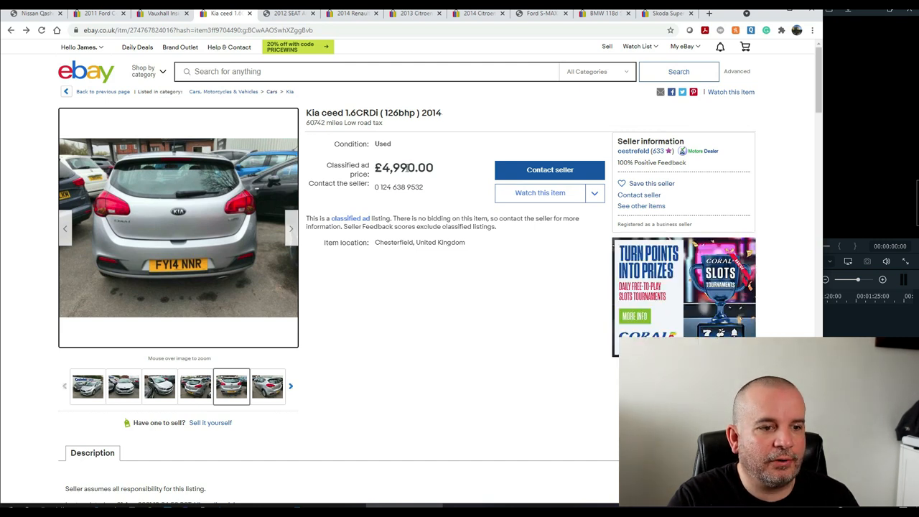
pyautogui.moveTo(247, 254)
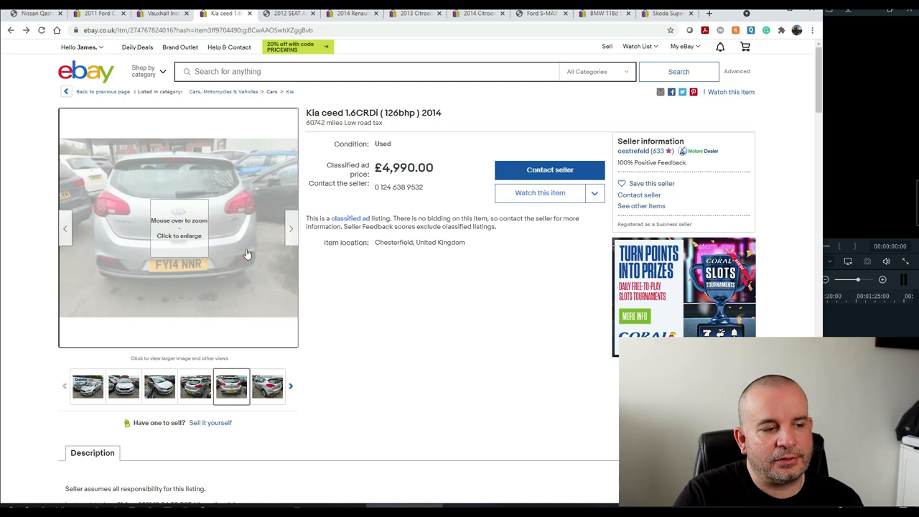
pyautogui.moveTo(206, 243)
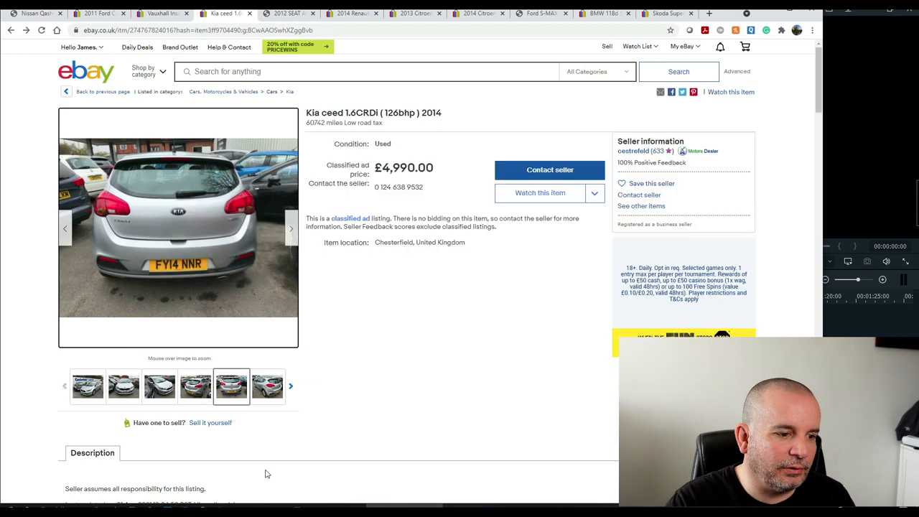
pyautogui.moveTo(394, 308)
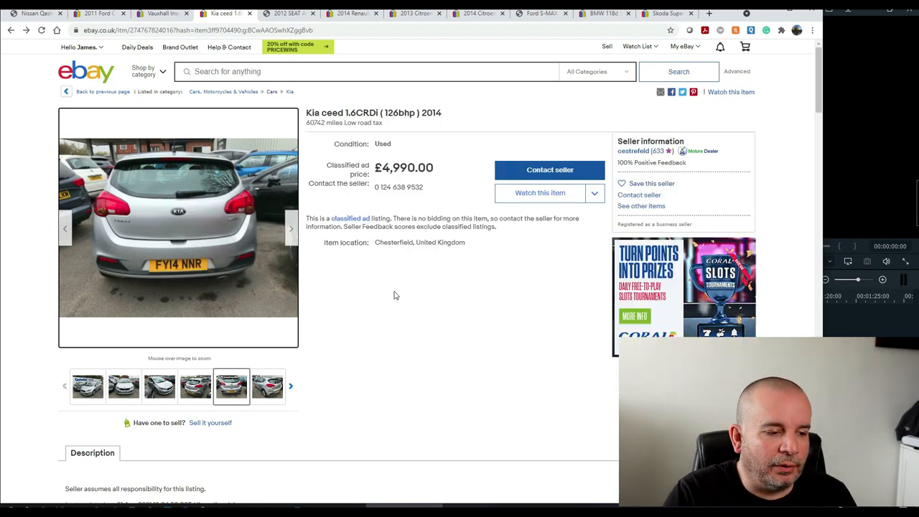
pyautogui.scroll(-3)
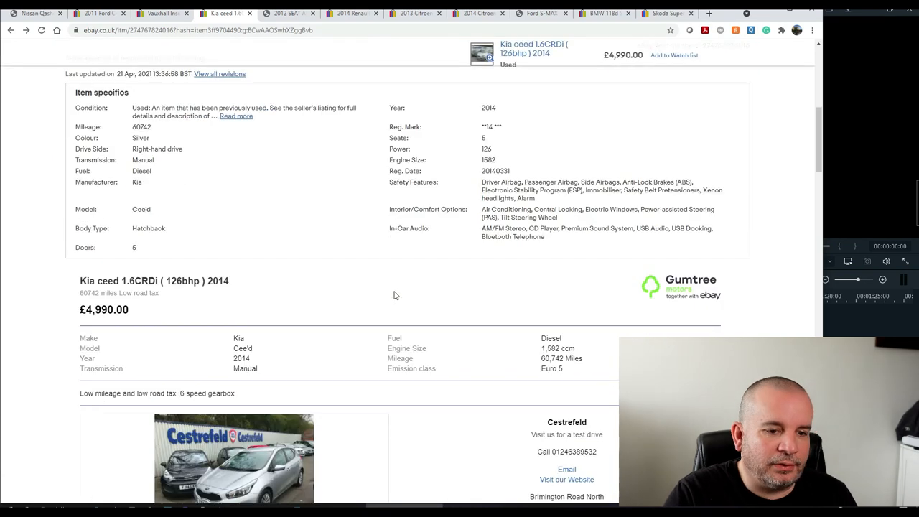
pyautogui.moveTo(374, 269)
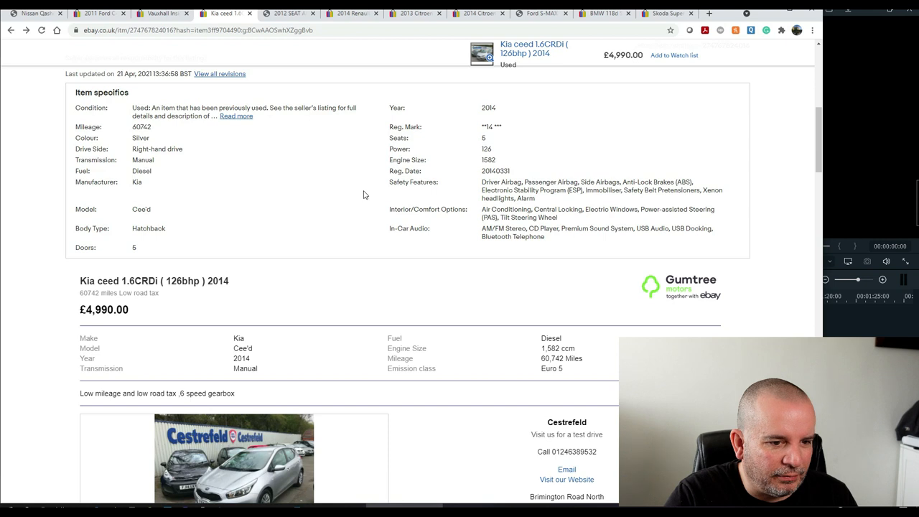
pyautogui.scroll(-3)
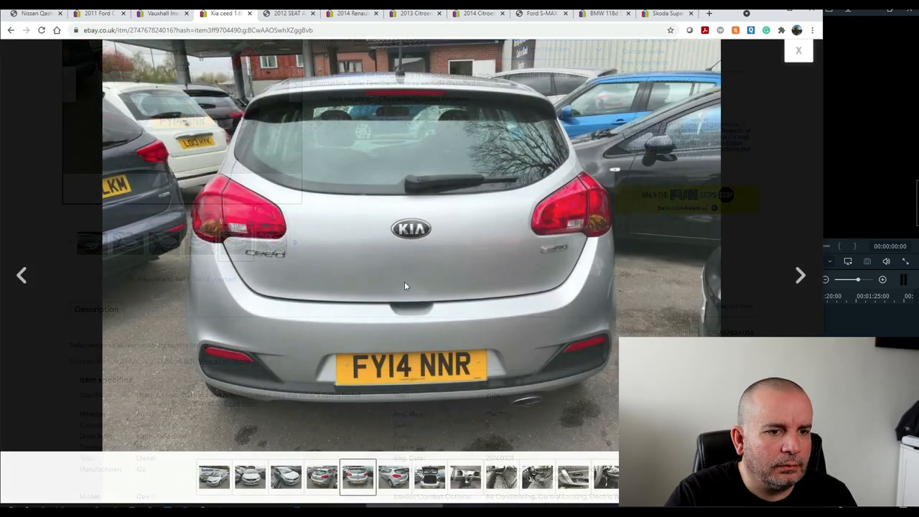
# - Browse the Kia ceed's photos through boot, front seats and door trim, then close the viewer
pyautogui.click(800, 275)
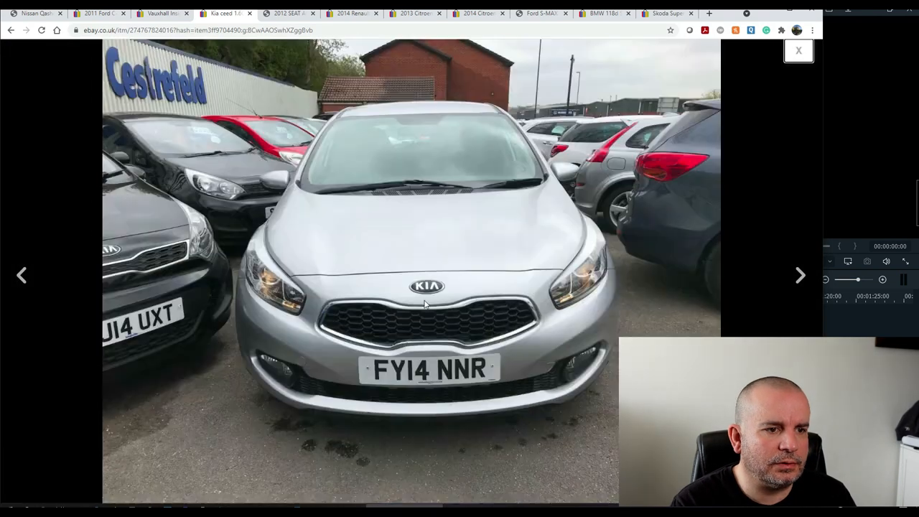
pyautogui.click(800, 275)
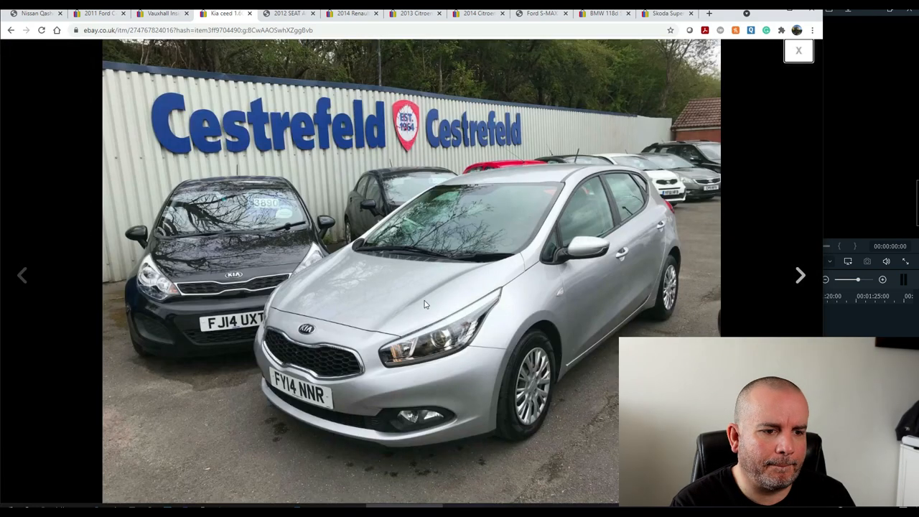
pyautogui.click(801, 275)
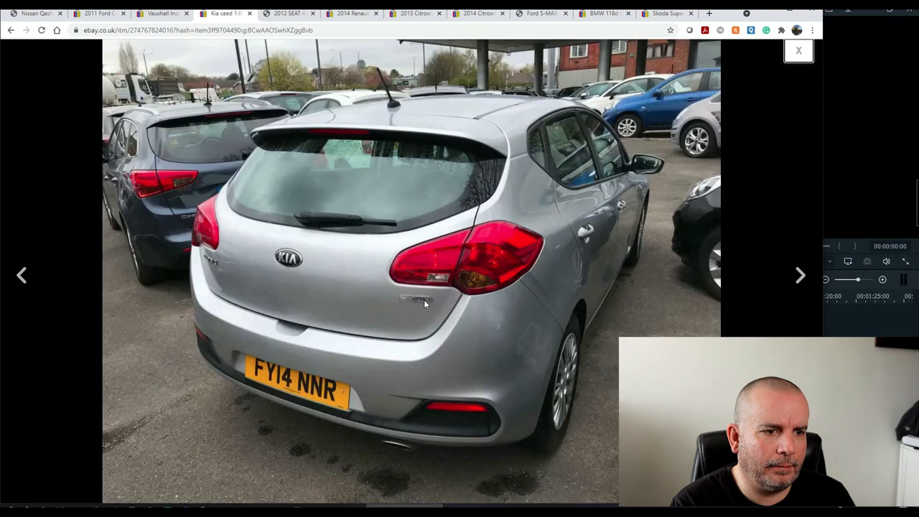
pyautogui.click(800, 275)
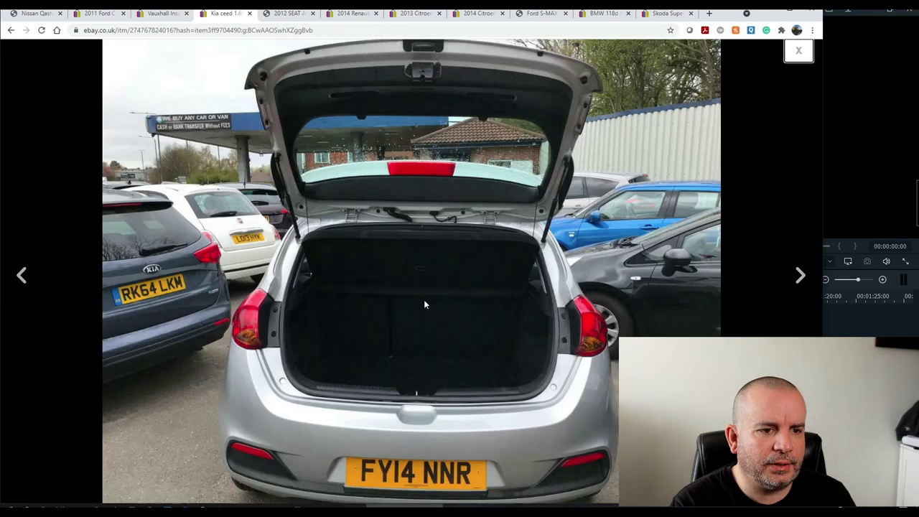
pyautogui.click(801, 276)
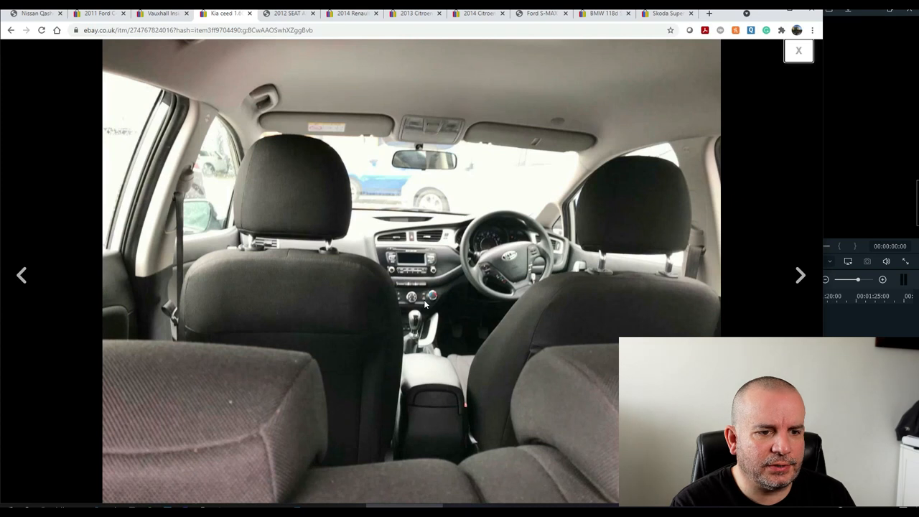
pyautogui.click(800, 275)
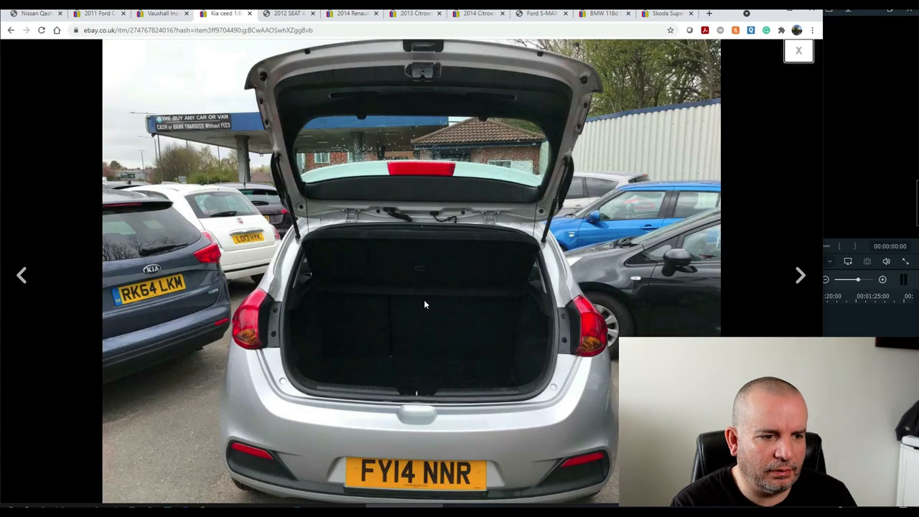
pyautogui.moveTo(540, 295)
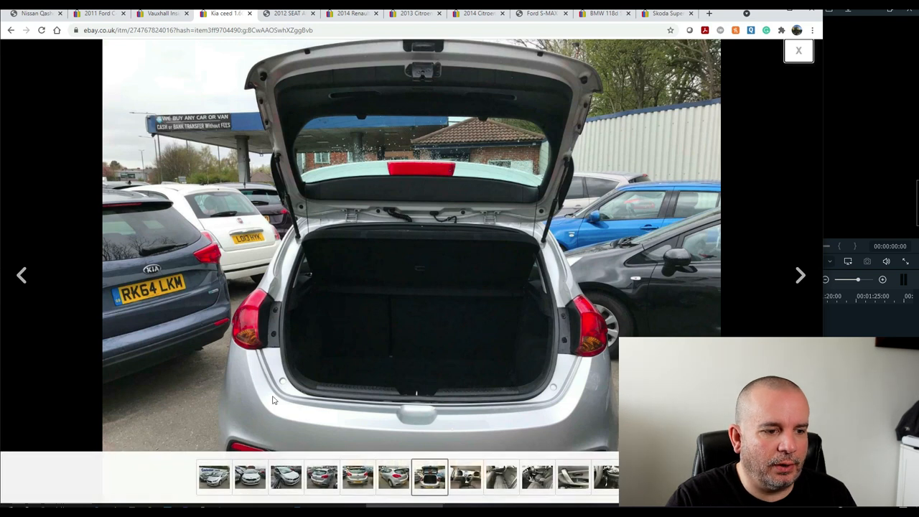
pyautogui.moveTo(292, 347)
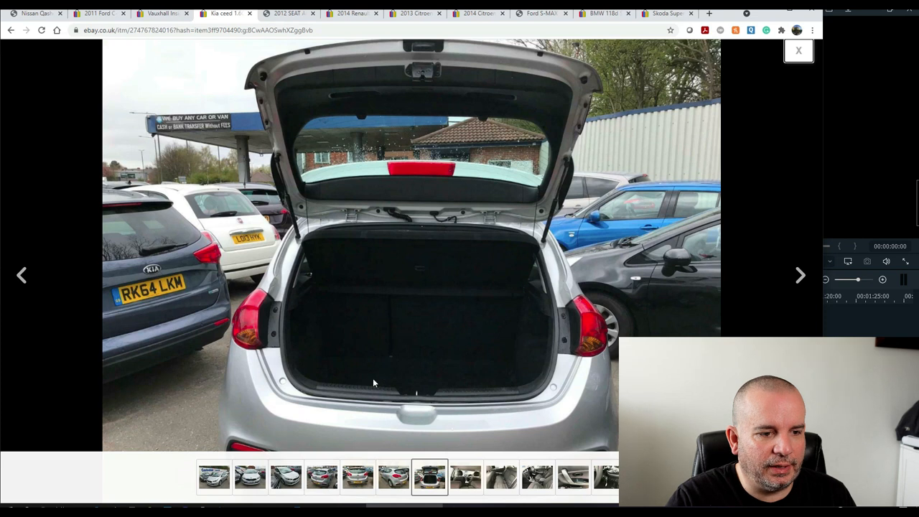
pyautogui.moveTo(487, 403)
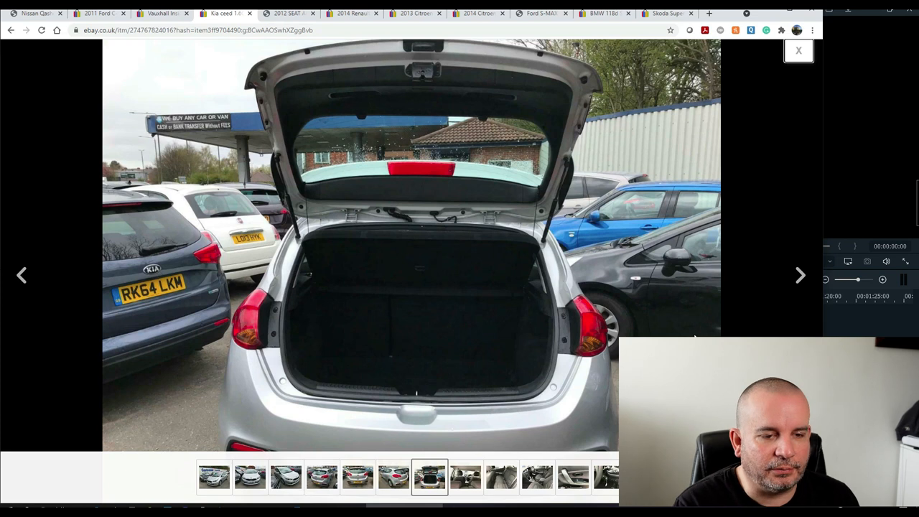
pyautogui.click(801, 276)
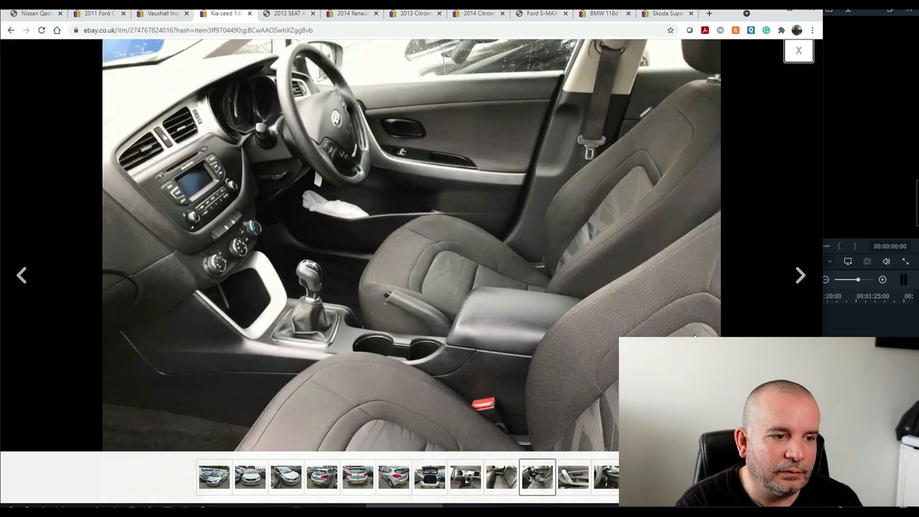
pyautogui.click(801, 275)
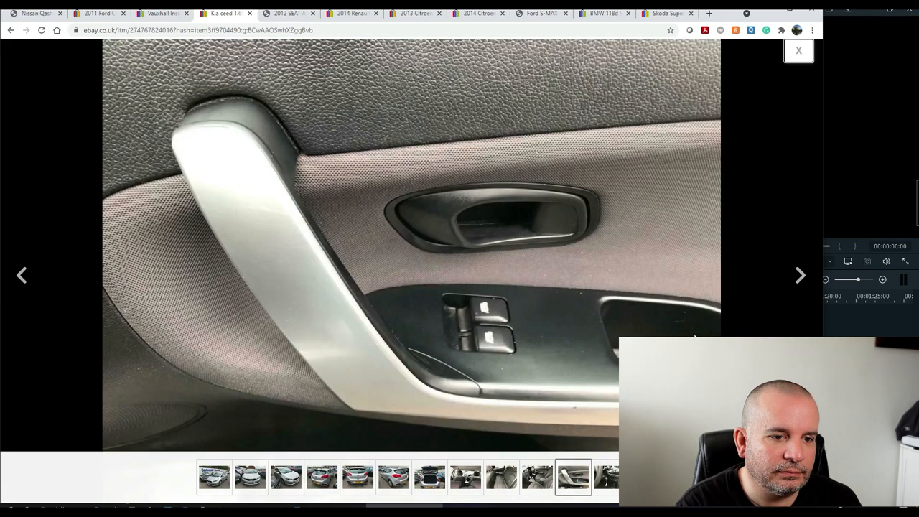
pyautogui.click(800, 275)
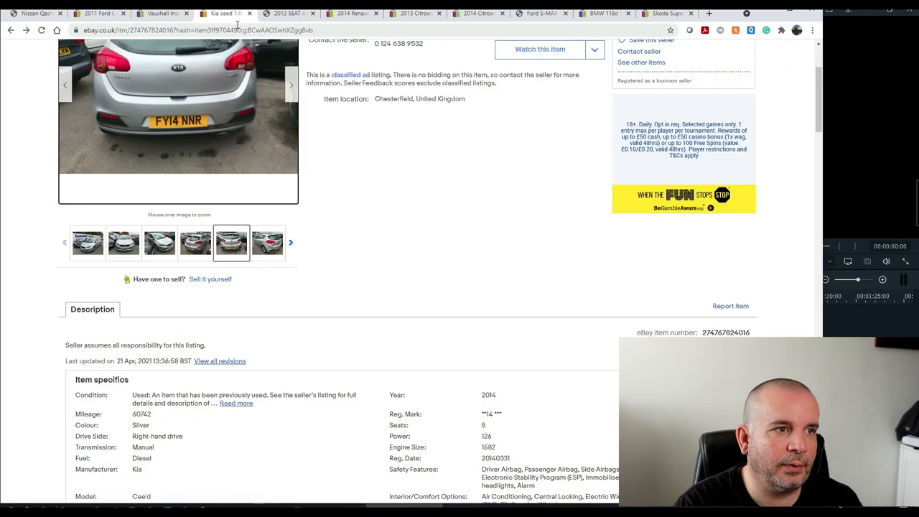
pyautogui.scroll(3)
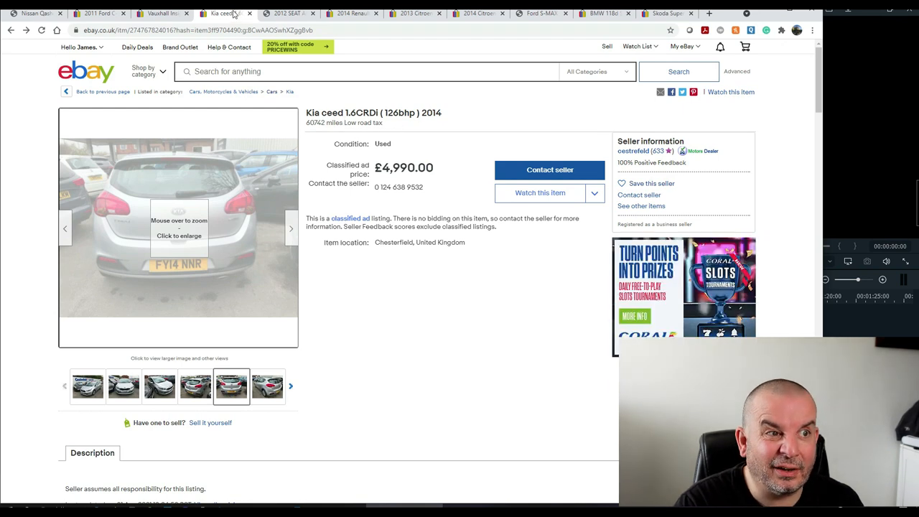
pyautogui.moveTo(287, 13)
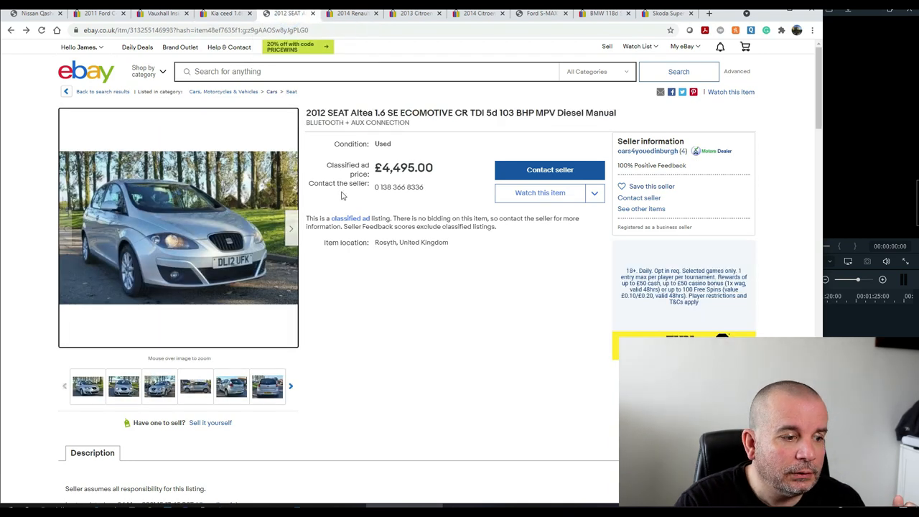
pyautogui.moveTo(367, 300)
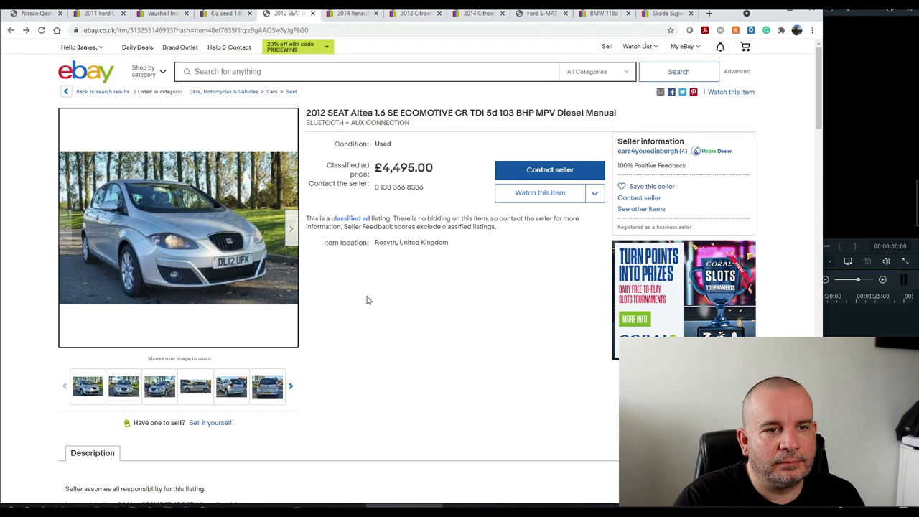
pyautogui.moveTo(415, 138)
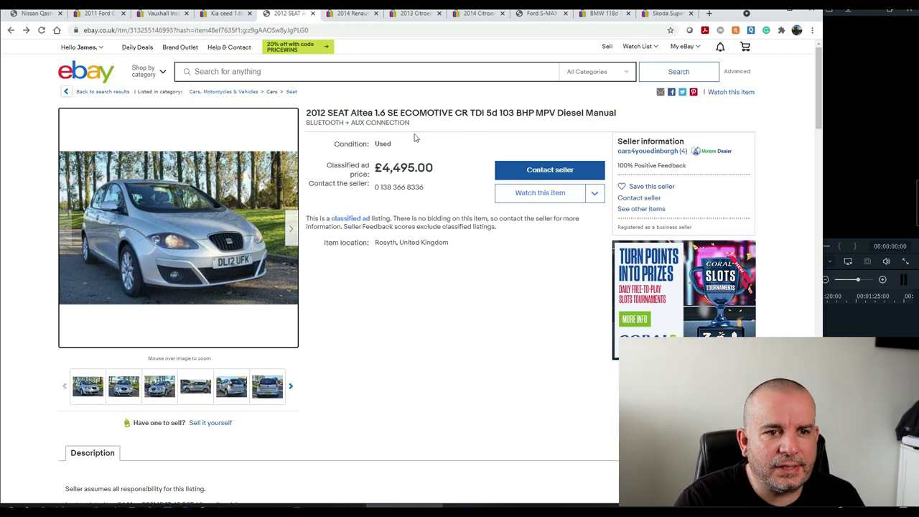
pyautogui.moveTo(219, 232)
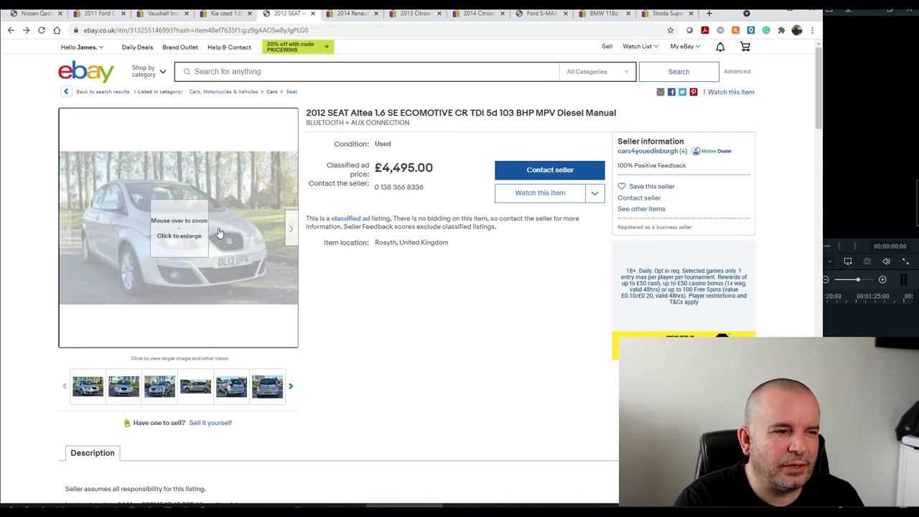
pyautogui.moveTo(173, 280)
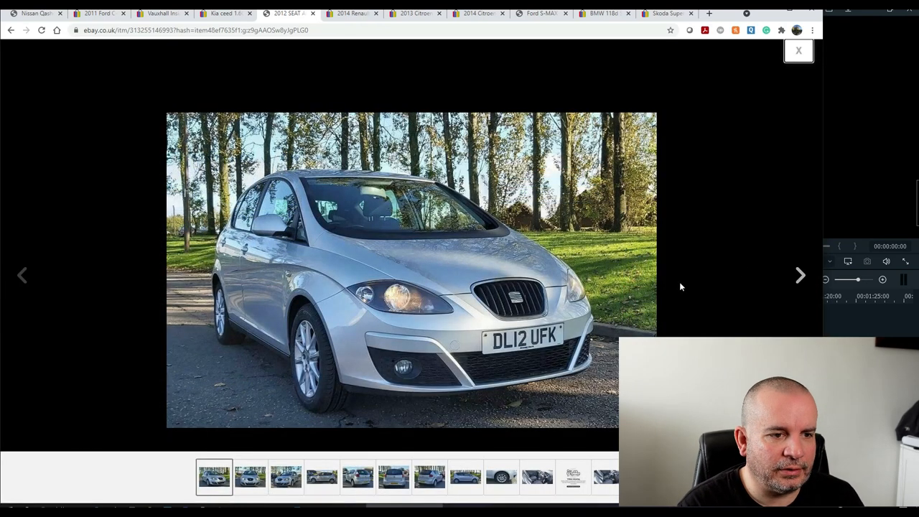
# - Browse the SEAT Altea's photos from side and rear to front interior, then close the viewer
pyautogui.click(801, 275)
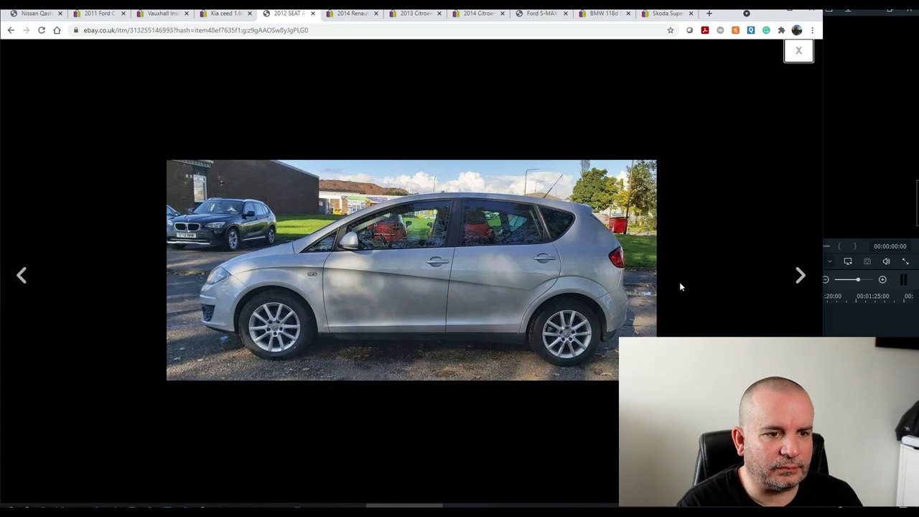
pyautogui.click(800, 275)
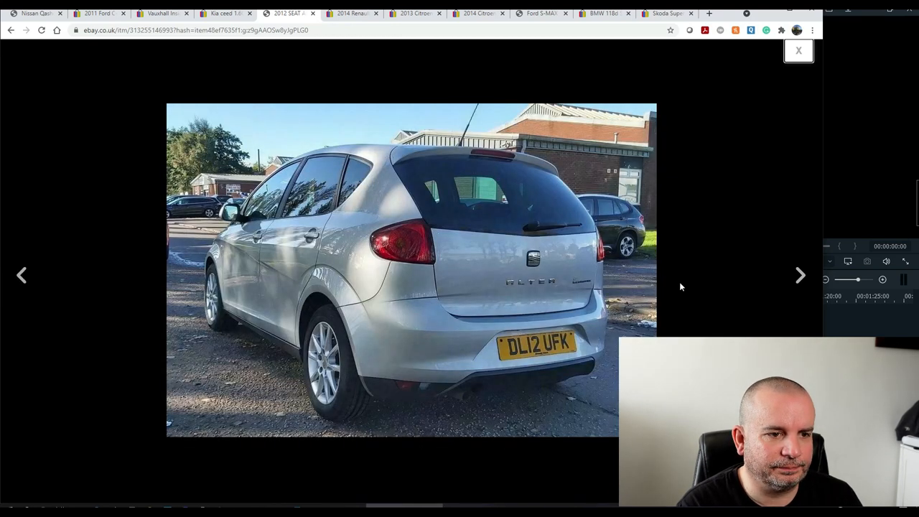
pyautogui.click(800, 275)
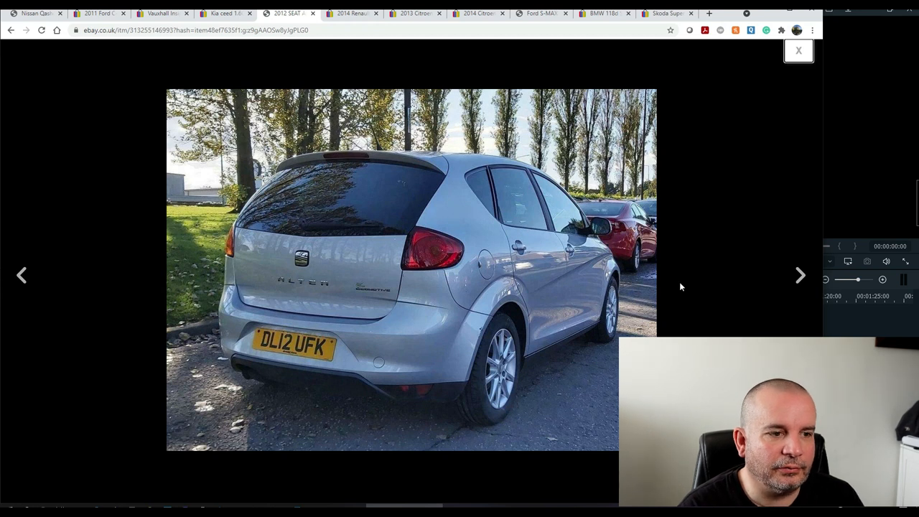
pyautogui.click(800, 275)
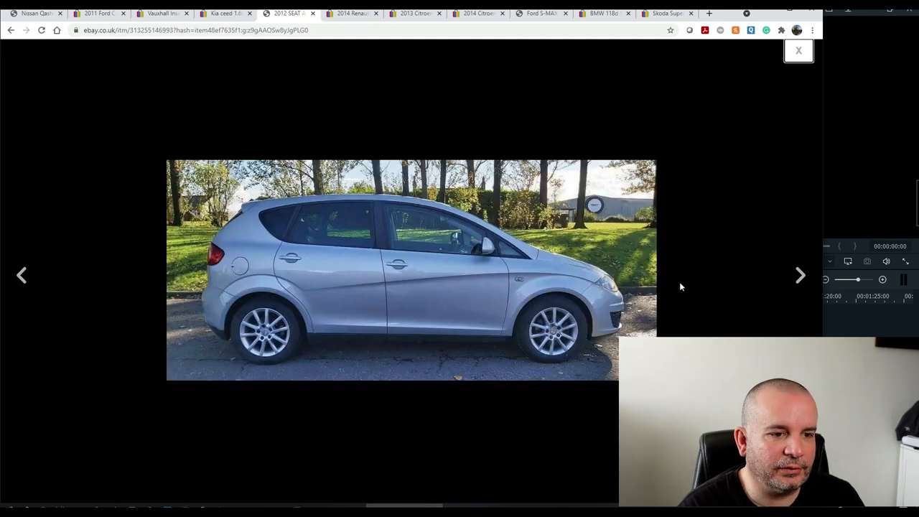
pyautogui.click(801, 275)
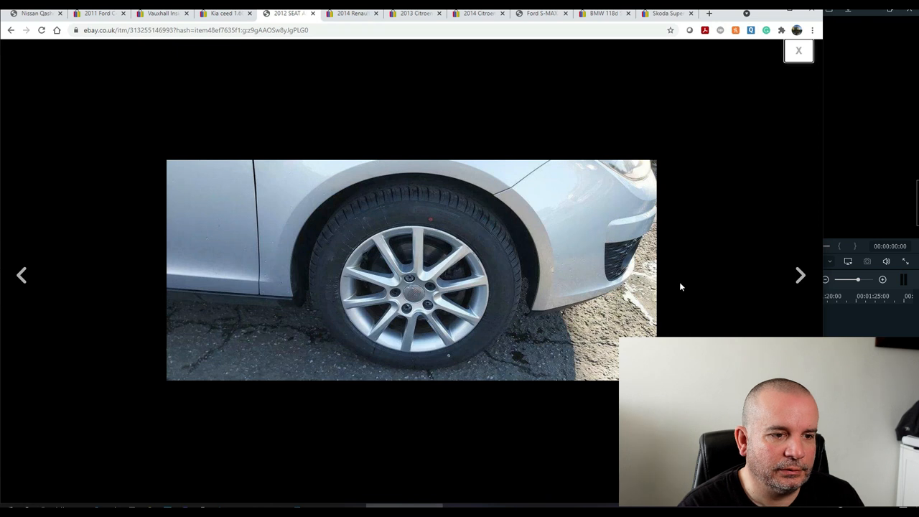
pyautogui.click(800, 276)
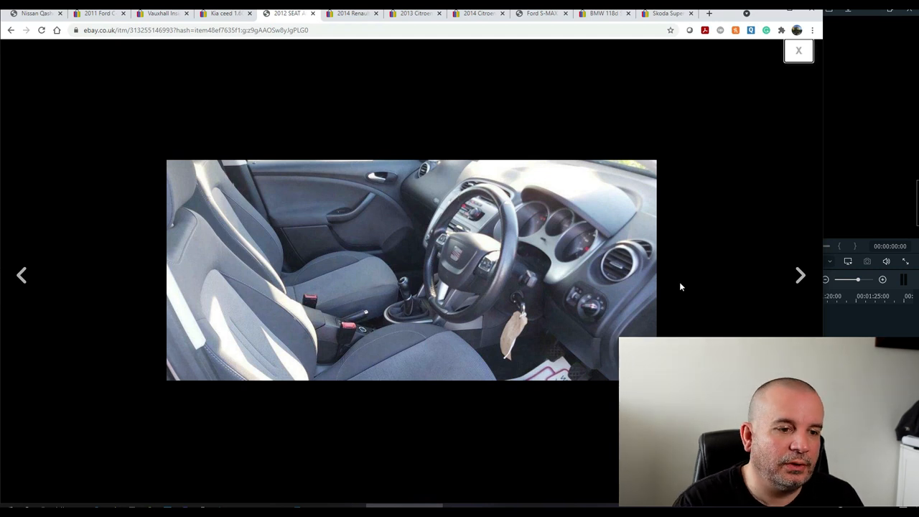
pyautogui.moveTo(589, 252)
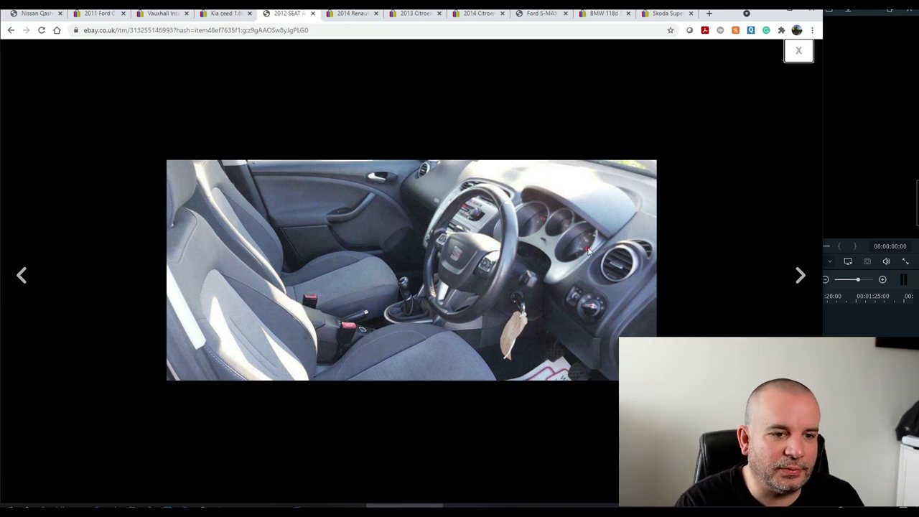
pyautogui.moveTo(543, 246)
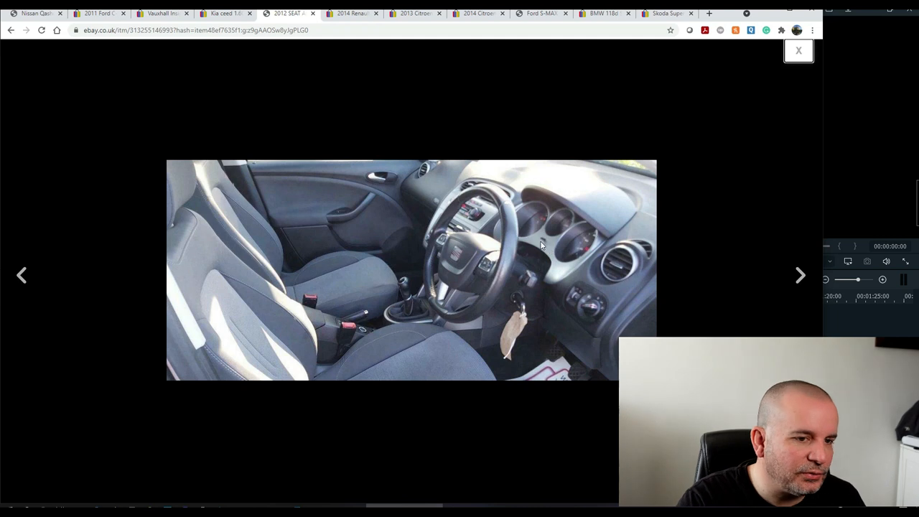
pyautogui.moveTo(524, 227)
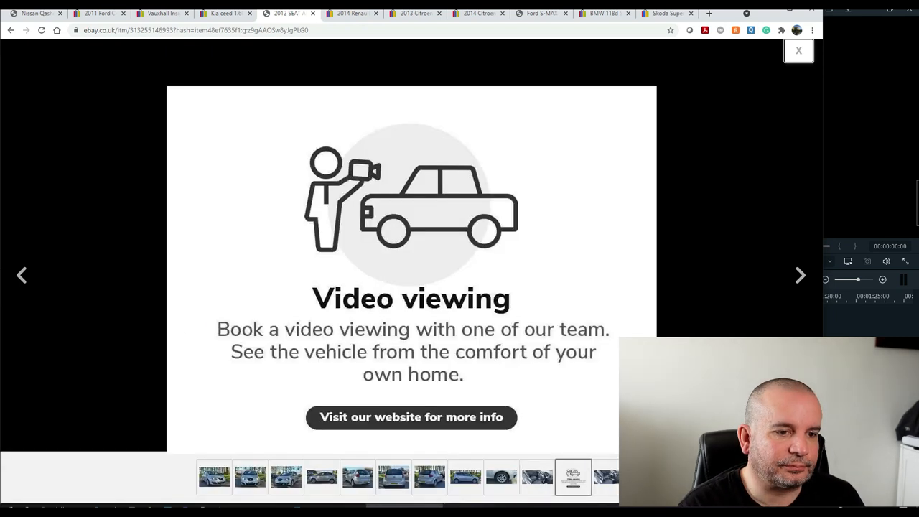
pyautogui.click(801, 275)
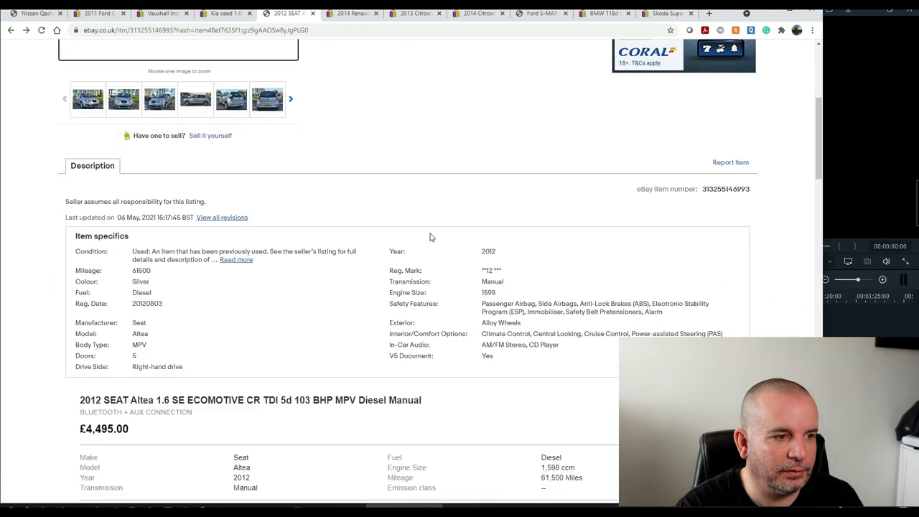
pyautogui.scroll(-3)
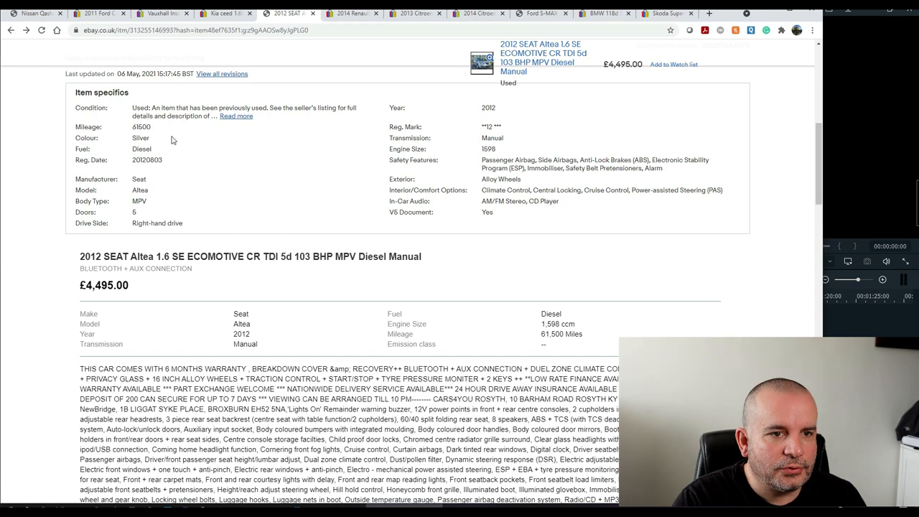
pyautogui.moveTo(352, 189)
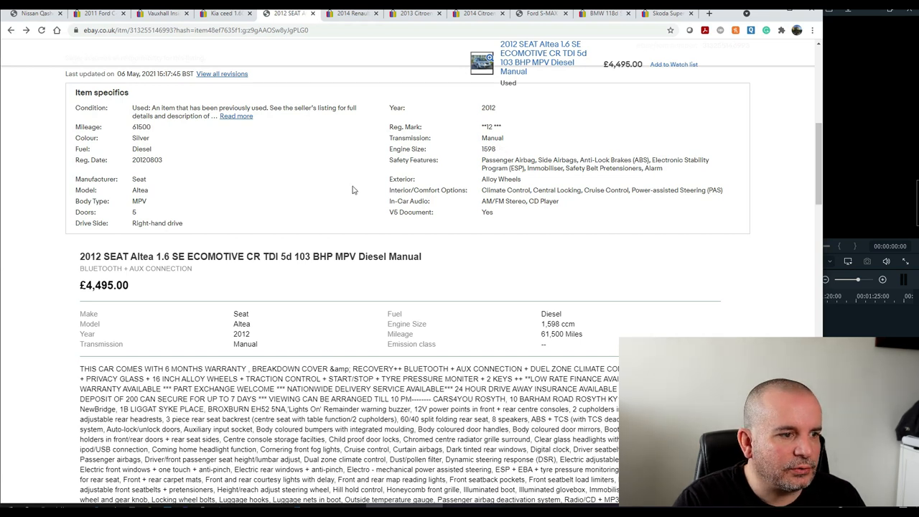
pyautogui.scroll(-3)
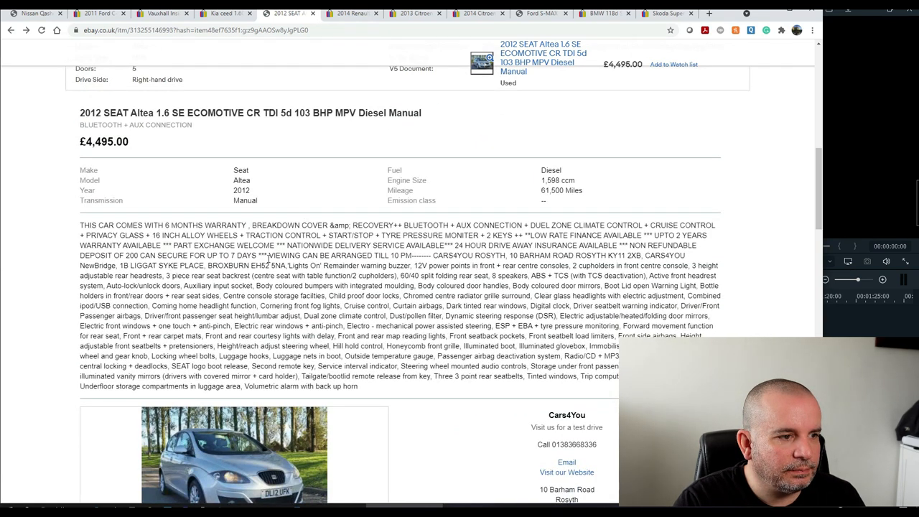
pyautogui.scroll(-3)
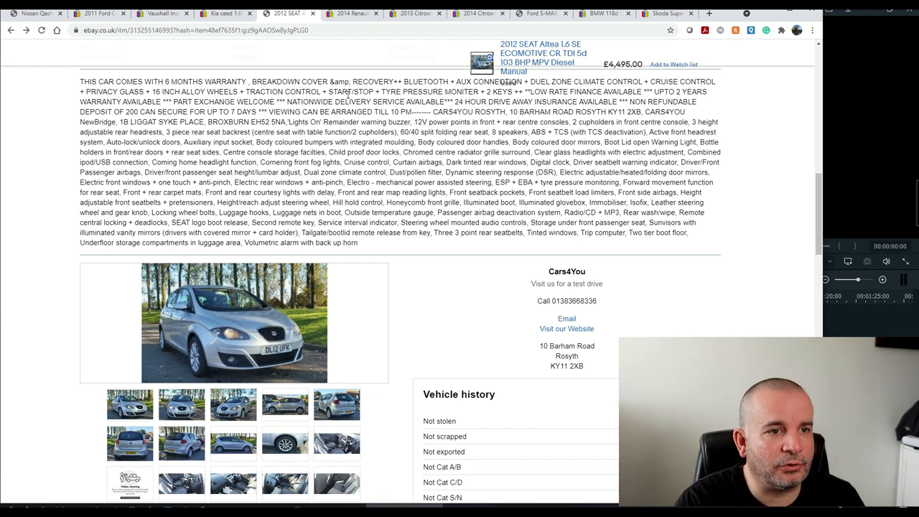
pyautogui.moveTo(478, 123)
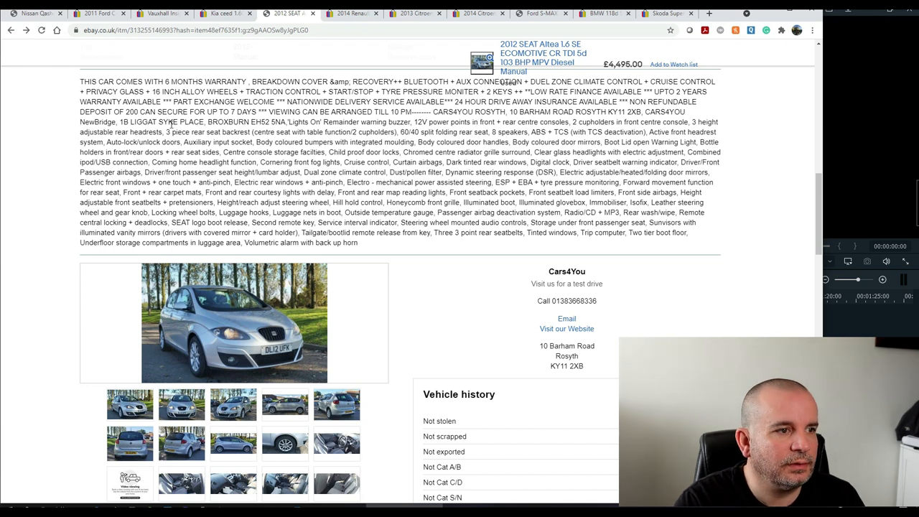
pyautogui.scroll(-3)
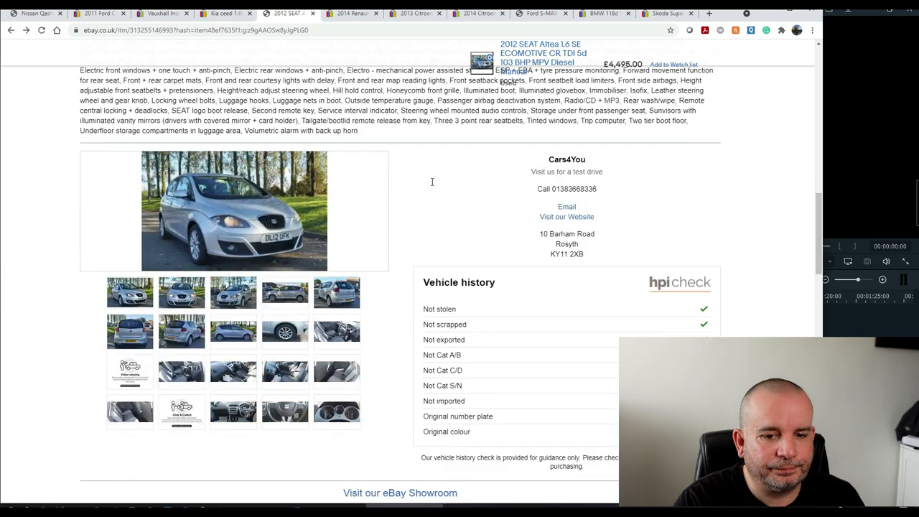
pyautogui.scroll(-3)
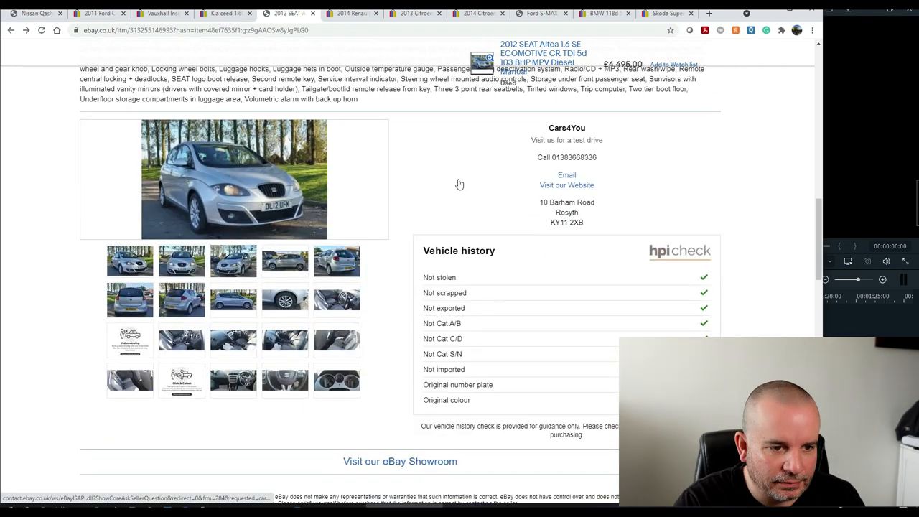
pyautogui.moveTo(560, 411)
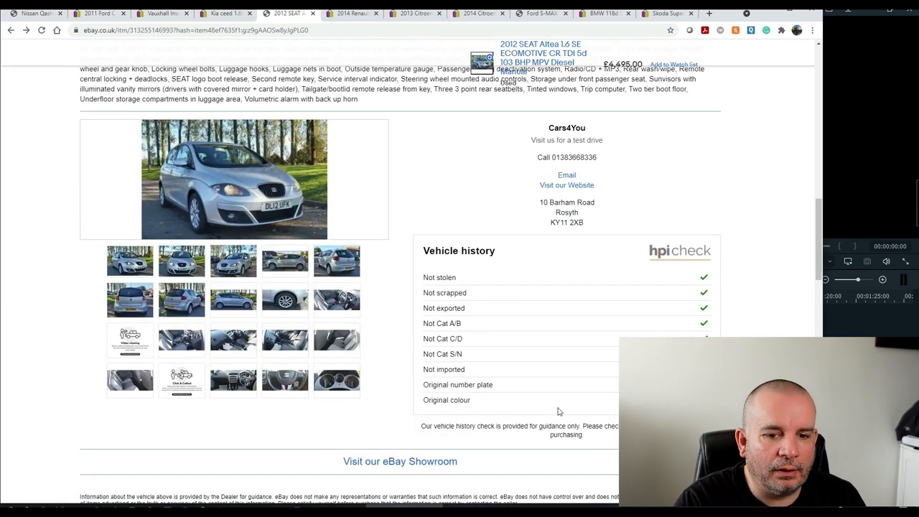
pyautogui.scroll(3)
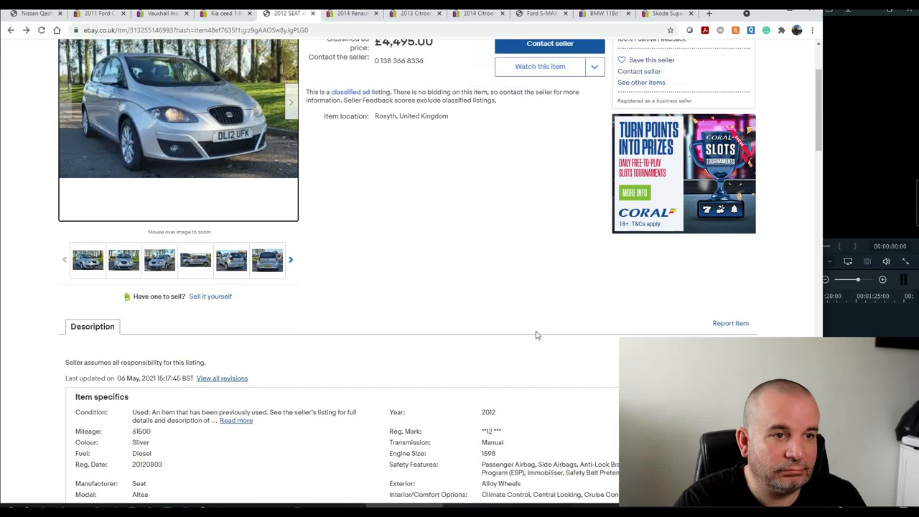
pyautogui.scroll(3)
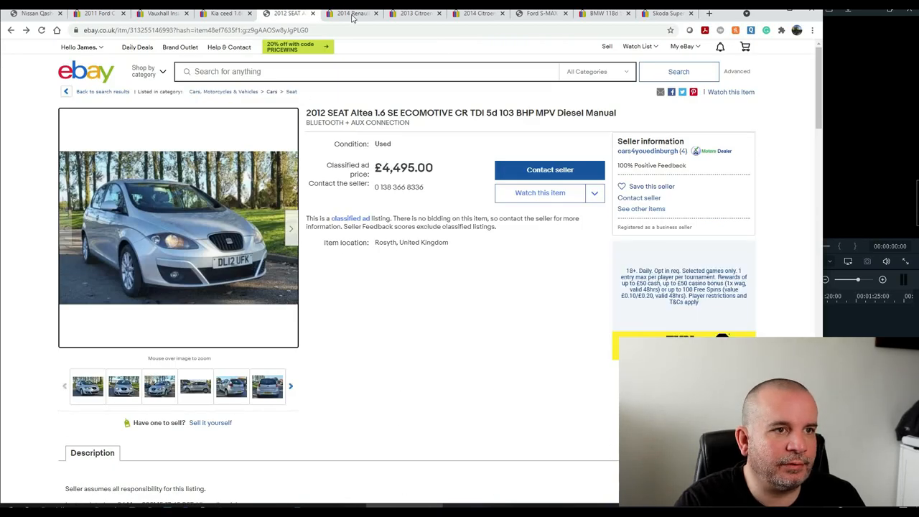
pyautogui.moveTo(352, 13)
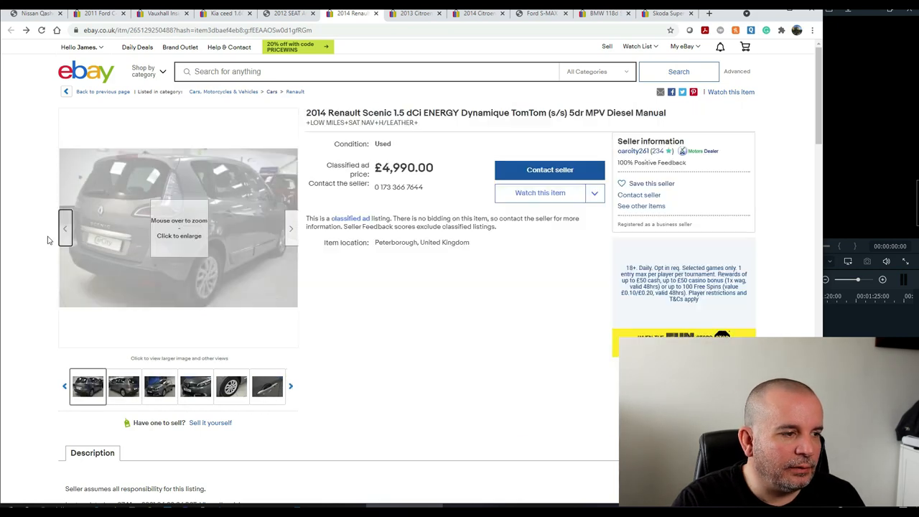
# - Enlarge the 2014 Renault Scenic 1.5 dCi Dynamique TomTom's main photo
pyautogui.click(177, 228)
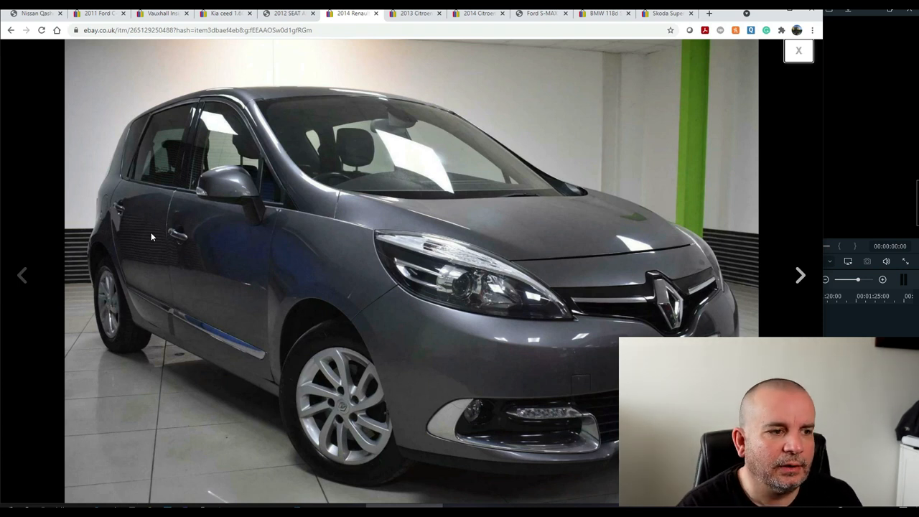
# - Browse the Renault Scenic's photos: rear, other side, front grille, rear seats and seat-back tray
pyautogui.click(800, 275)
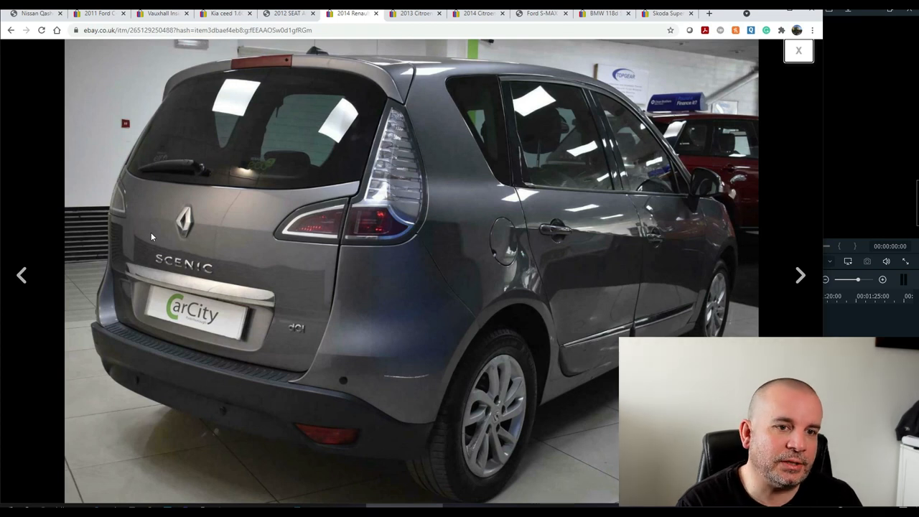
pyautogui.click(800, 275)
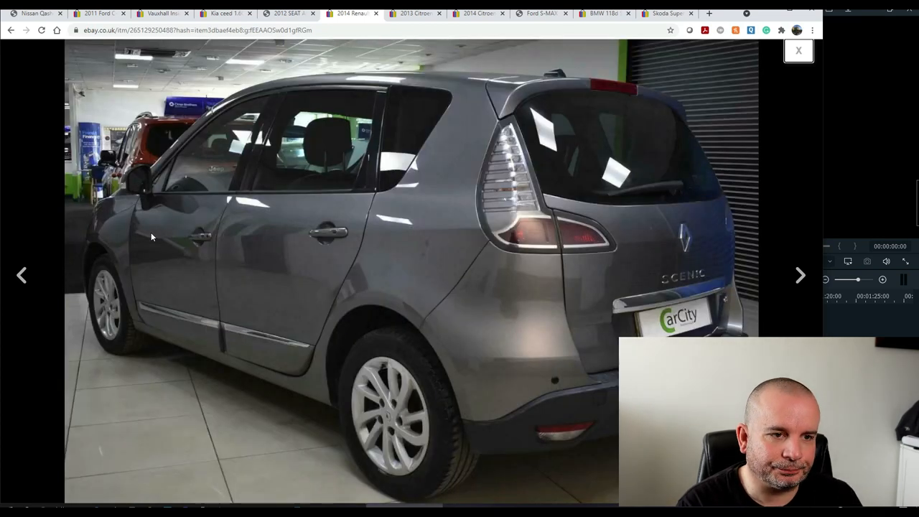
pyautogui.click(801, 275)
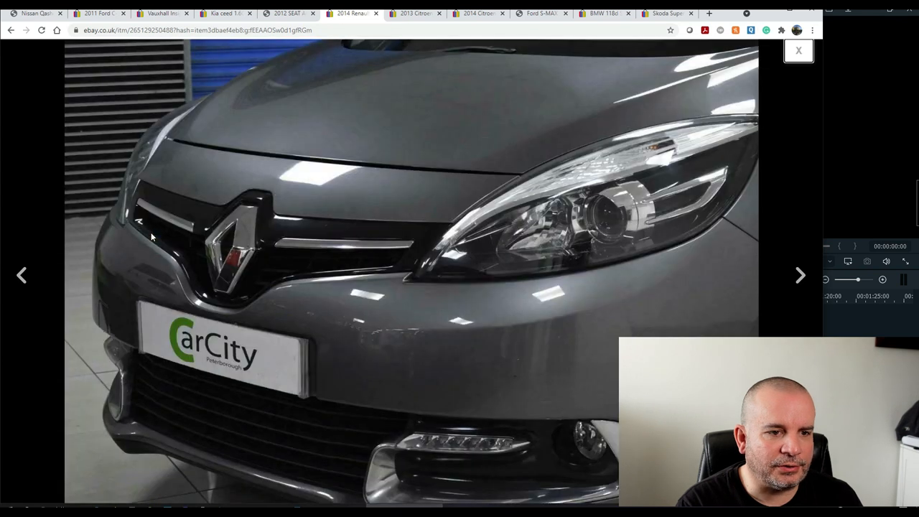
pyautogui.click(801, 275)
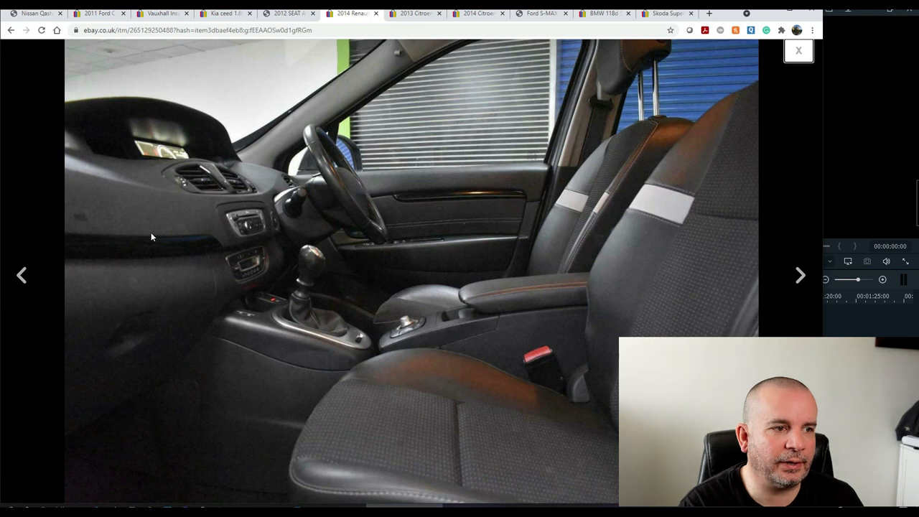
pyautogui.click(800, 275)
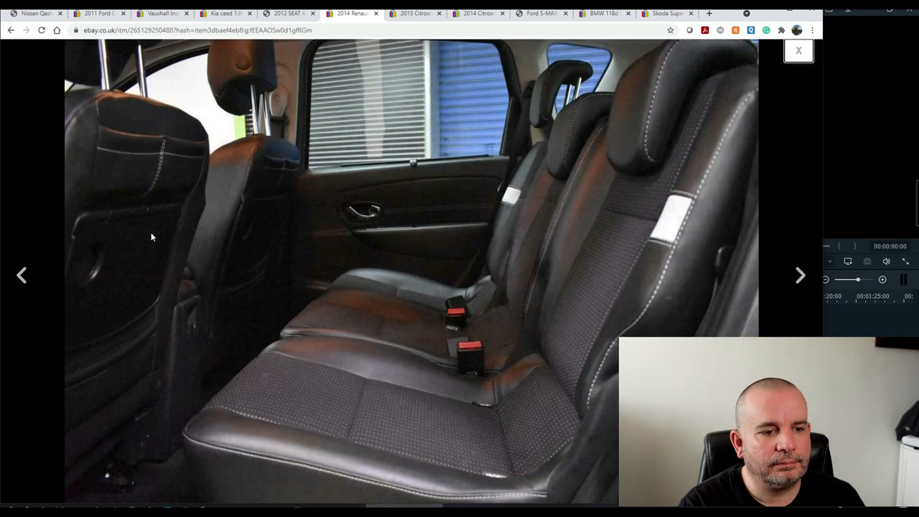
pyautogui.click(801, 275)
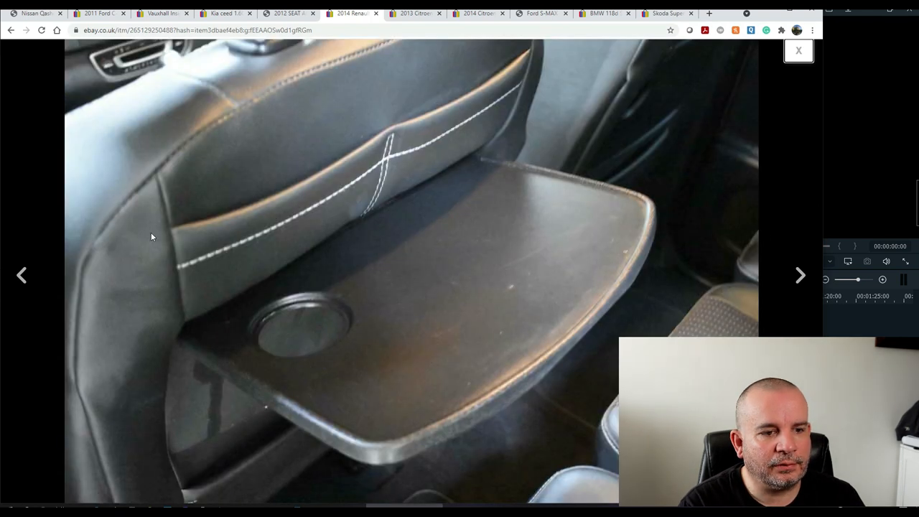
pyautogui.click(800, 275)
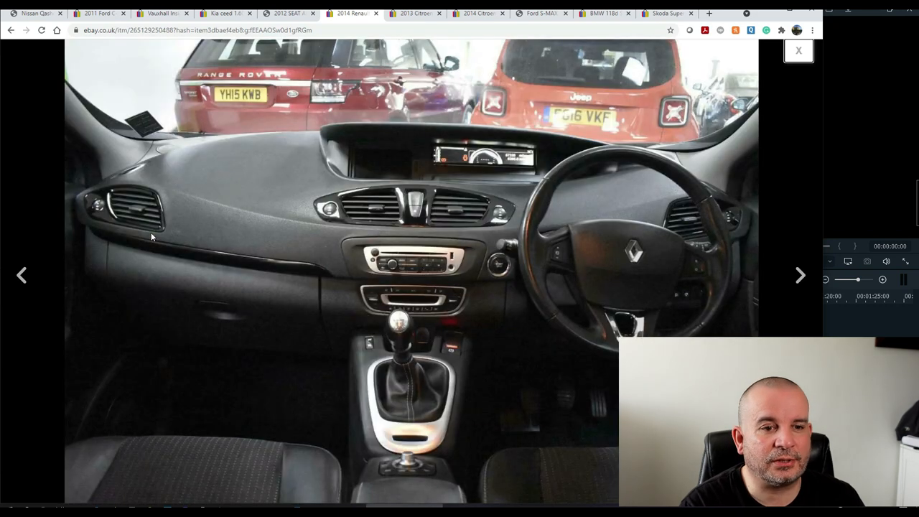
pyautogui.moveTo(830, 76)
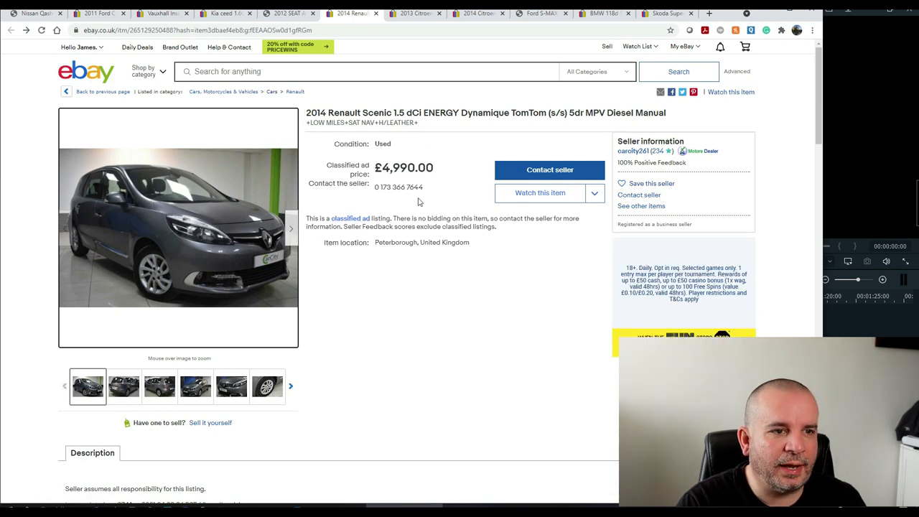
pyautogui.scroll(-3)
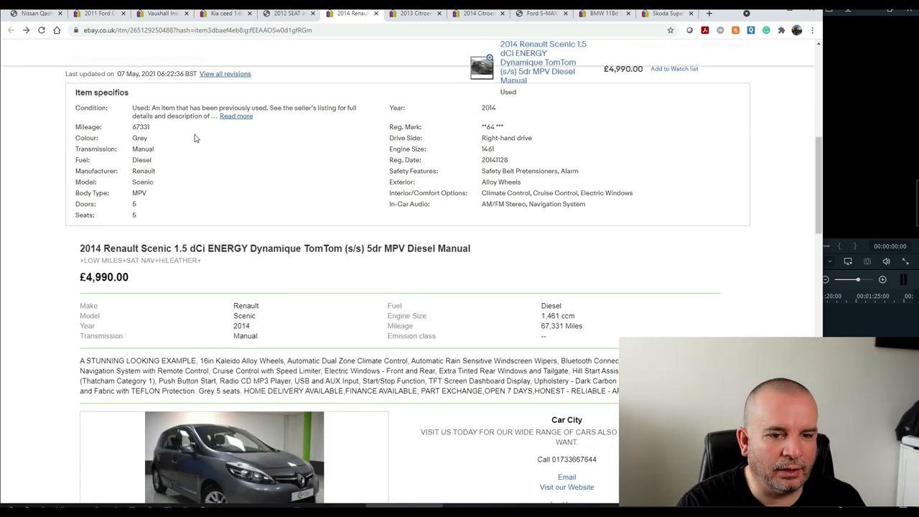
pyautogui.scroll(-3)
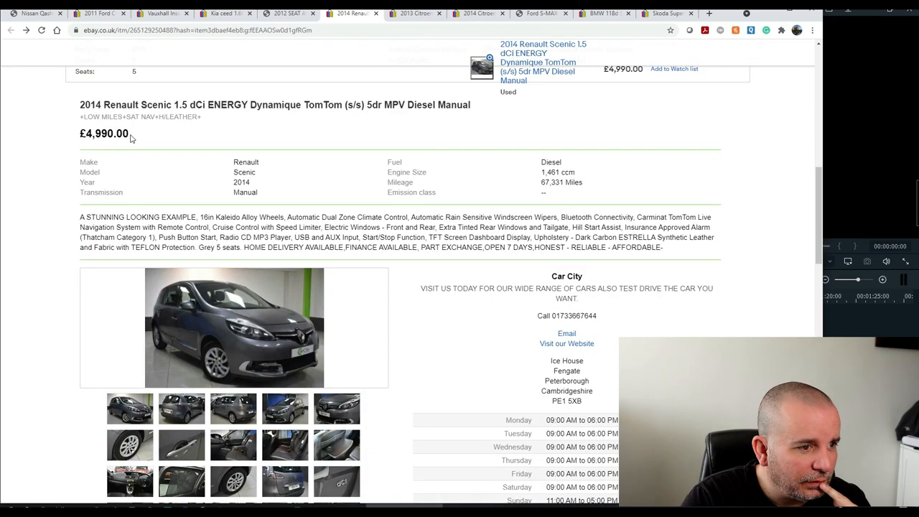
pyautogui.moveTo(258, 225)
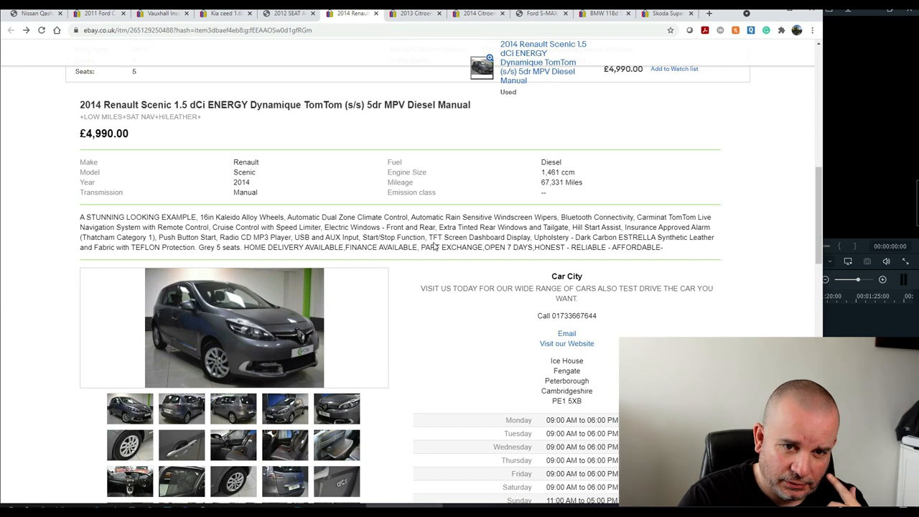
pyautogui.moveTo(498, 246)
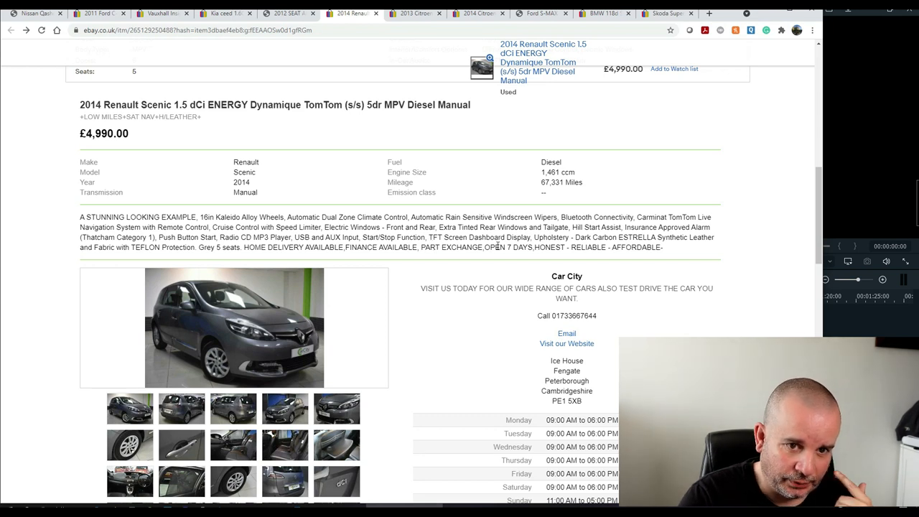
pyautogui.moveTo(660, 226)
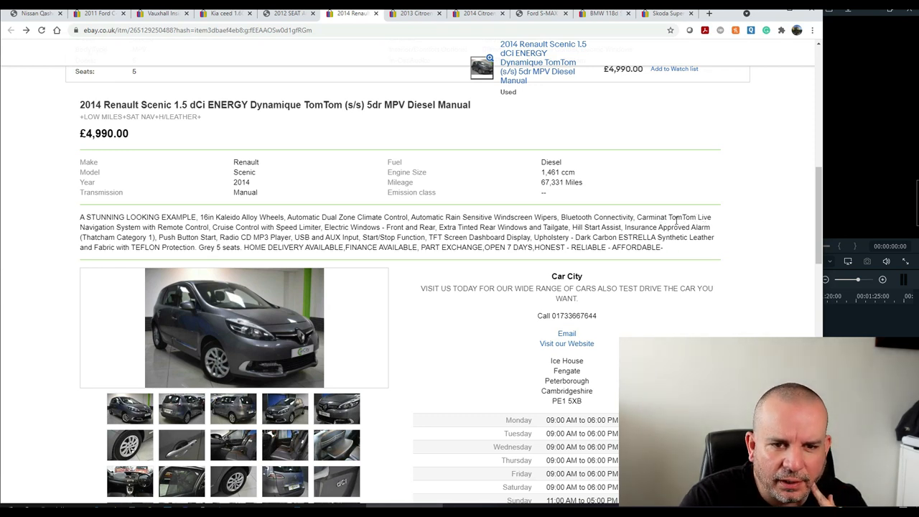
pyautogui.moveTo(675, 248)
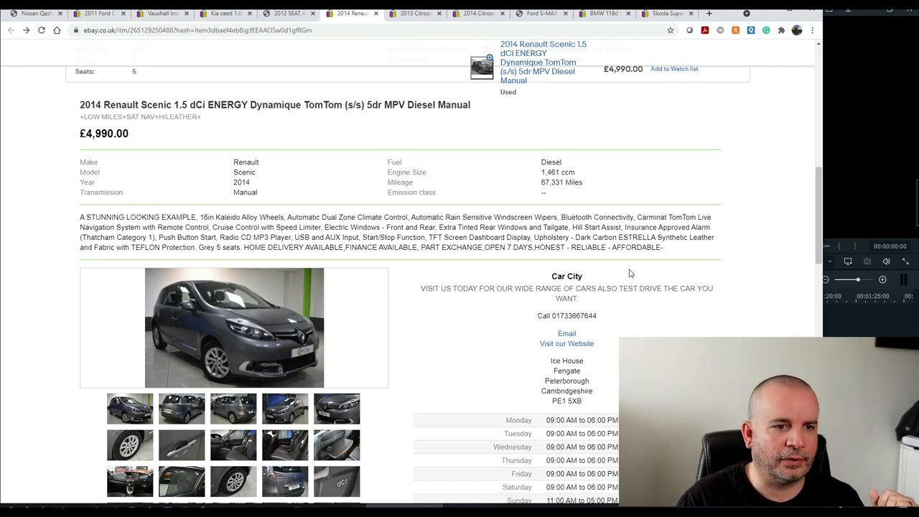
pyautogui.scroll(3)
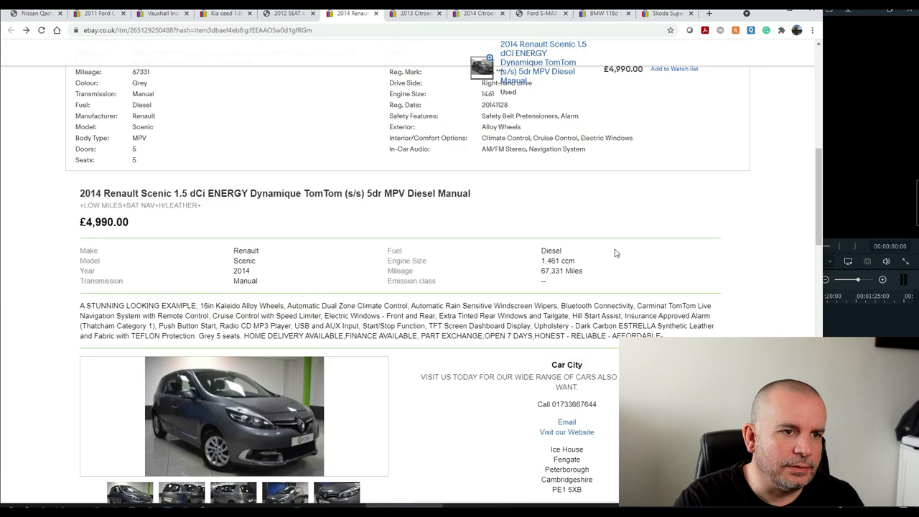
pyautogui.scroll(3)
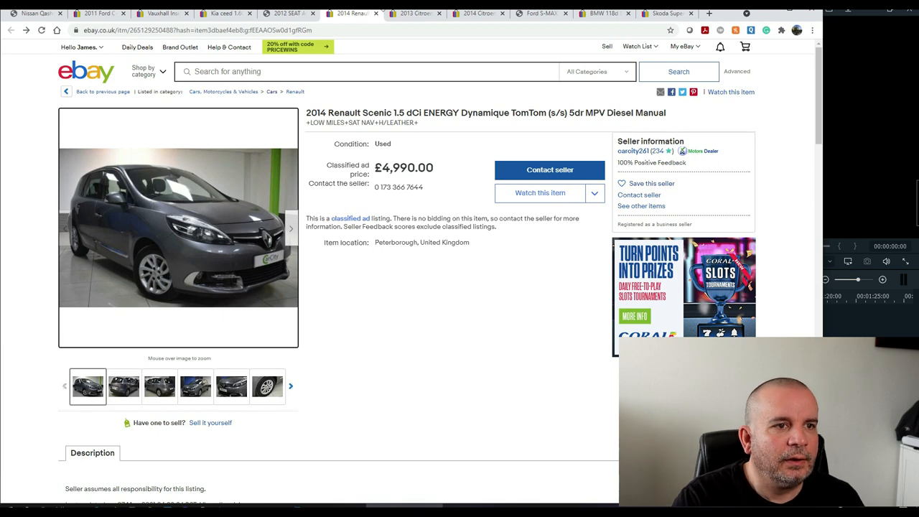
pyautogui.scroll(-3)
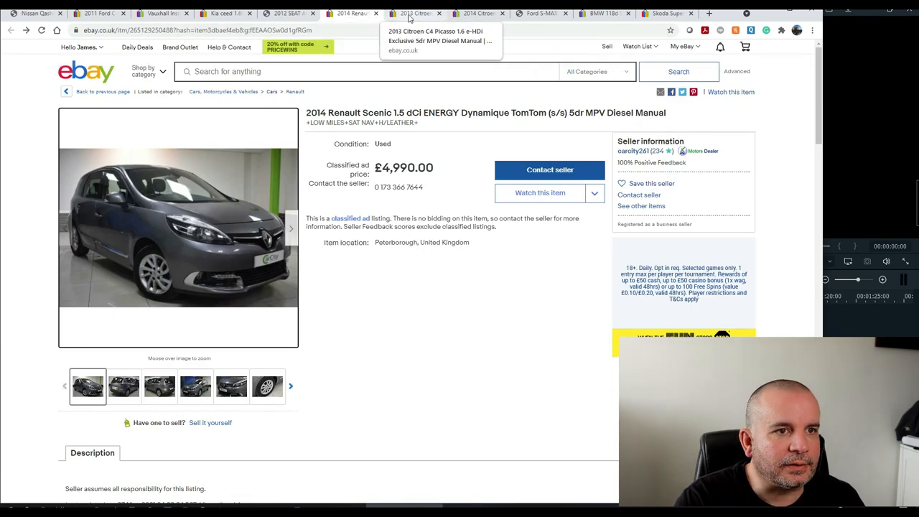
# - Switch to the 2013 Citroen C4 Picasso listing, return to the top, and enlarge its main photo
pyautogui.click(415, 13)
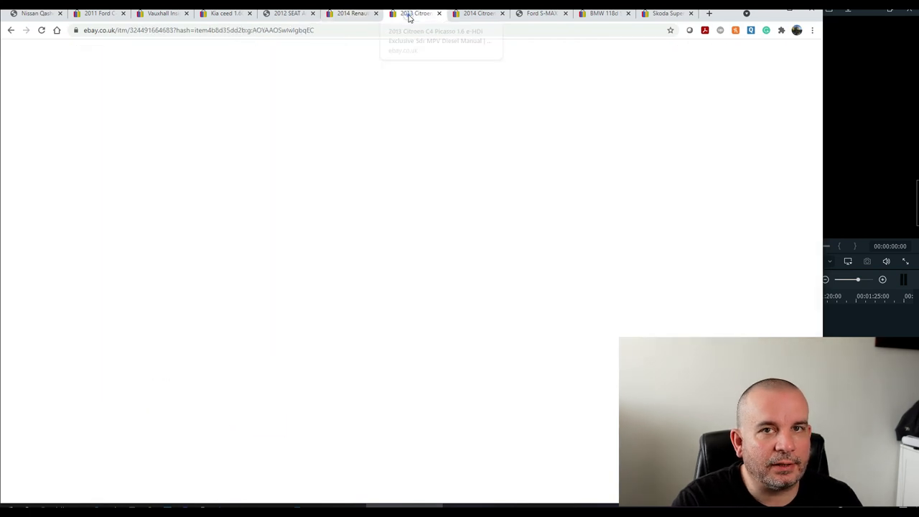
pyautogui.click(415, 13)
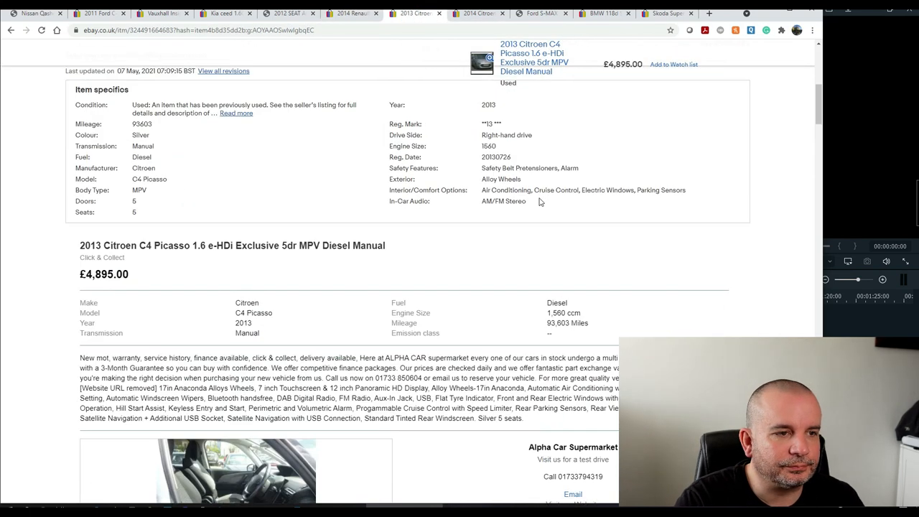
pyautogui.scroll(3)
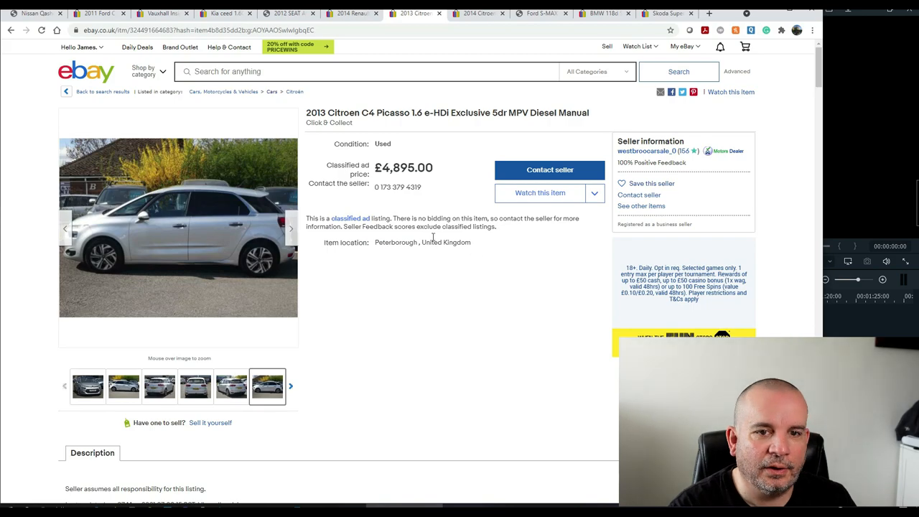
pyautogui.click(178, 227)
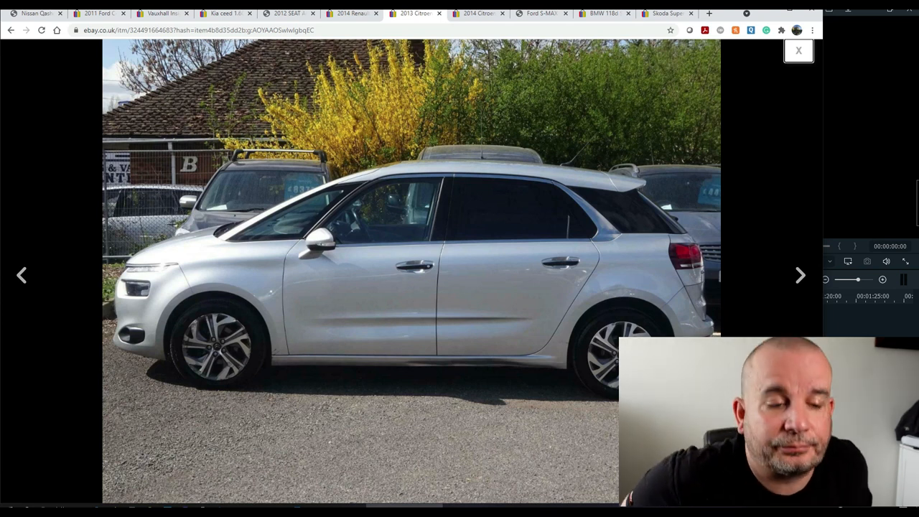
# - Step through the 2013 Citroen C4 Picasso's full-size photos, including front and both side views
pyautogui.click(801, 275)
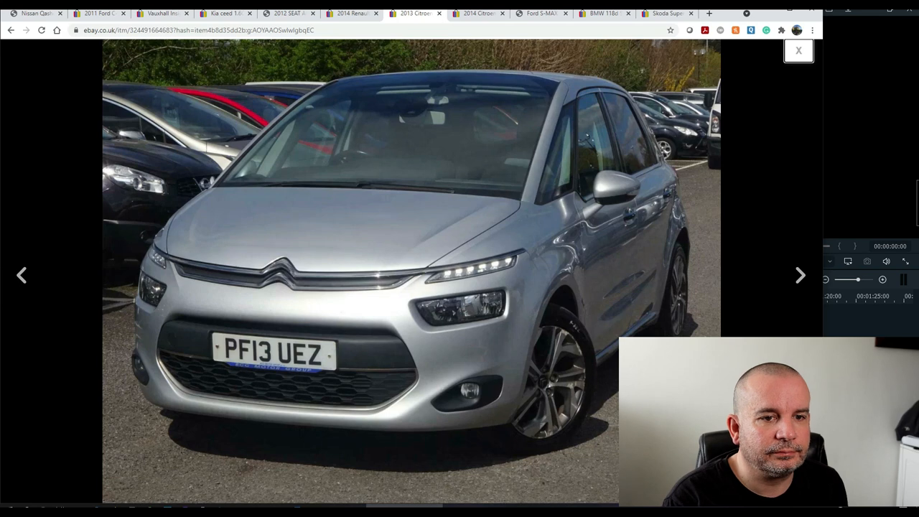
pyautogui.click(800, 275)
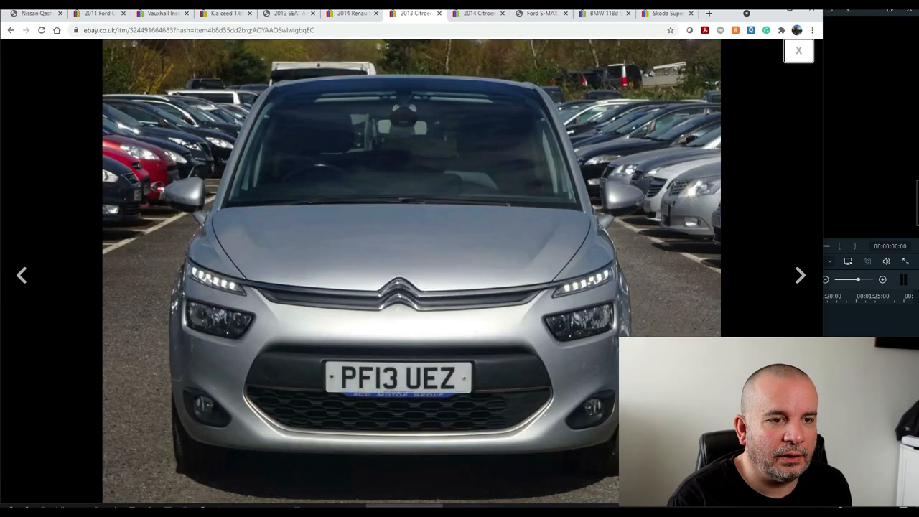
pyautogui.click(801, 275)
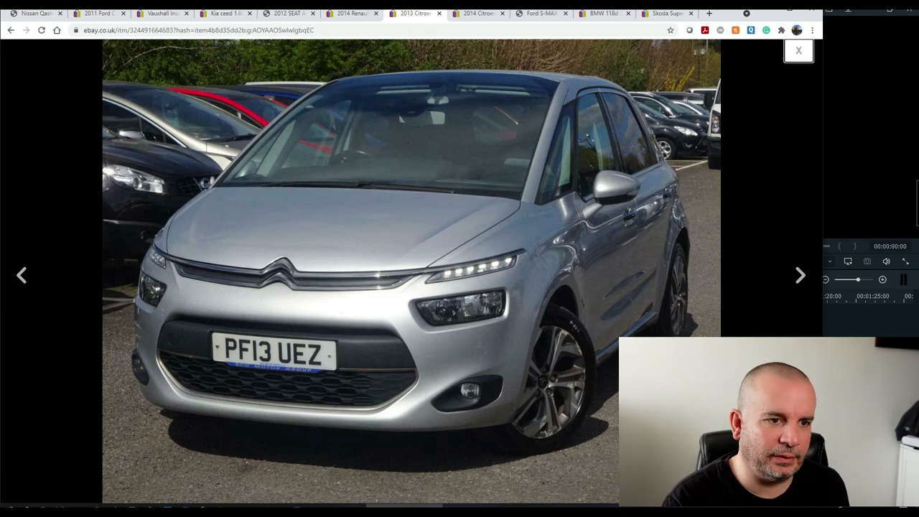
pyautogui.click(800, 275)
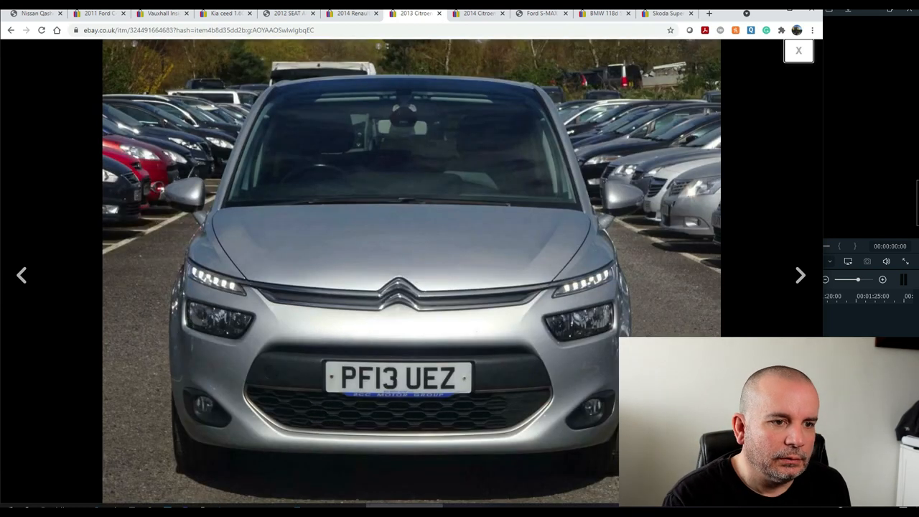
pyautogui.click(800, 275)
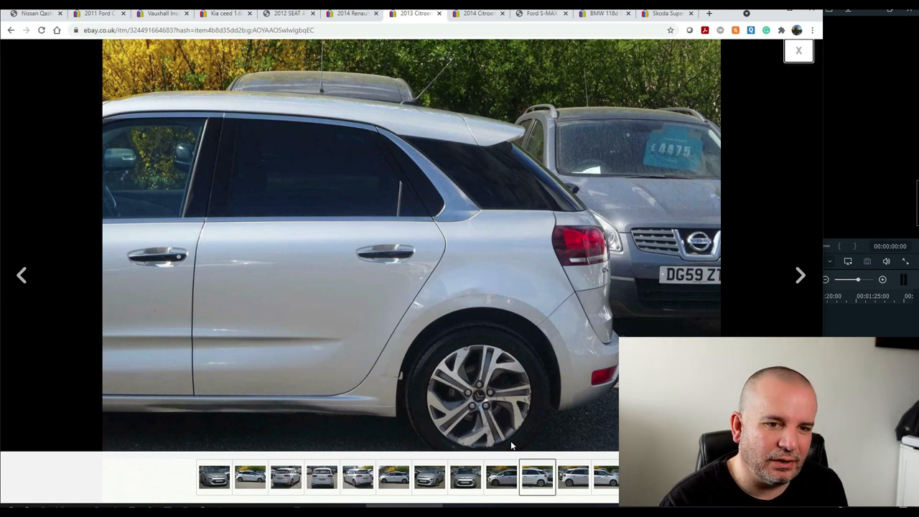
pyautogui.click(800, 275)
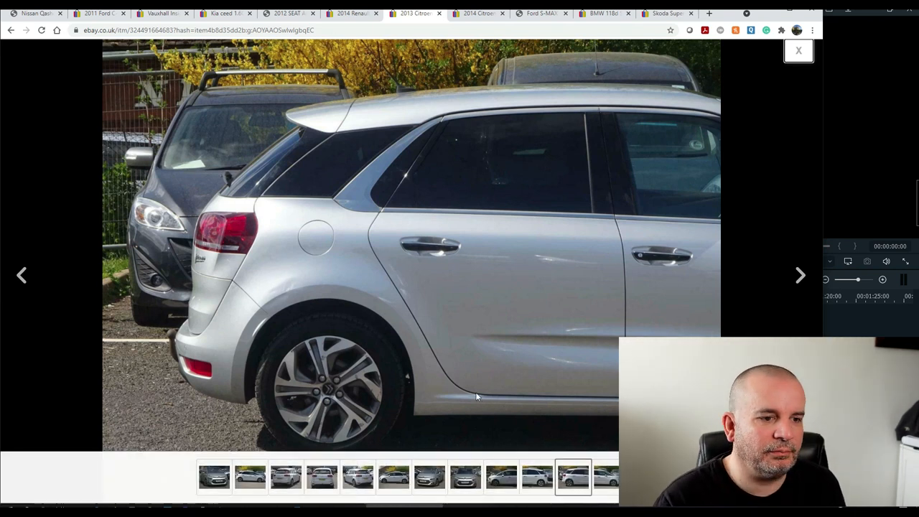
pyautogui.click(800, 275)
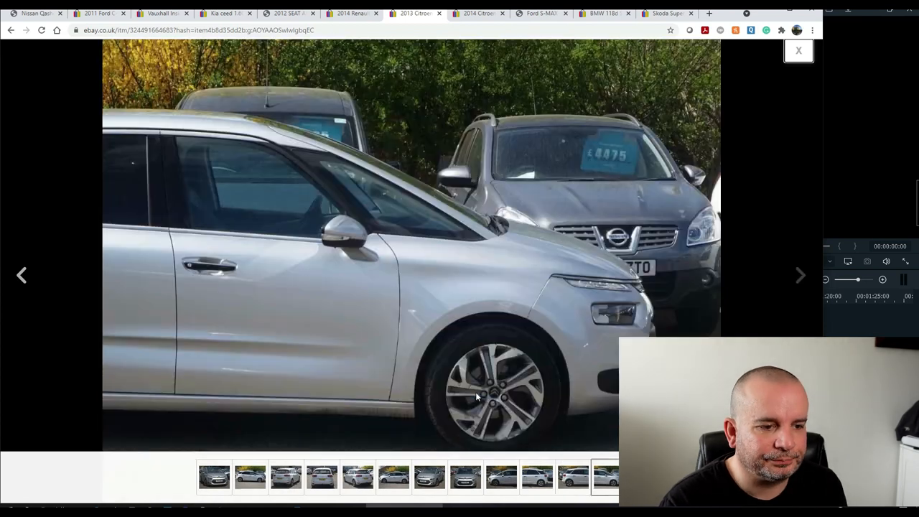
pyautogui.click(801, 275)
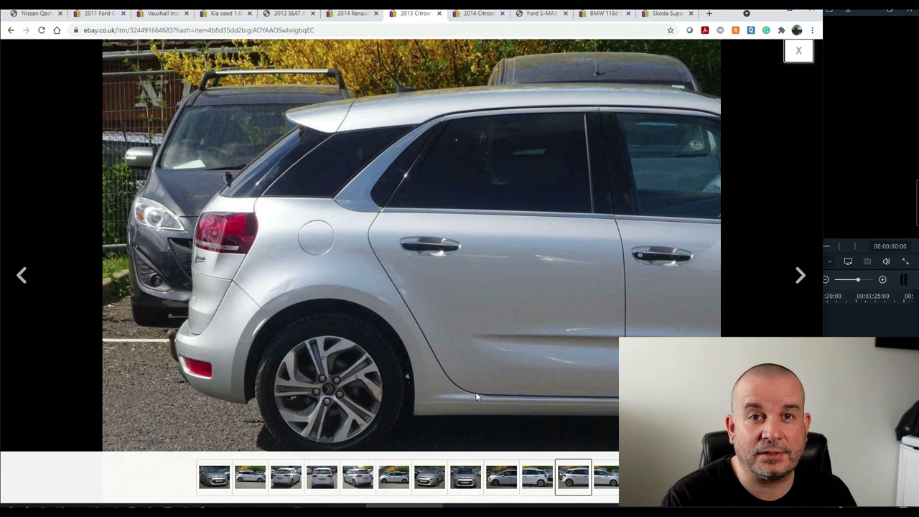
pyautogui.click(800, 275)
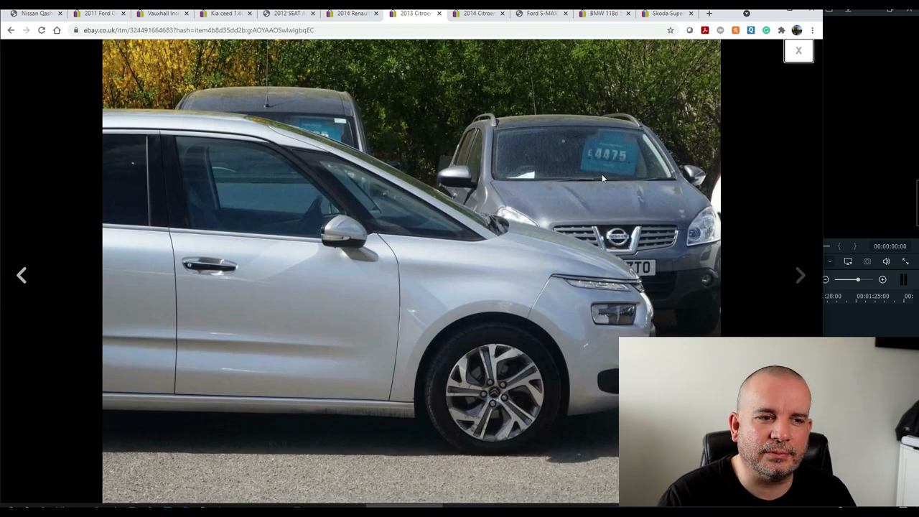
pyautogui.moveTo(589, 175)
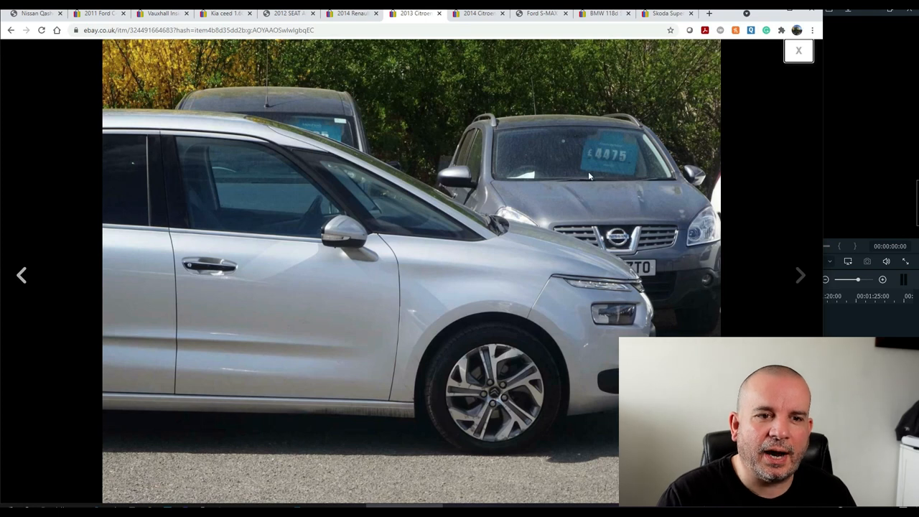
pyautogui.moveTo(358, 116)
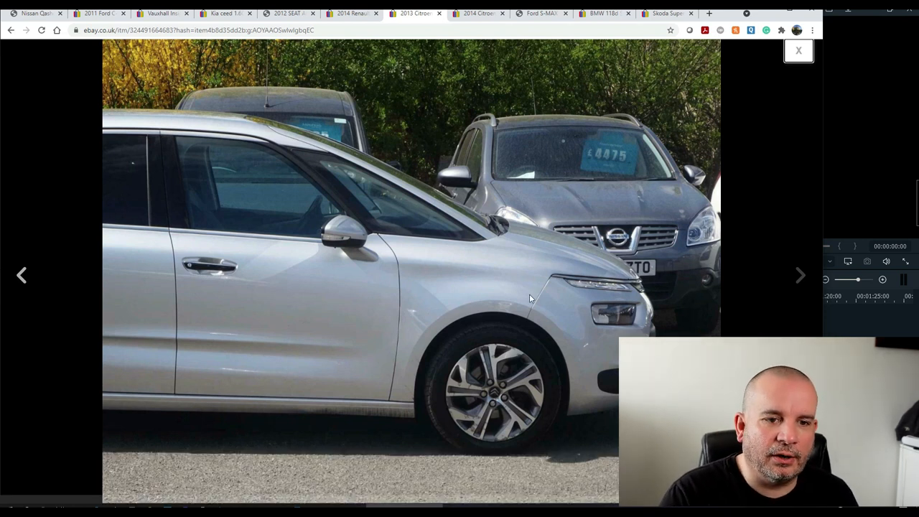
pyautogui.moveTo(564, 194)
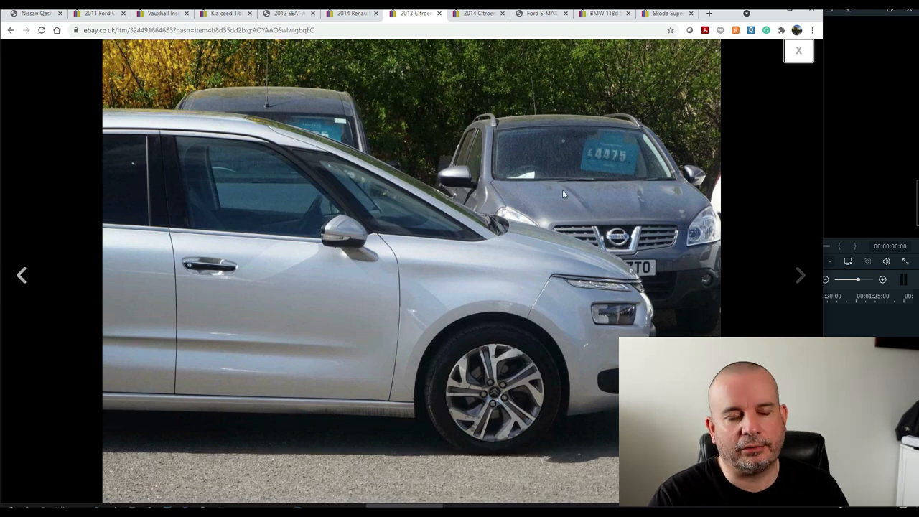
pyautogui.moveTo(668, 300)
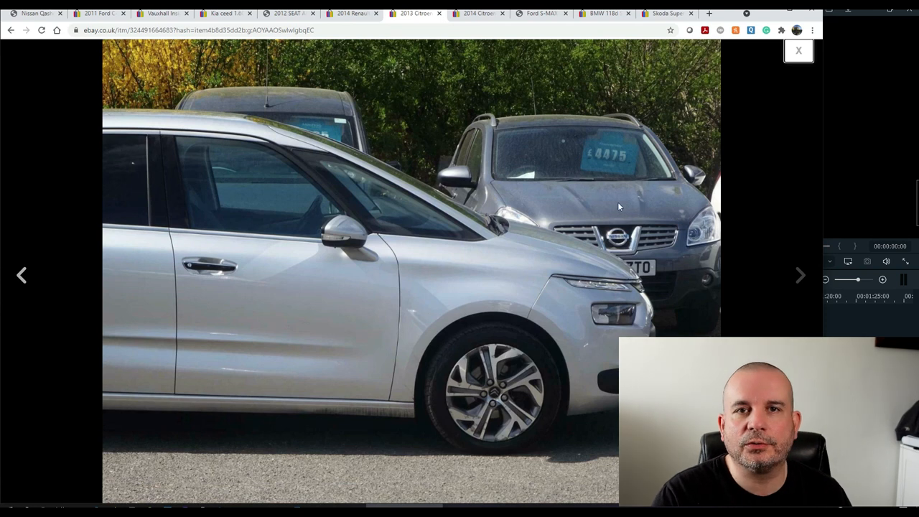
pyautogui.moveTo(648, 316)
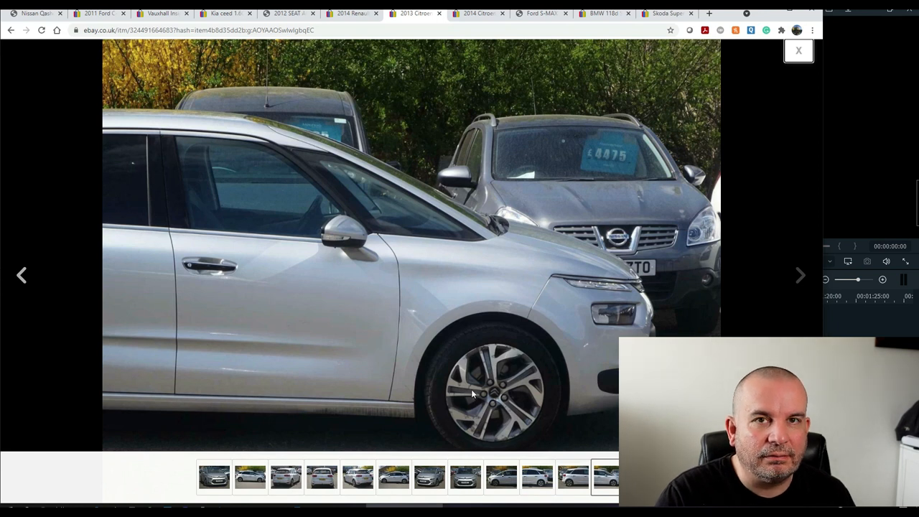
pyautogui.moveTo(560, 407)
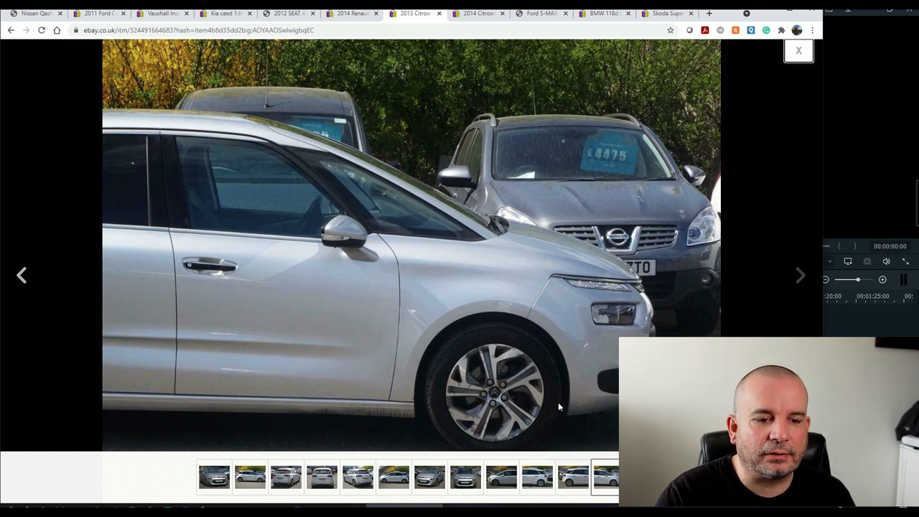
pyautogui.moveTo(824, 239)
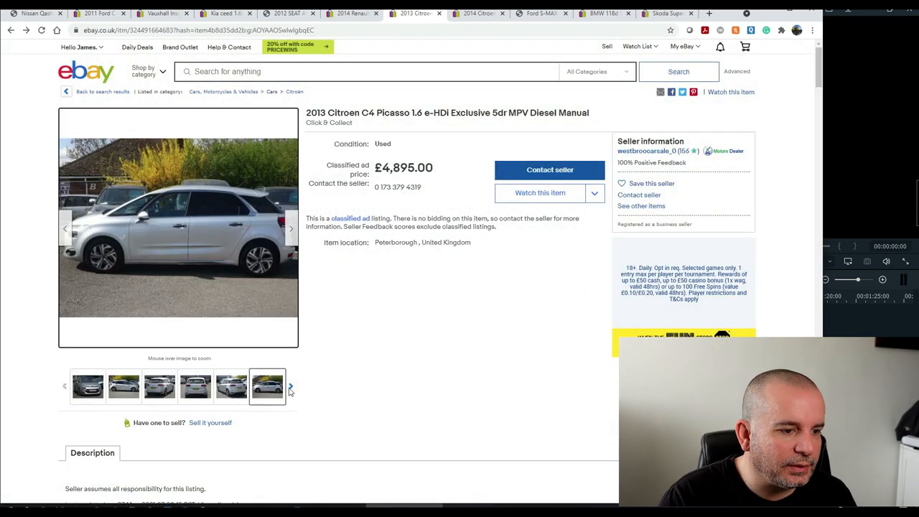
# - Reveal more Citroen thumbnails, scan the description photos, and enlarge the rear-view photo
pyautogui.click(291, 387)
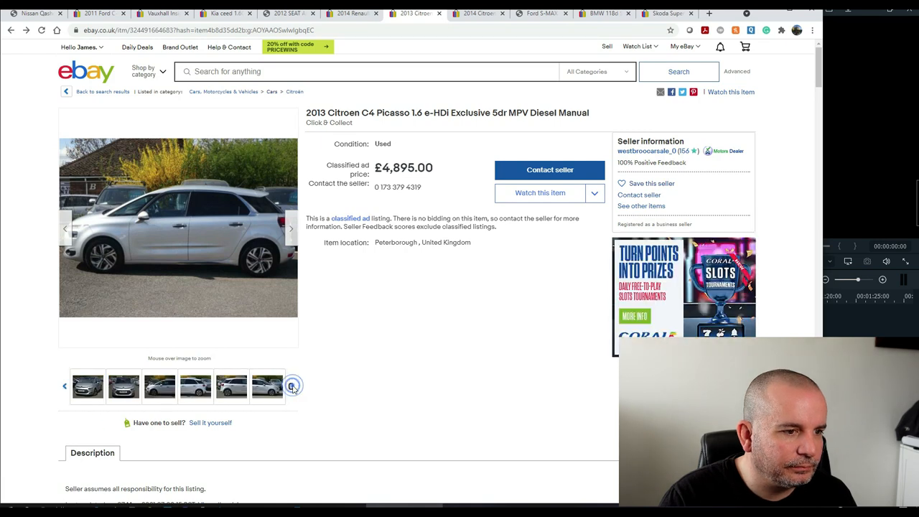
pyautogui.scroll(-3)
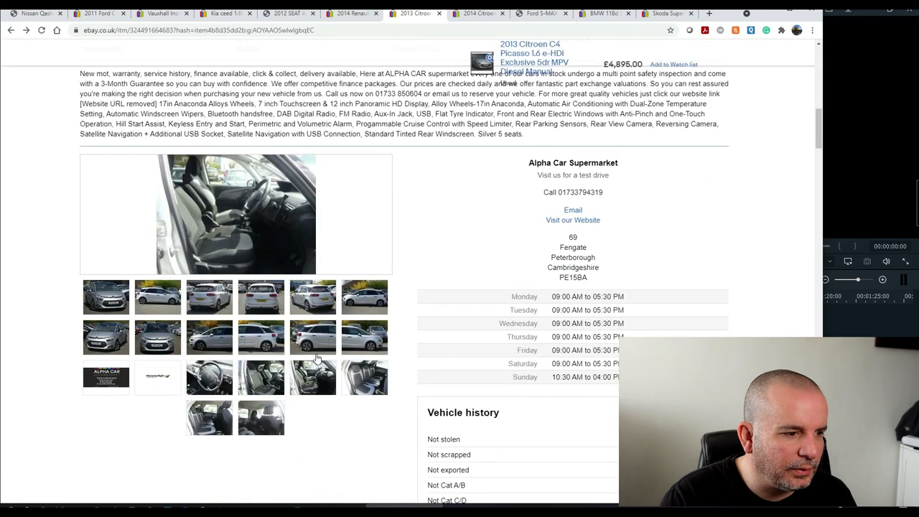
pyautogui.moveTo(270, 309)
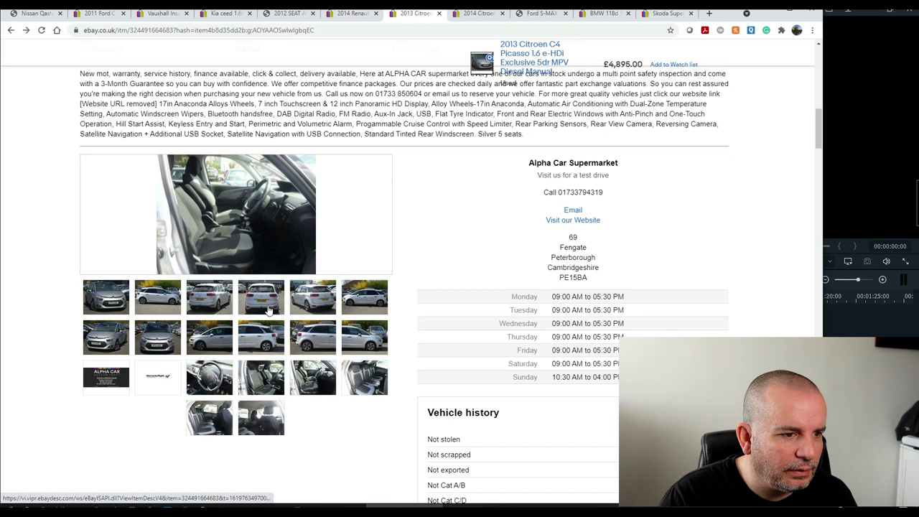
pyautogui.scroll(3)
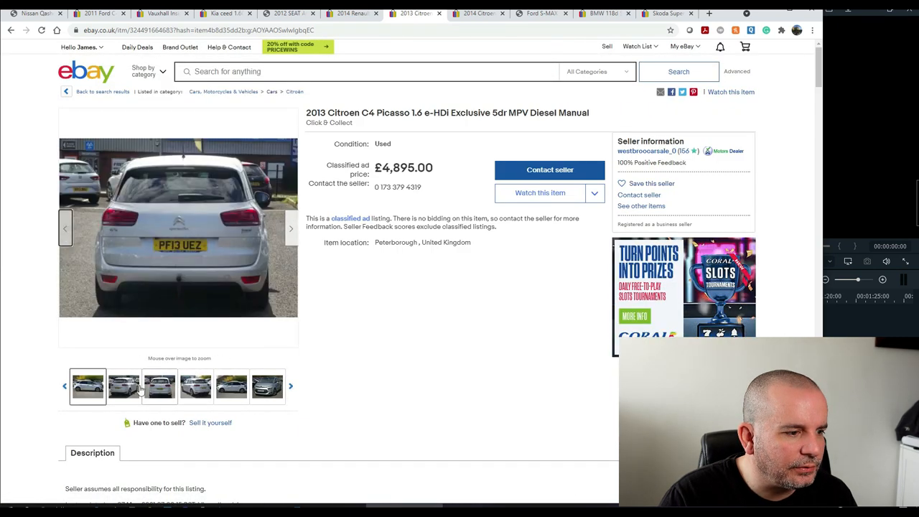
pyautogui.click(178, 227)
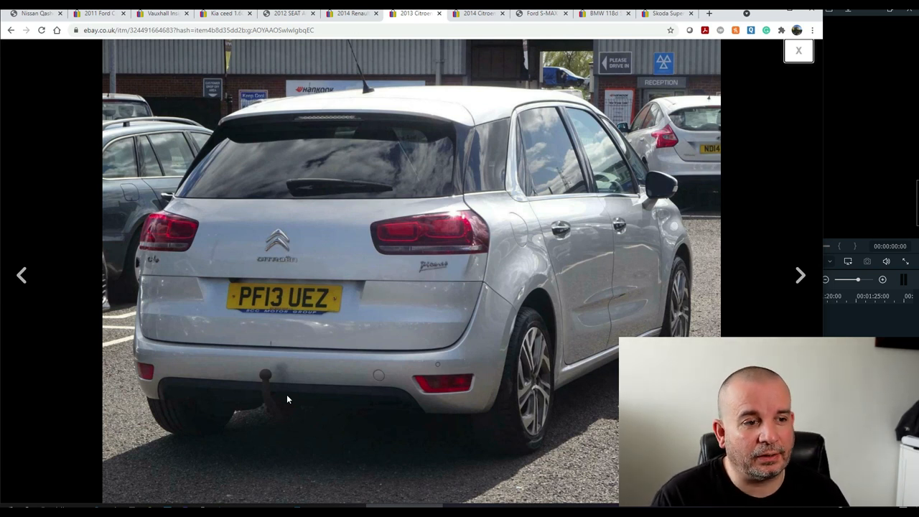
pyautogui.moveTo(312, 188)
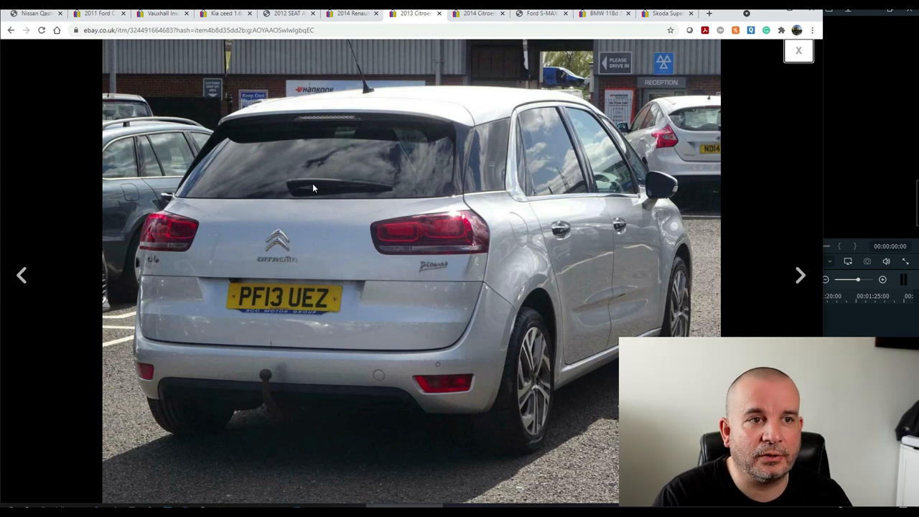
pyautogui.moveTo(441, 13)
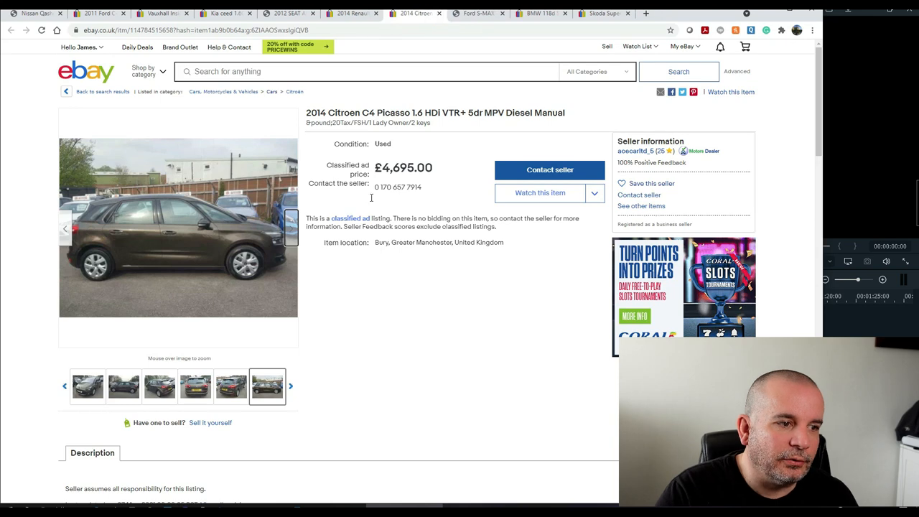
# - Enlarge the 2014 Citroen's photos, view the open-boot shot, then close the gallery
pyautogui.click(178, 227)
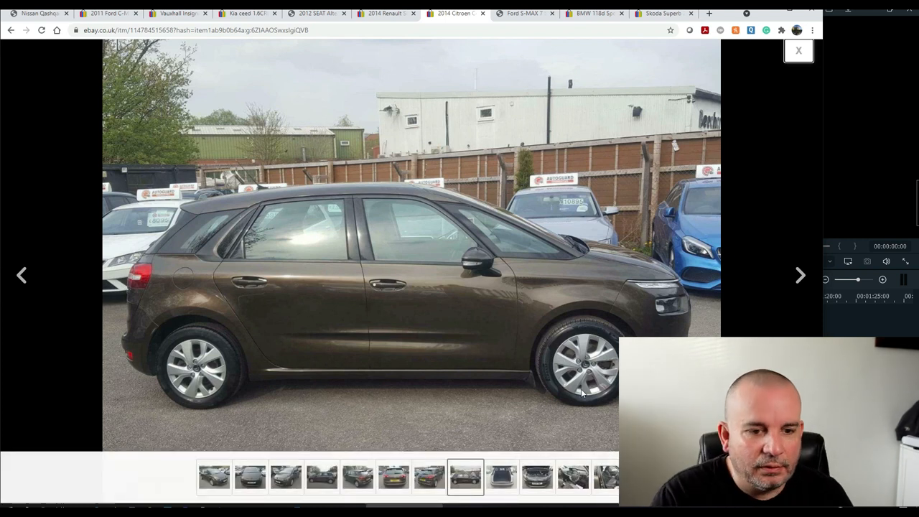
pyautogui.moveTo(322, 298)
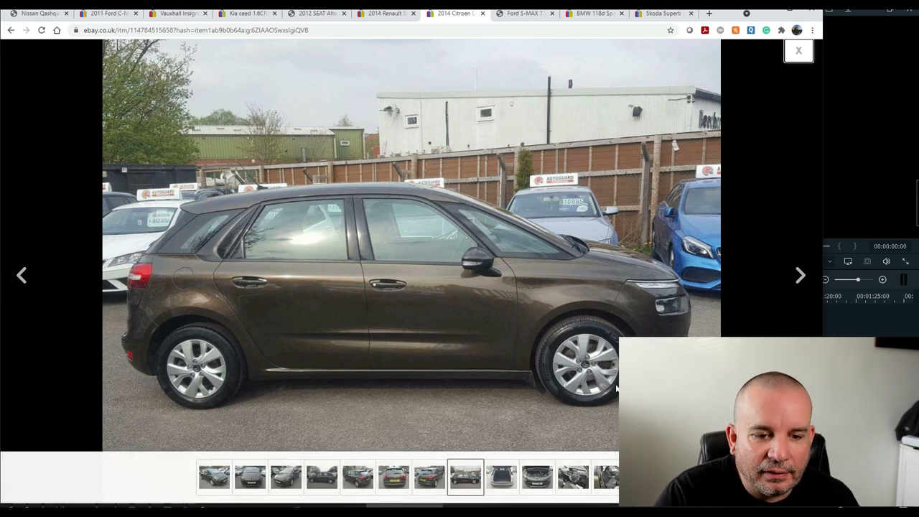
pyautogui.click(800, 275)
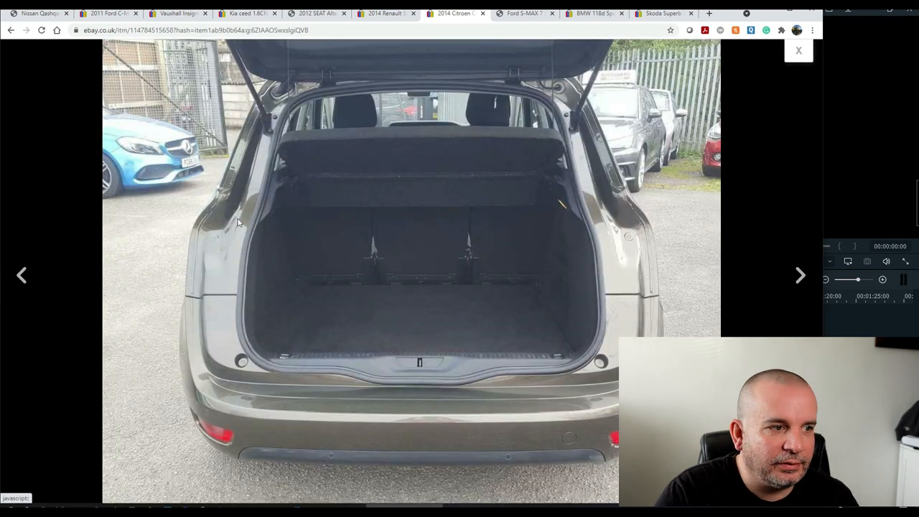
pyautogui.click(21, 275)
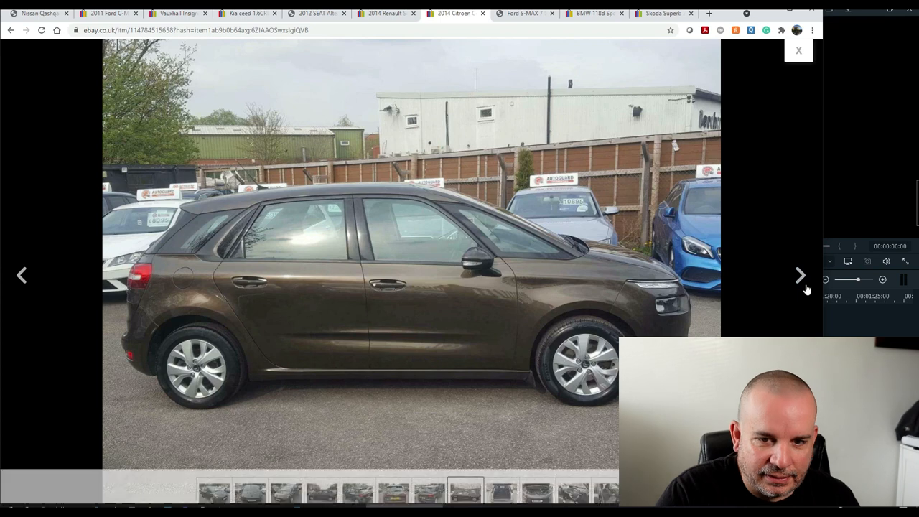
pyautogui.click(801, 275)
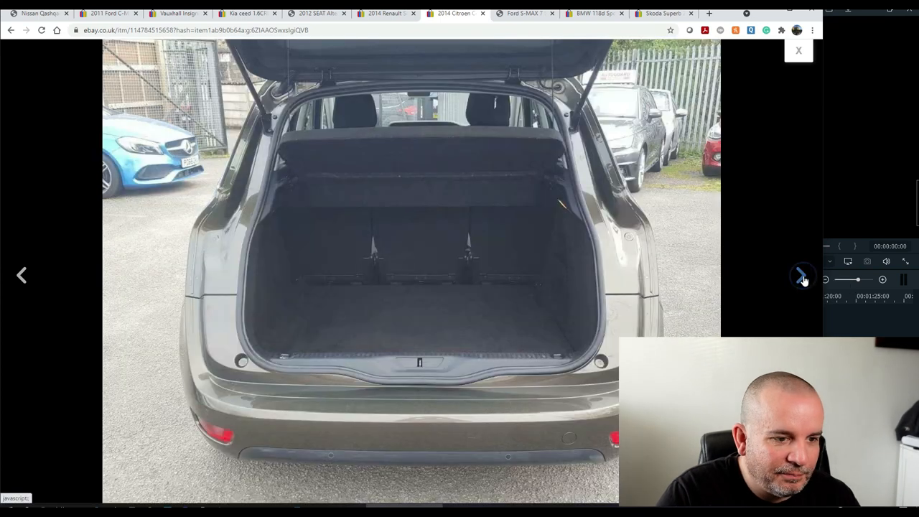
pyautogui.click(803, 277)
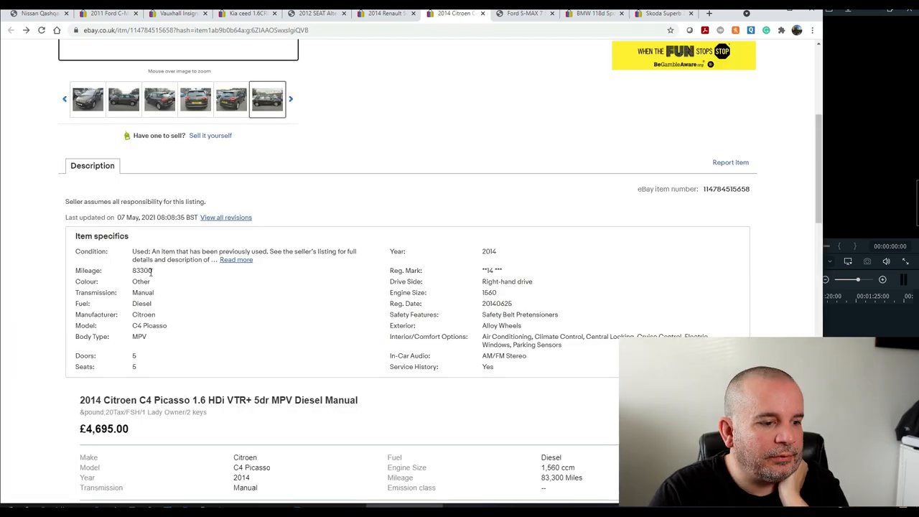
# - Scroll to the Citroen's description gallery and view its dashboard and gear-stick photos
pyautogui.scroll(-3)
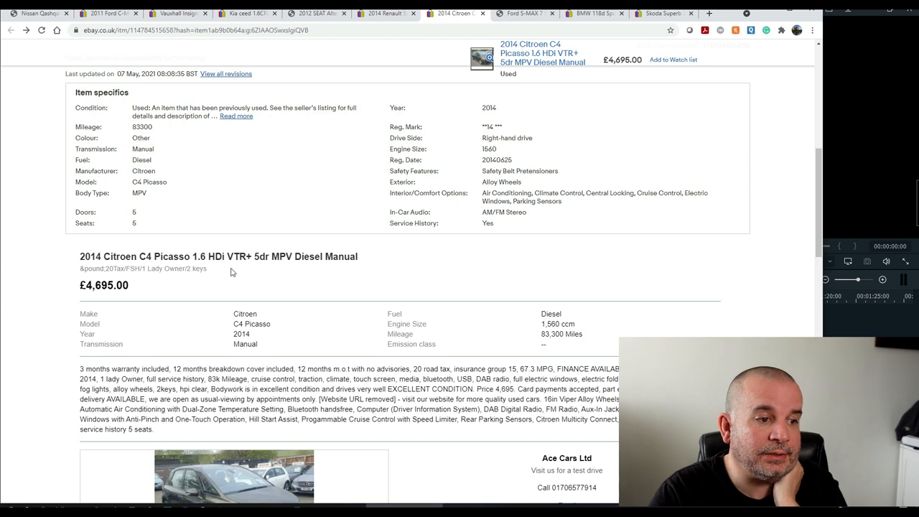
pyautogui.scroll(-3)
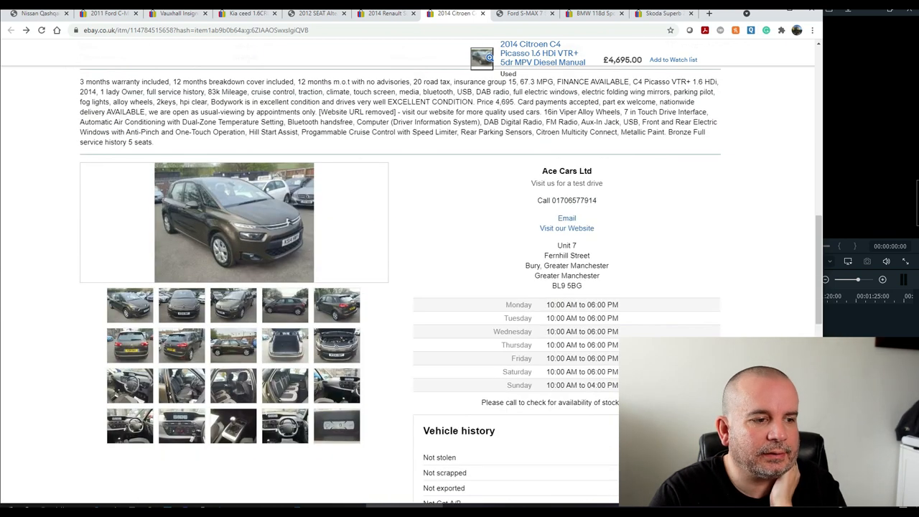
pyautogui.moveTo(333, 409)
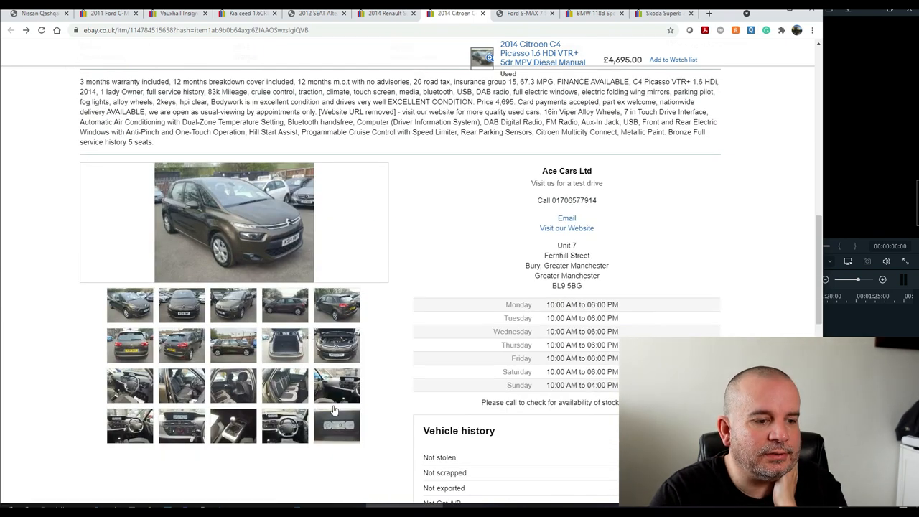
pyautogui.click(232, 426)
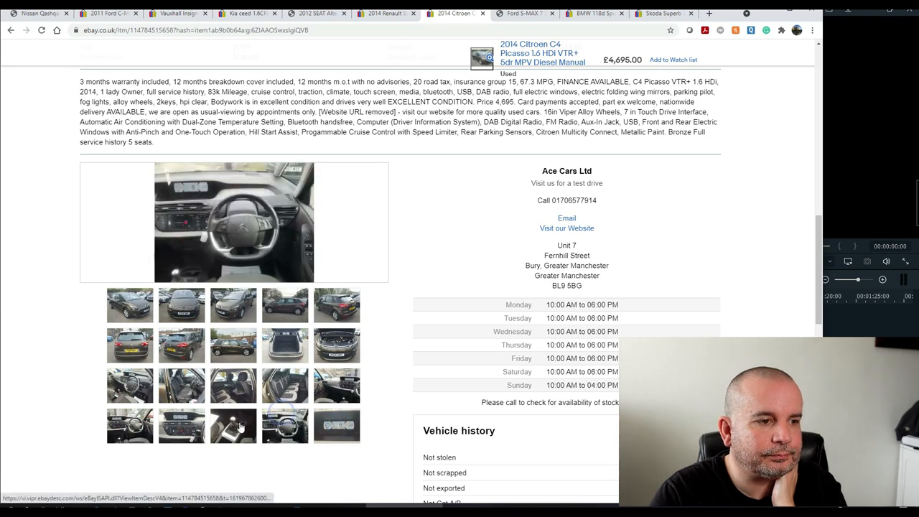
pyautogui.scroll(-3)
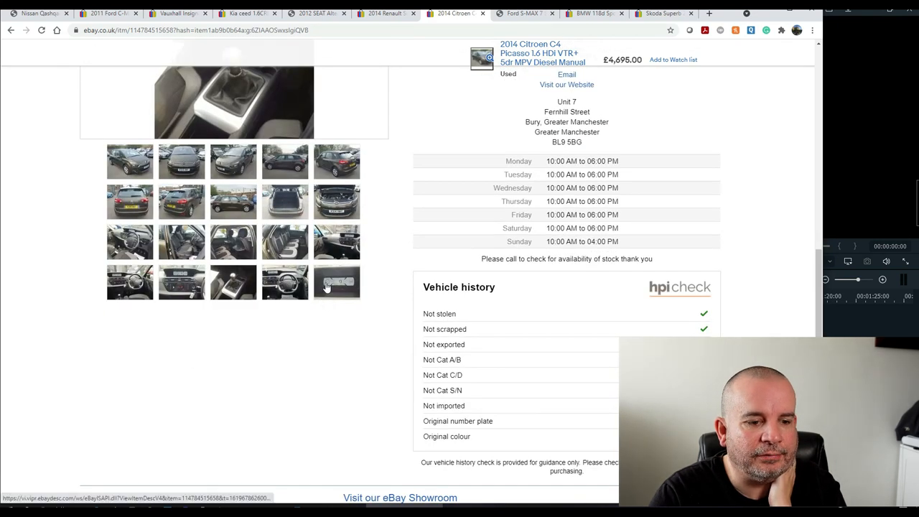
pyautogui.scroll(3)
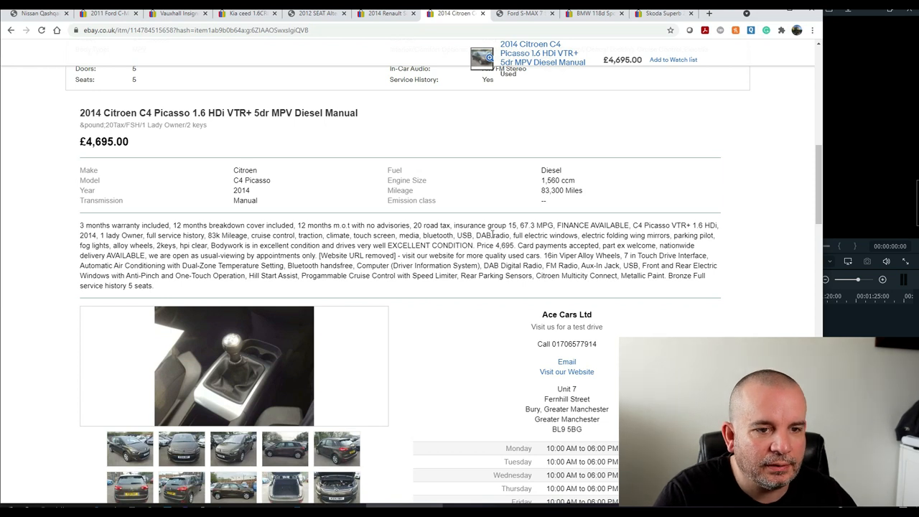
pyautogui.moveTo(635, 237)
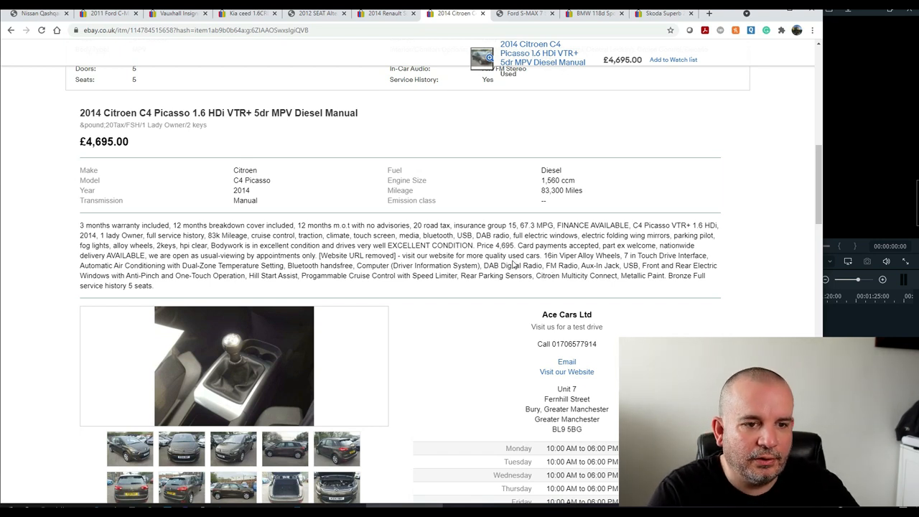
# - Scroll back to the top of the 2014 Citroen listing, showing £4,695 and seller details
pyautogui.scroll(3)
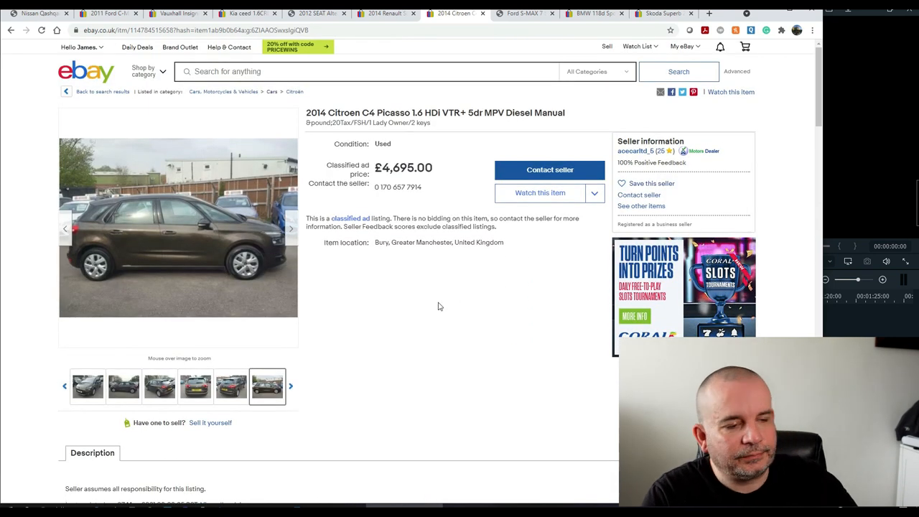
pyautogui.moveTo(421, 249)
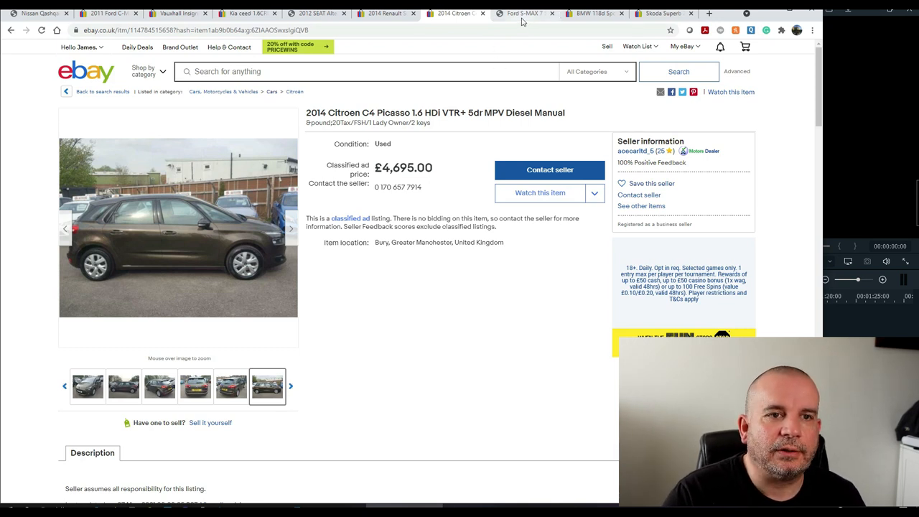
# - Switch to the Ford S-MAX 7-seat listing at £4,780 and enlarge its interior photo
pyautogui.click(525, 13)
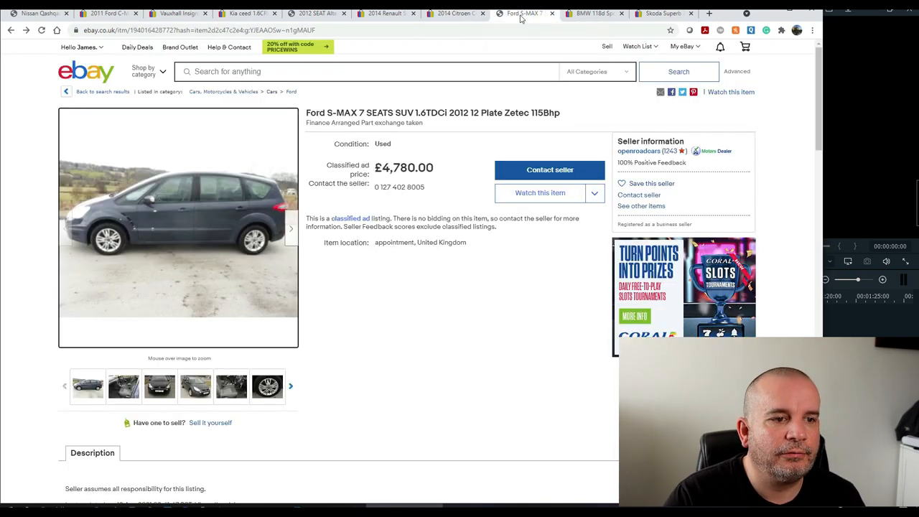
pyautogui.moveTo(462, 295)
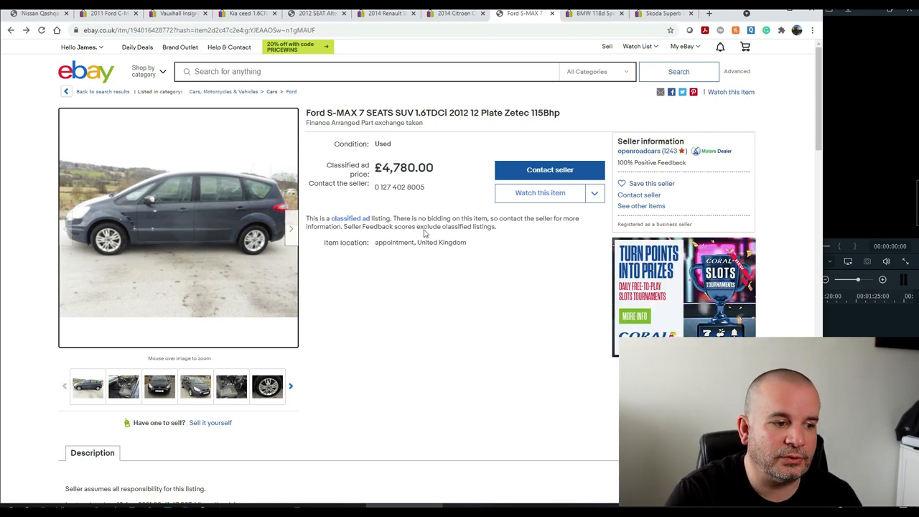
pyautogui.scroll(-3)
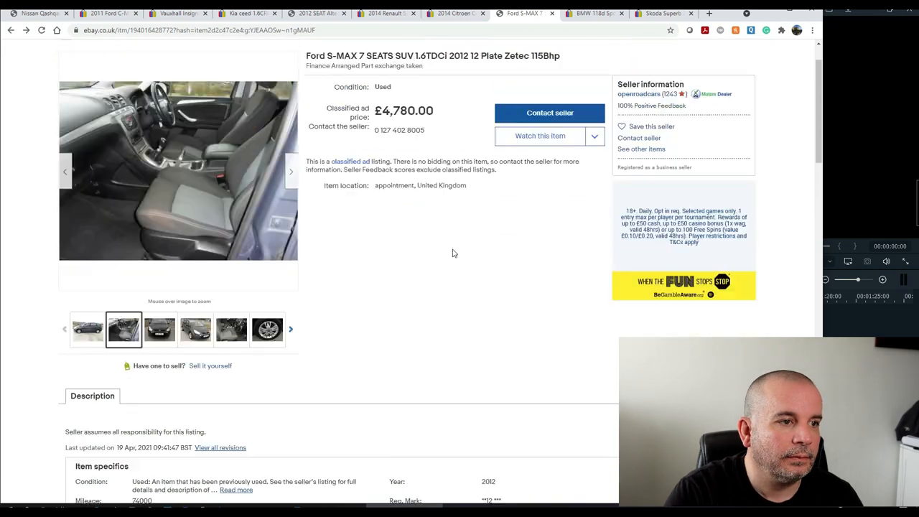
pyautogui.click(178, 171)
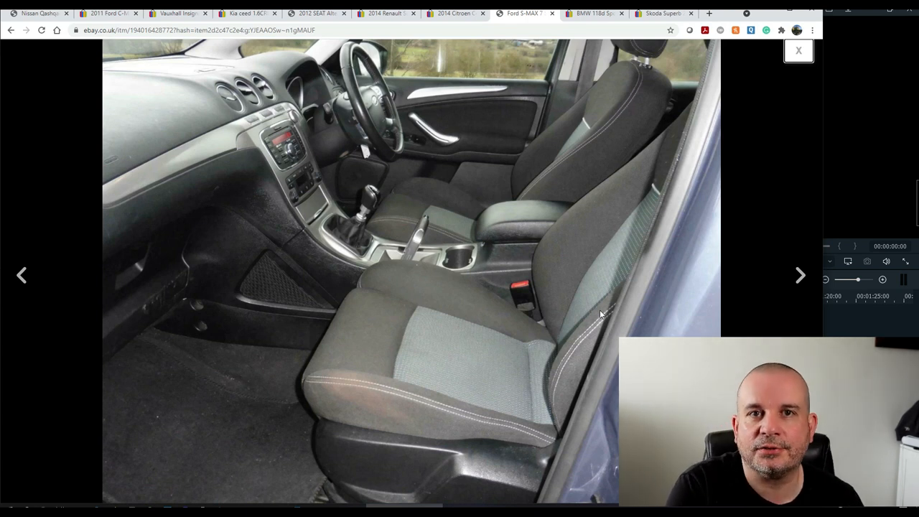
# - Browse the S-MAX photos through rear seats, third row and boot, then close the viewer
pyautogui.click(800, 275)
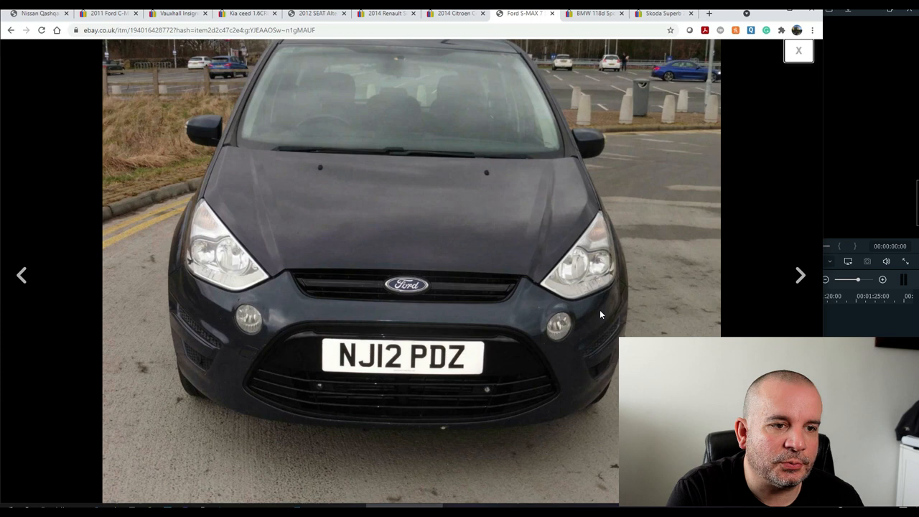
pyautogui.click(800, 275)
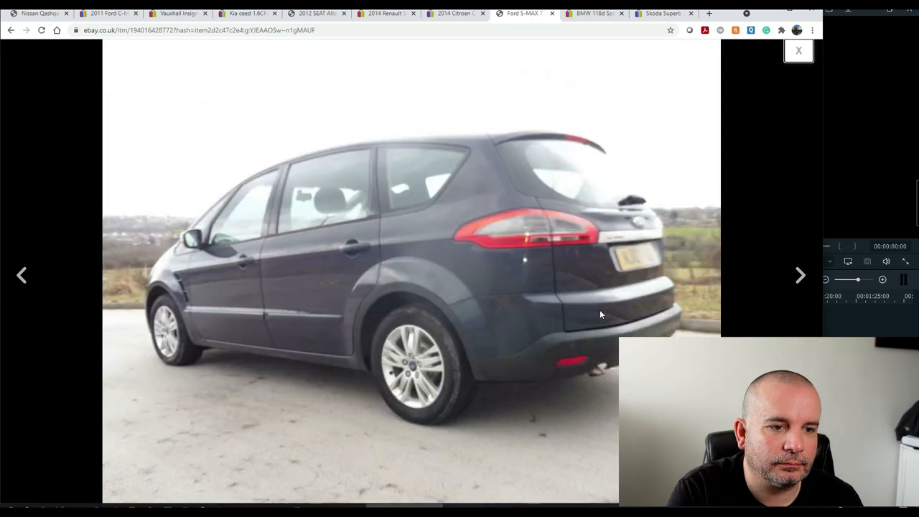
pyautogui.click(800, 275)
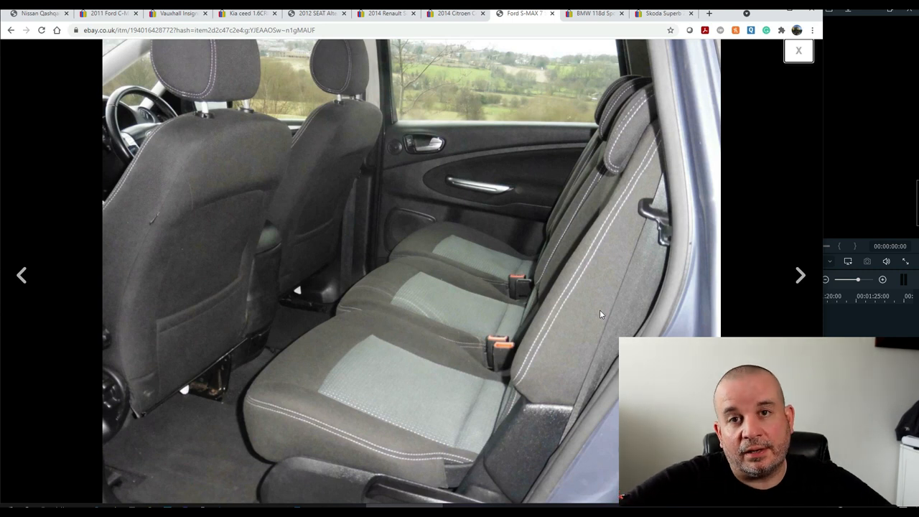
pyautogui.click(800, 275)
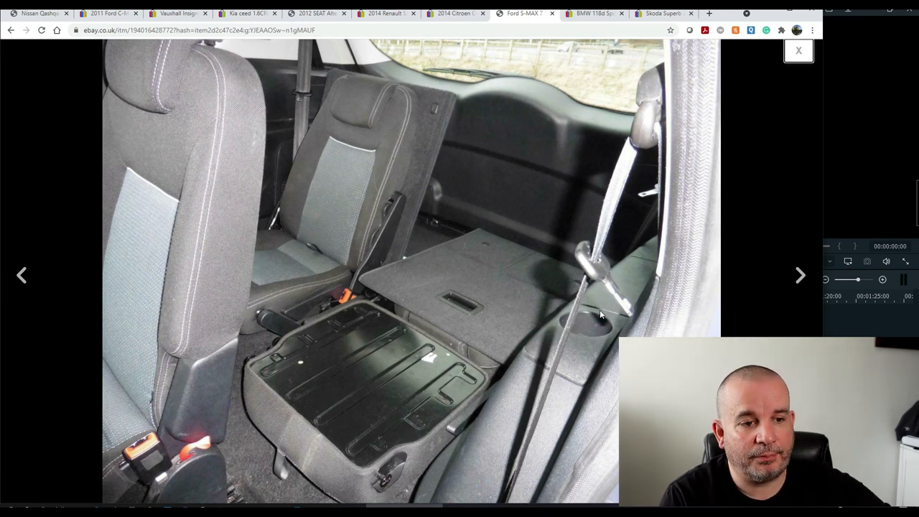
pyautogui.click(801, 275)
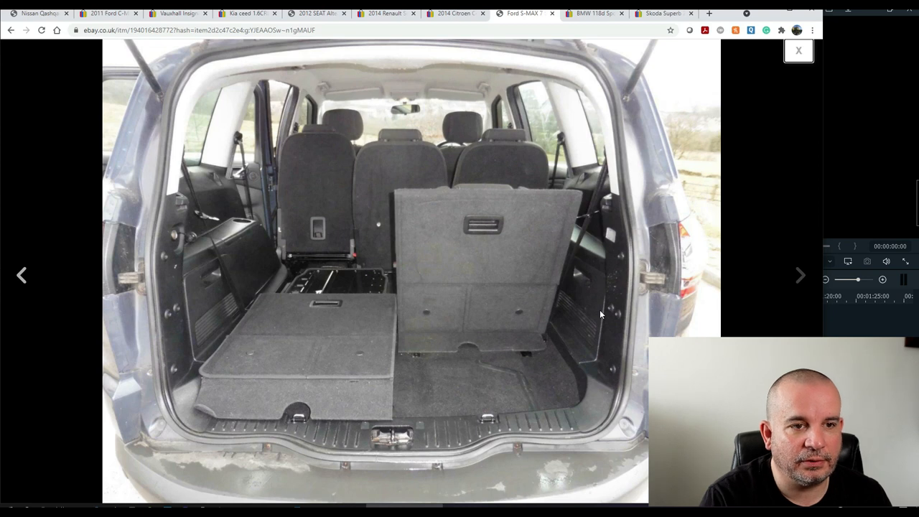
pyautogui.moveTo(666, 212)
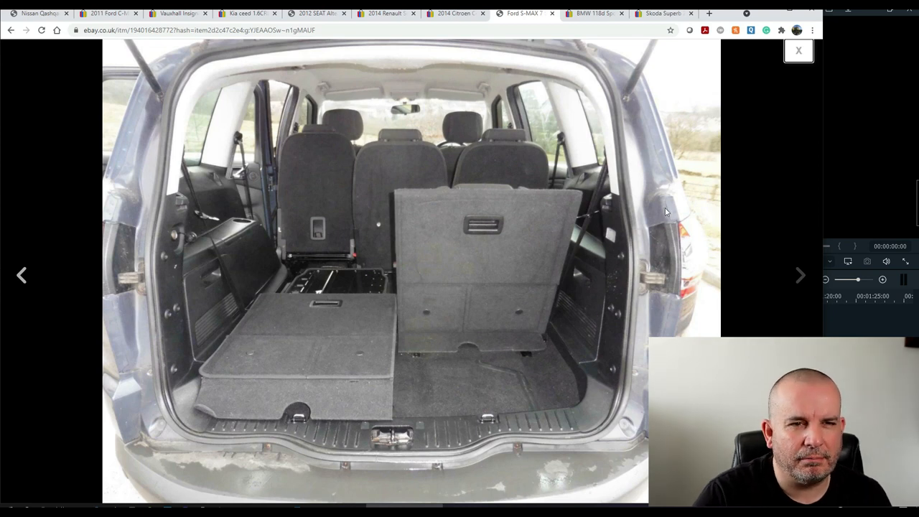
pyautogui.click(798, 50)
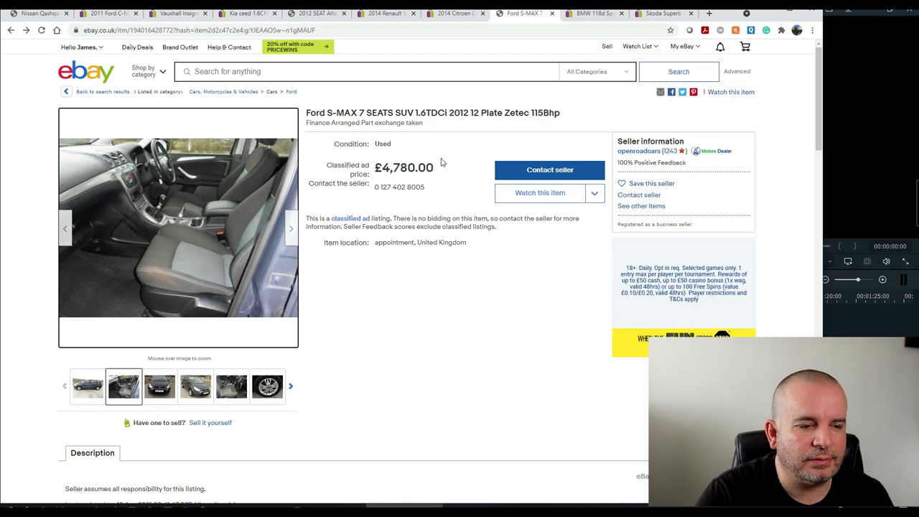
pyautogui.scroll(-3)
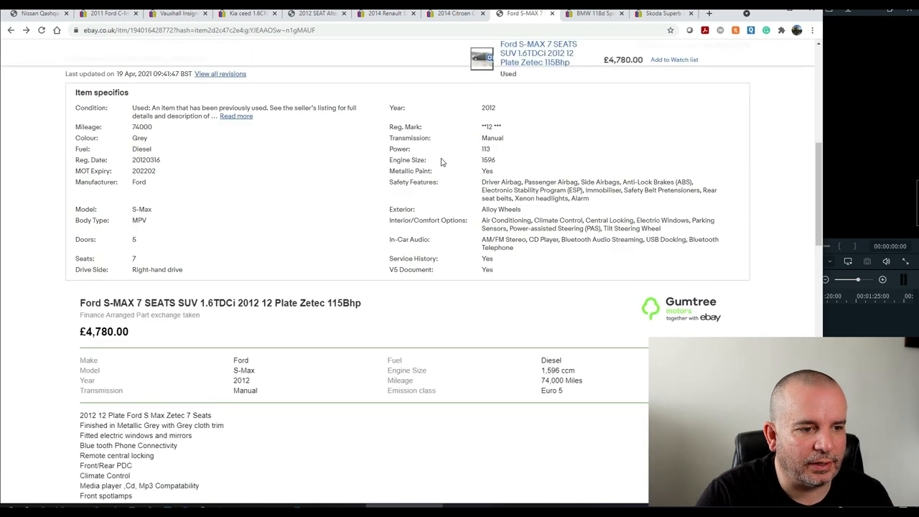
pyautogui.scroll(-3)
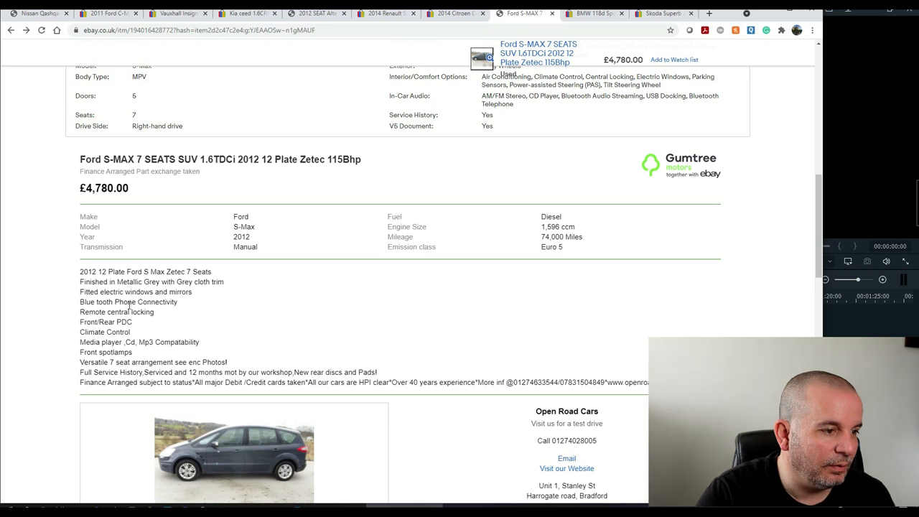
pyautogui.moveTo(218, 309)
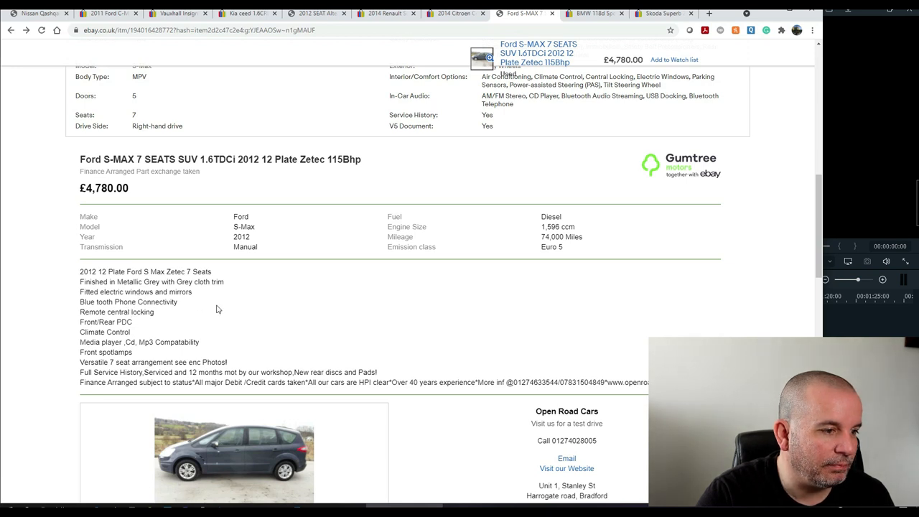
pyautogui.moveTo(444, 341)
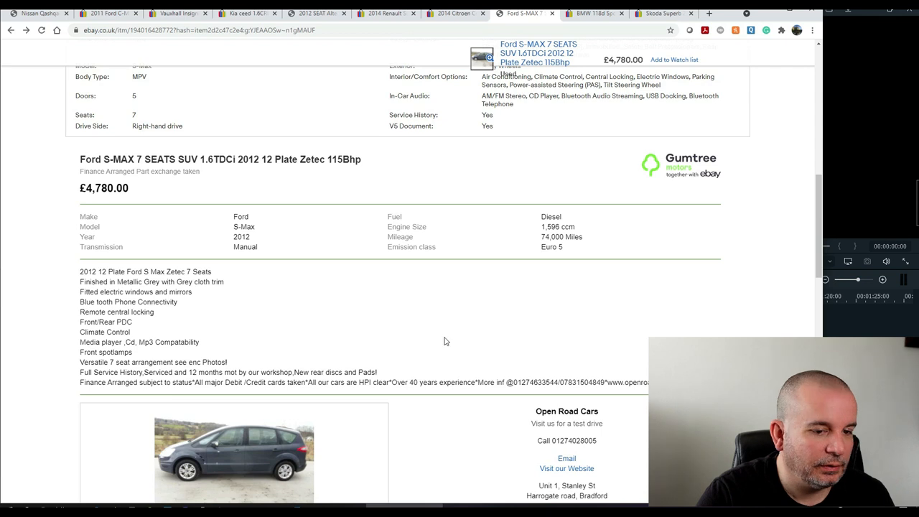
pyautogui.scroll(3)
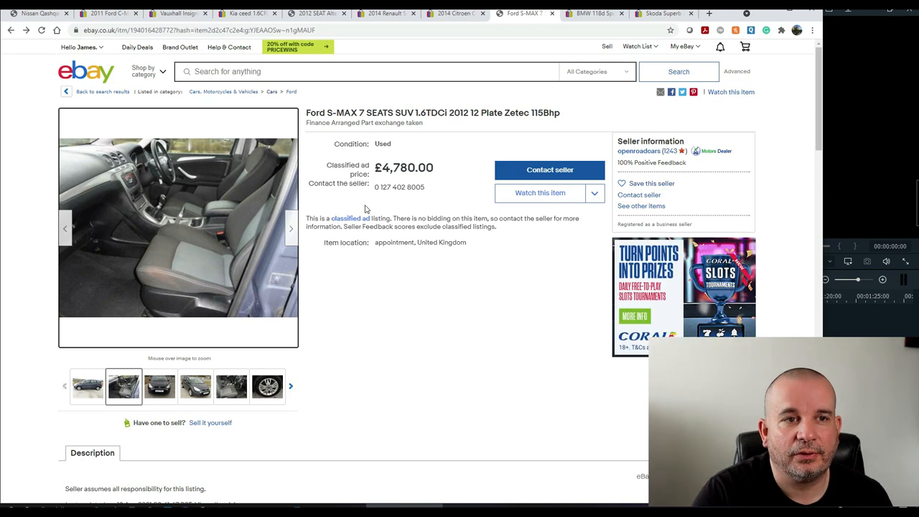
pyautogui.moveTo(595, 13)
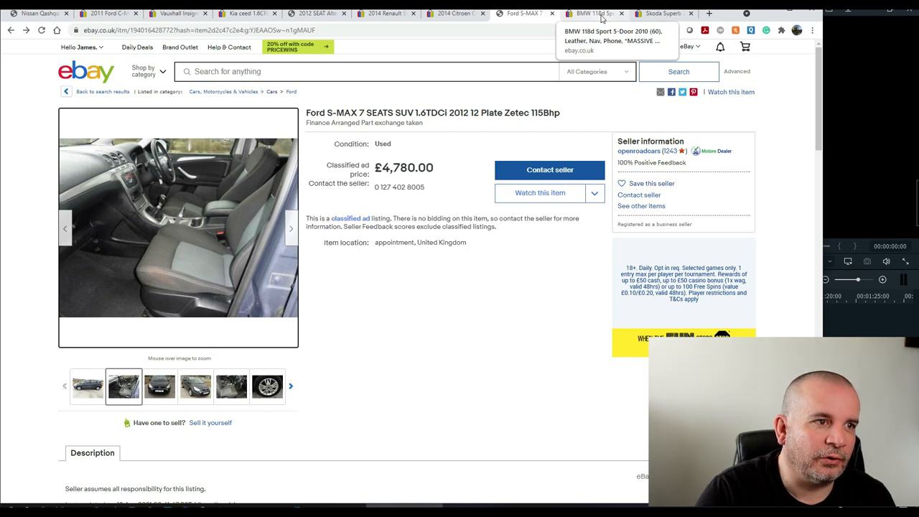
# - Switch to the BMW 118d Sport listing at £4,945 and enlarge its main photo
pyautogui.click(596, 12)
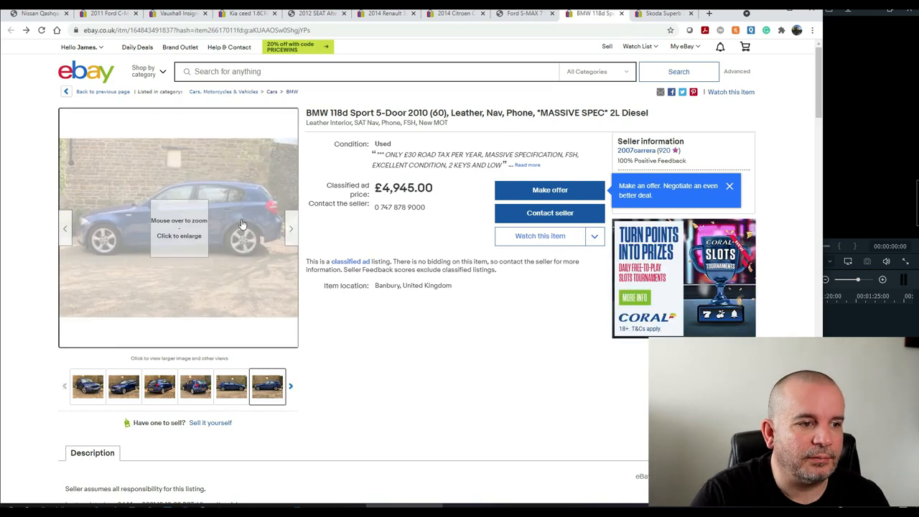
pyautogui.click(178, 226)
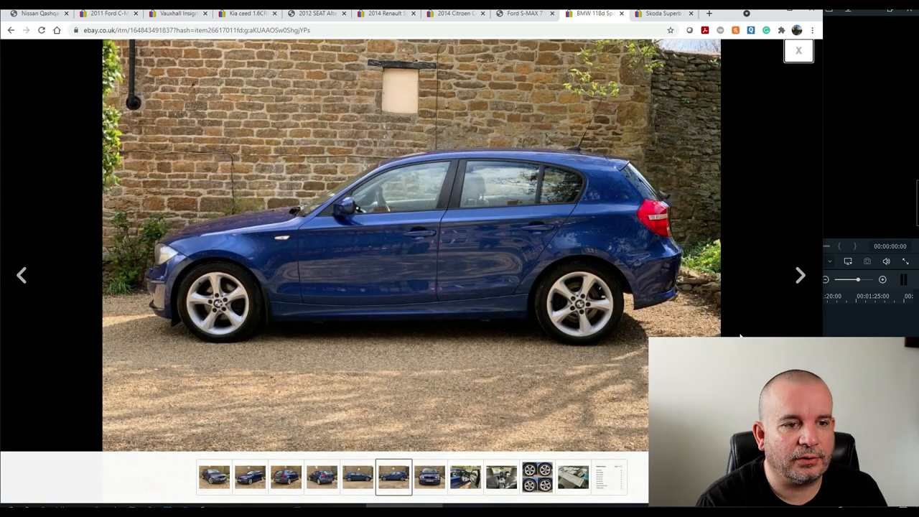
pyautogui.click(800, 274)
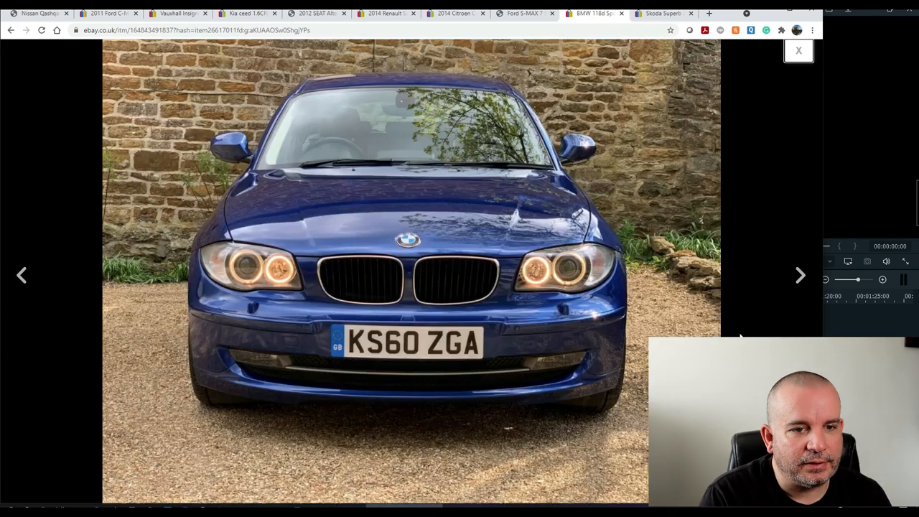
# - Browse the BMW's side, front and interior photos through to the clear HPI check
pyautogui.click(800, 275)
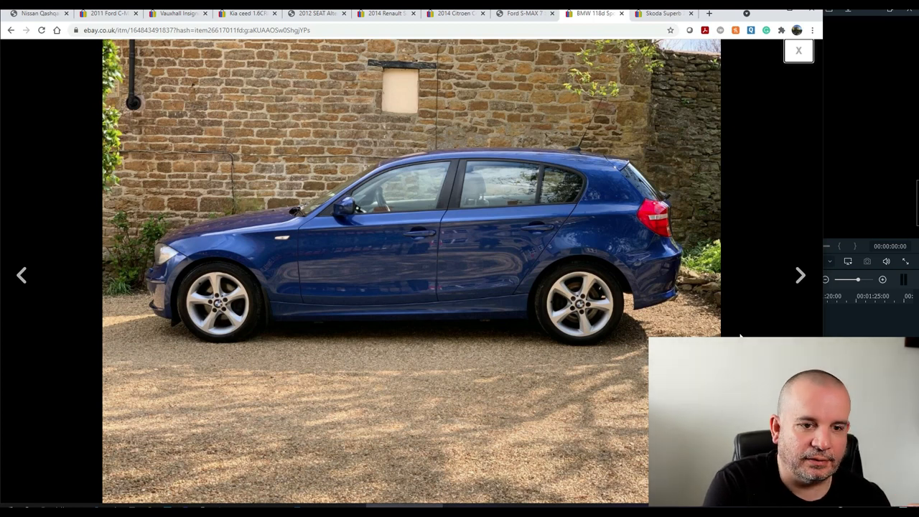
pyautogui.click(801, 275)
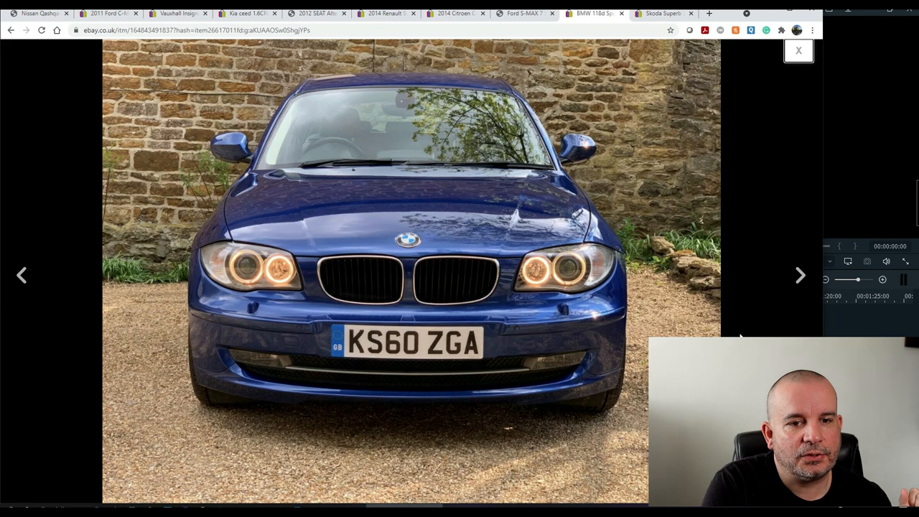
pyautogui.click(800, 275)
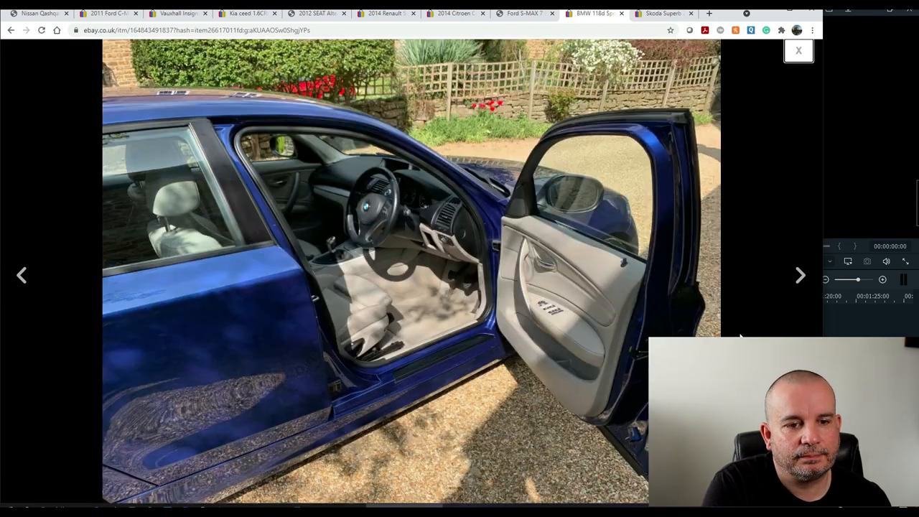
pyautogui.click(800, 275)
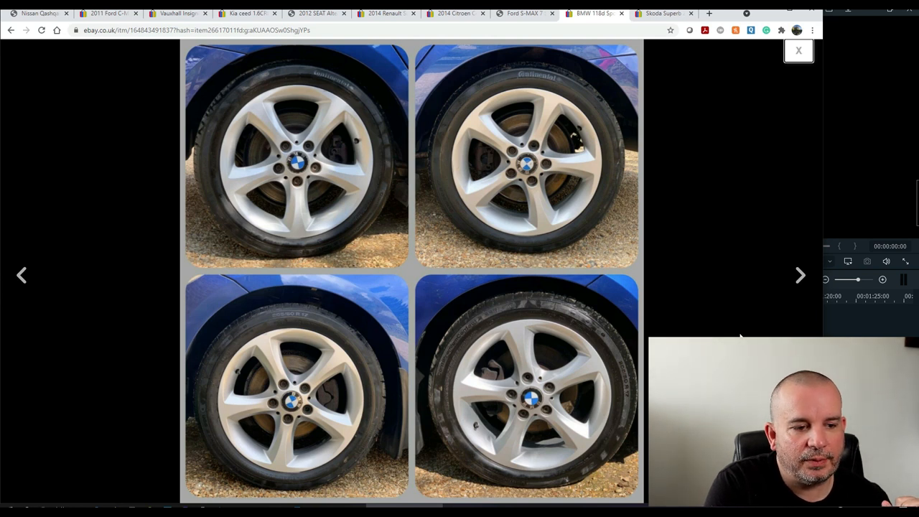
pyautogui.click(800, 275)
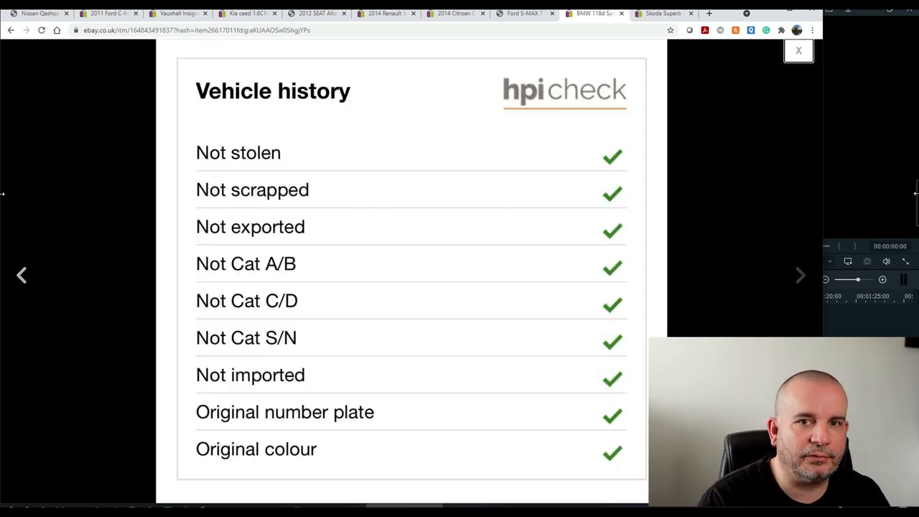
# - Close the BMW photo viewer and read its description: 70,000 miles, full service history
pyautogui.click(798, 50)
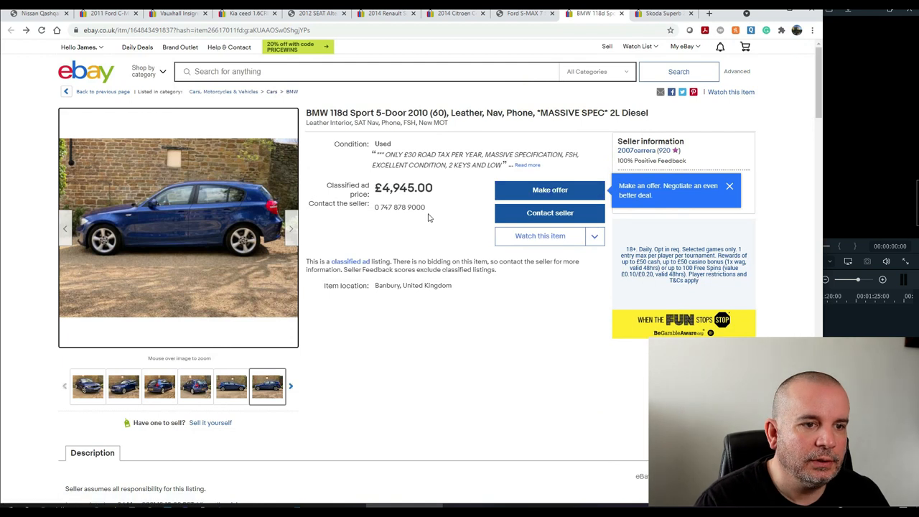
pyautogui.moveTo(381, 104)
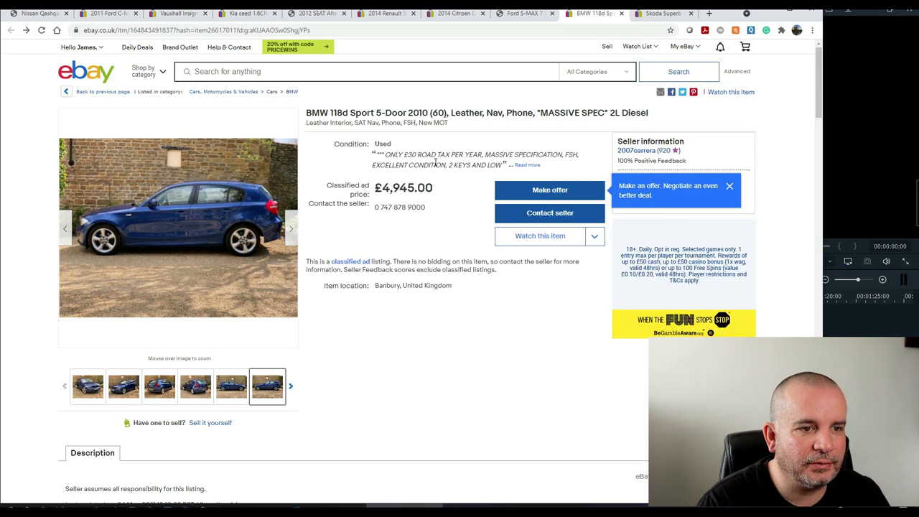
pyautogui.scroll(-3)
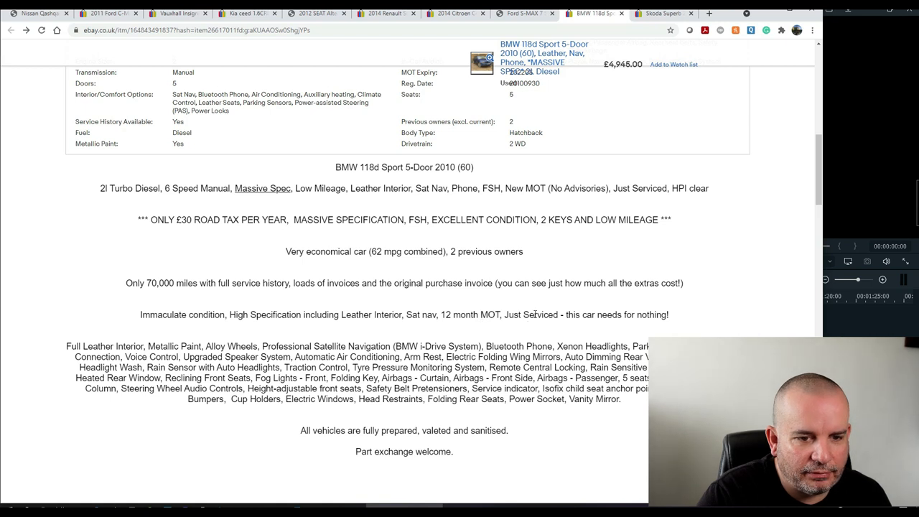
pyautogui.scroll(-3)
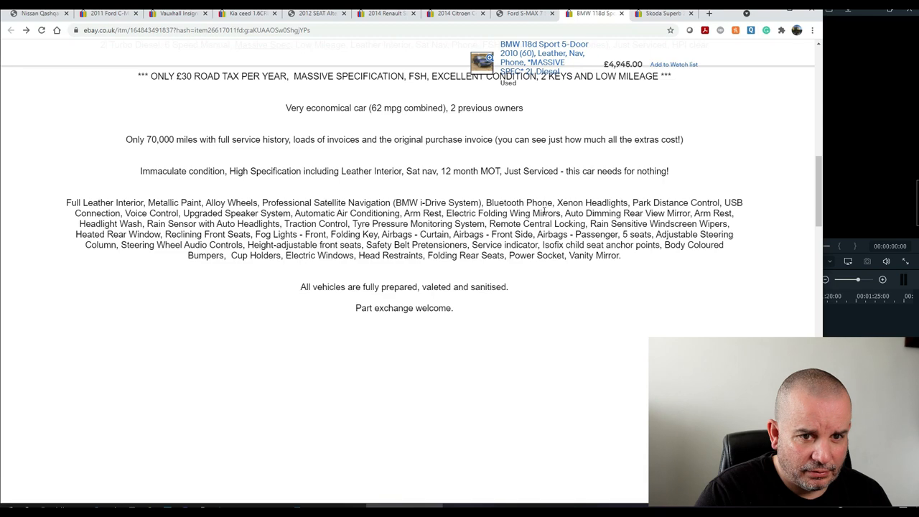
pyautogui.scroll(3)
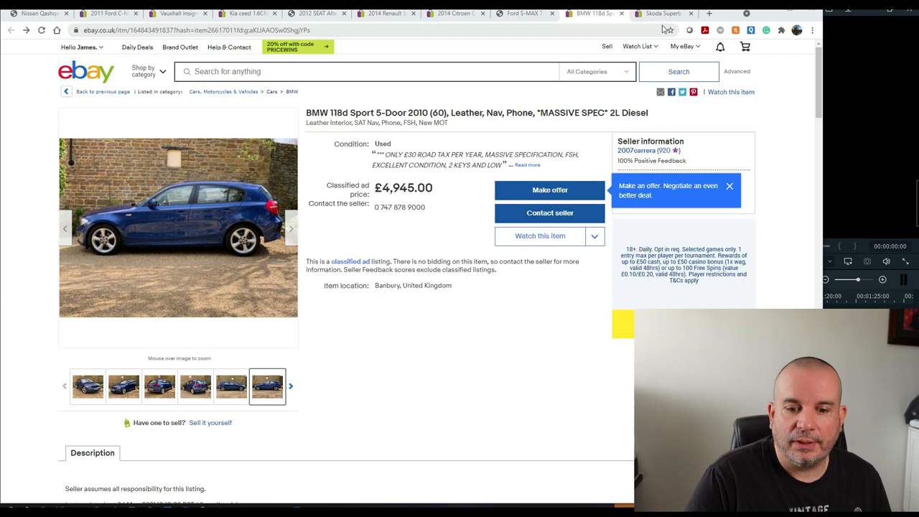
pyautogui.moveTo(665, 13)
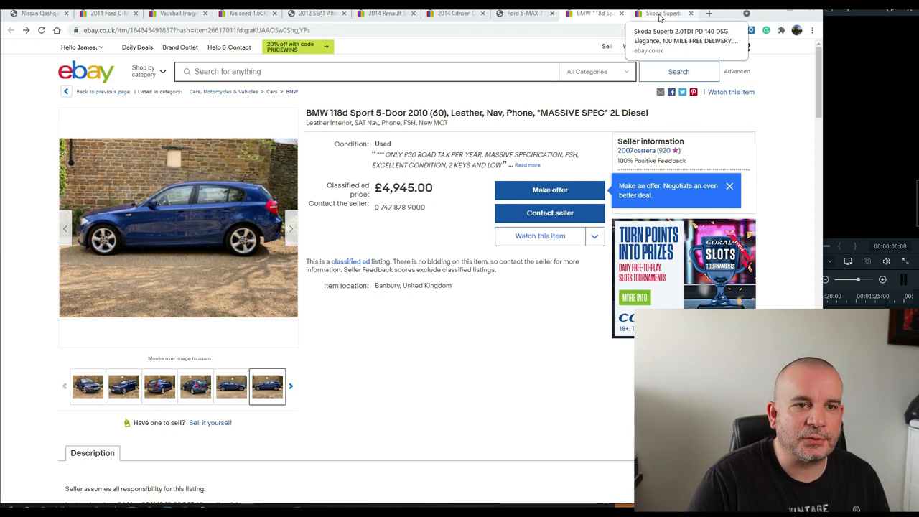
# - Switch to the £4,799 Skoda Superb listing and browse its interior, showroom and rear photos
pyautogui.click(661, 13)
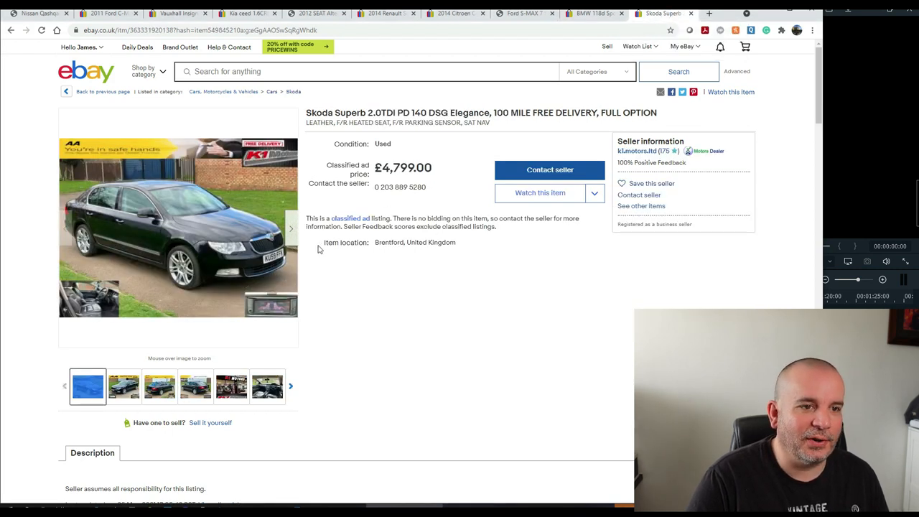
pyautogui.moveTo(324, 295)
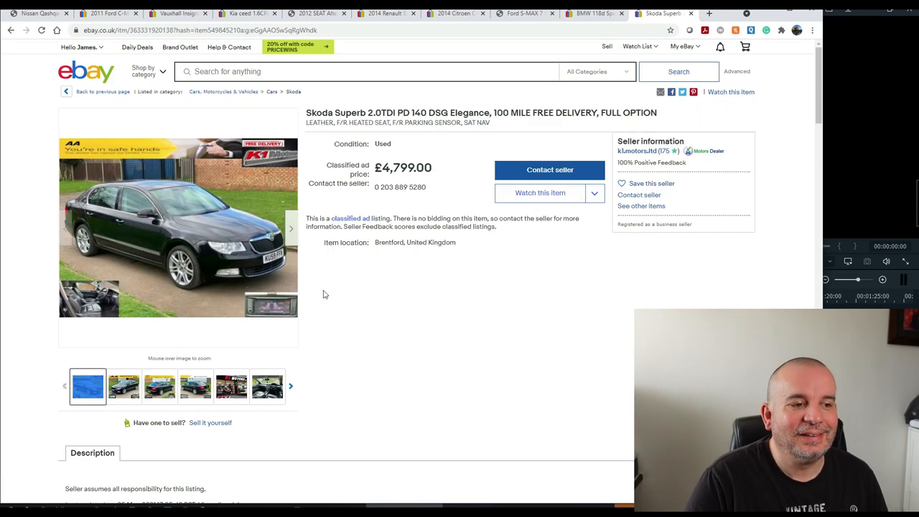
pyautogui.moveTo(151, 232)
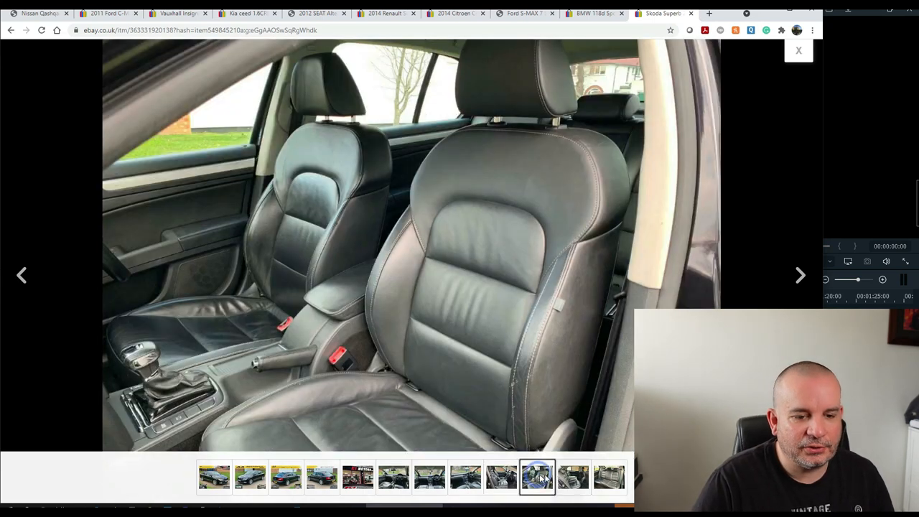
pyautogui.click(609, 476)
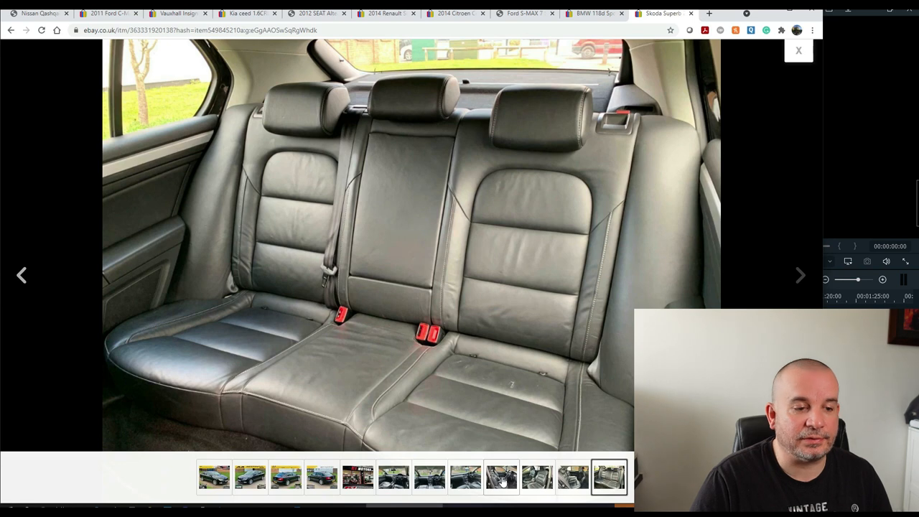
pyautogui.click(466, 478)
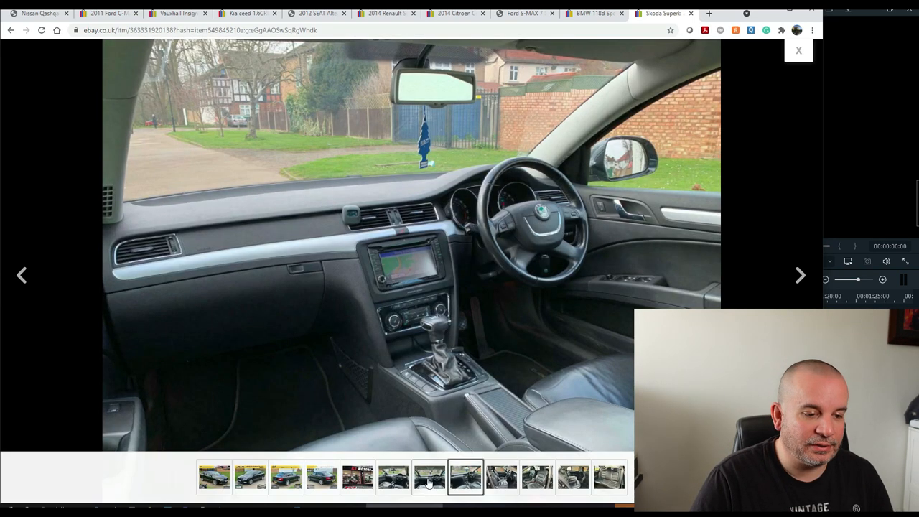
pyautogui.click(429, 477)
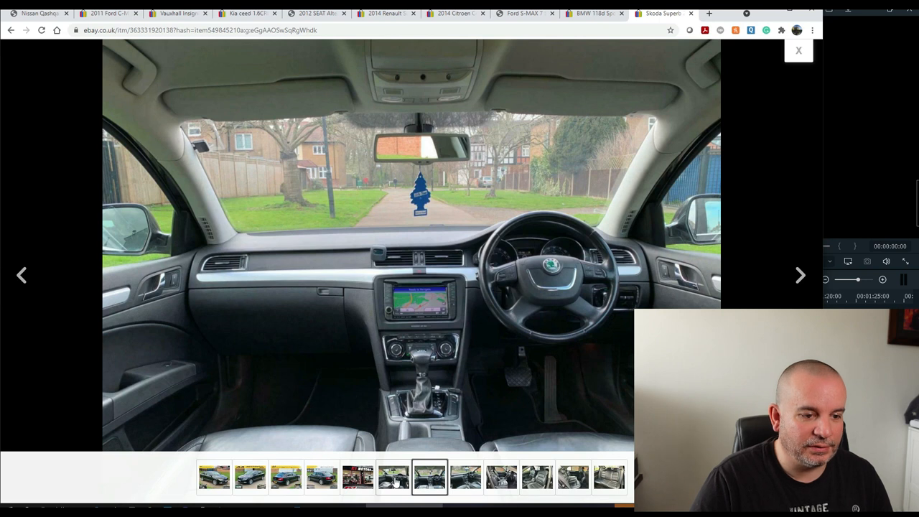
pyautogui.click(393, 477)
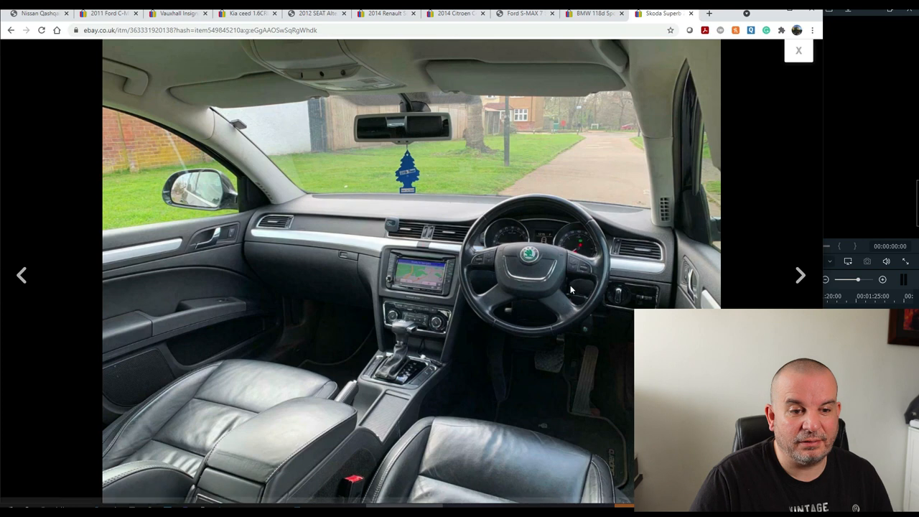
pyautogui.moveTo(553, 282)
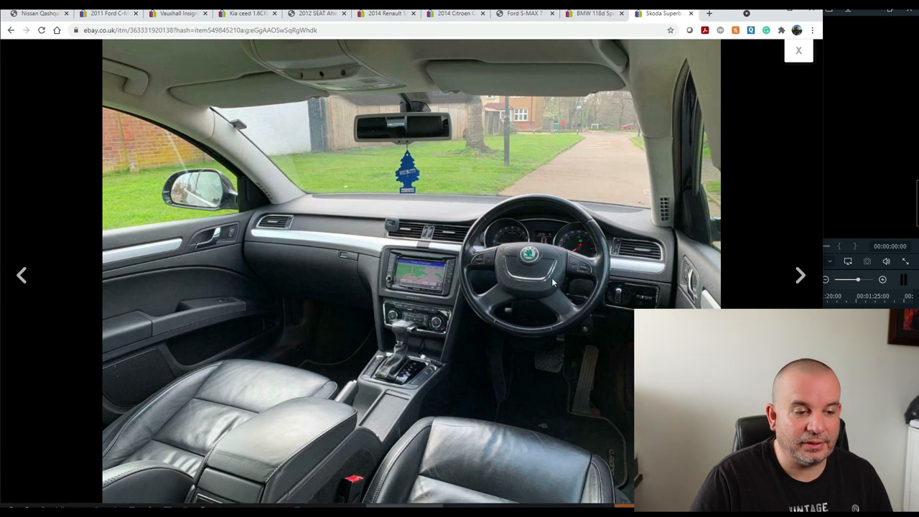
pyautogui.click(357, 477)
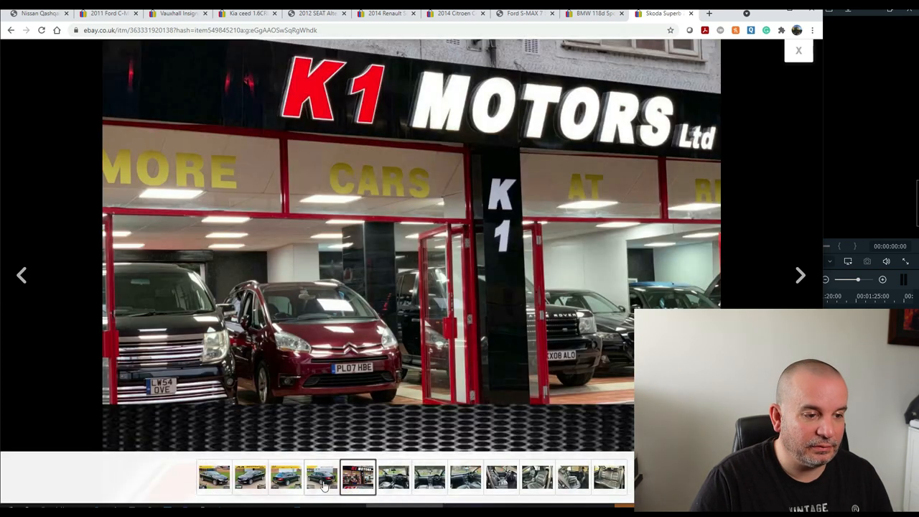
pyautogui.click(286, 477)
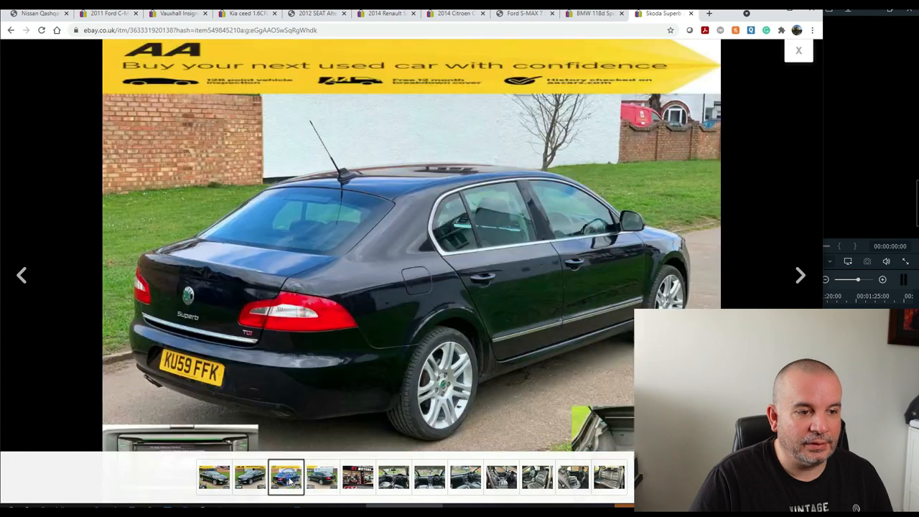
pyautogui.click(800, 275)
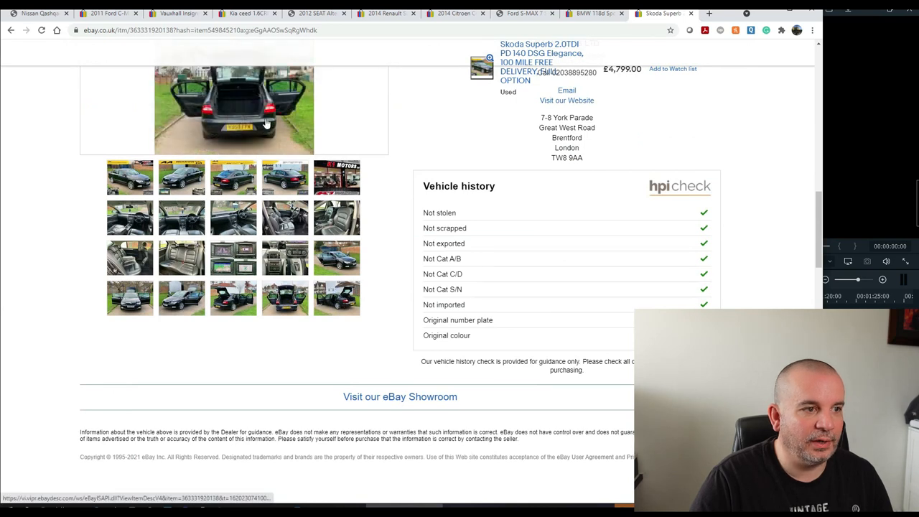
pyautogui.scroll(3)
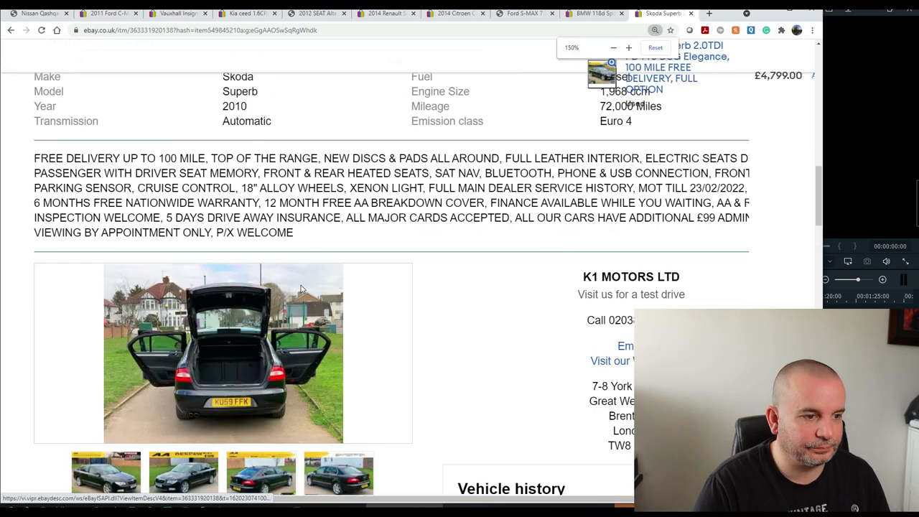
pyautogui.scroll(-3)
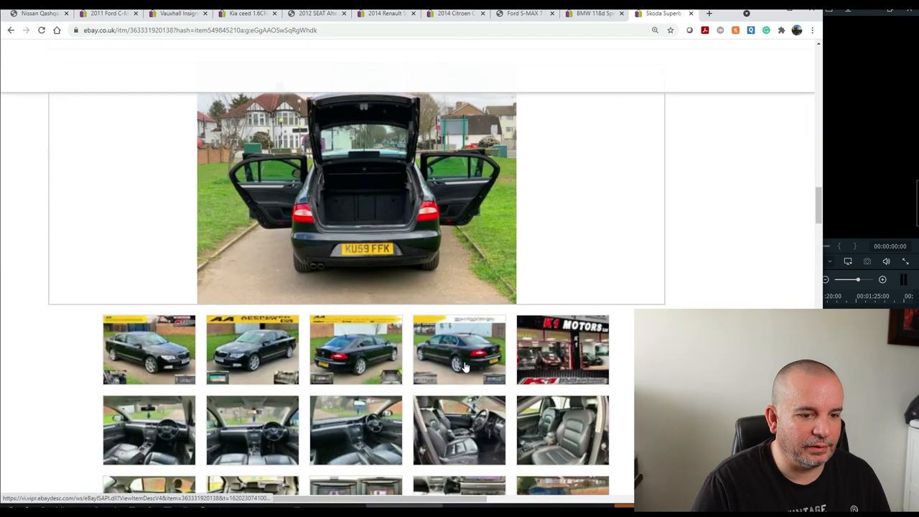
pyautogui.scroll(-3)
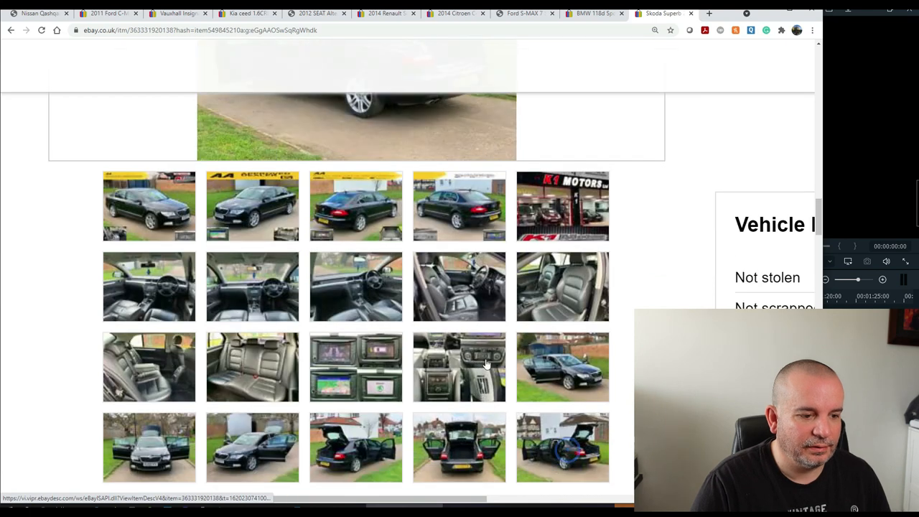
pyautogui.scroll(3)
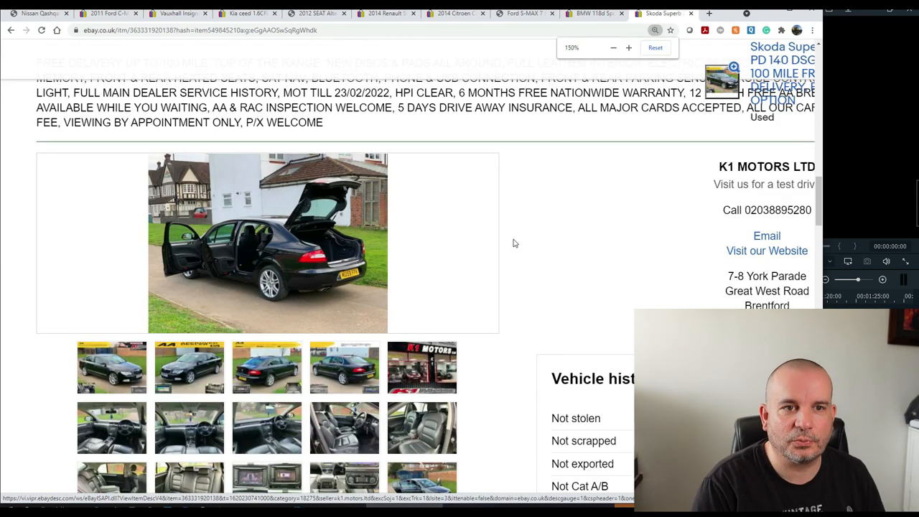
pyautogui.click(613, 48)
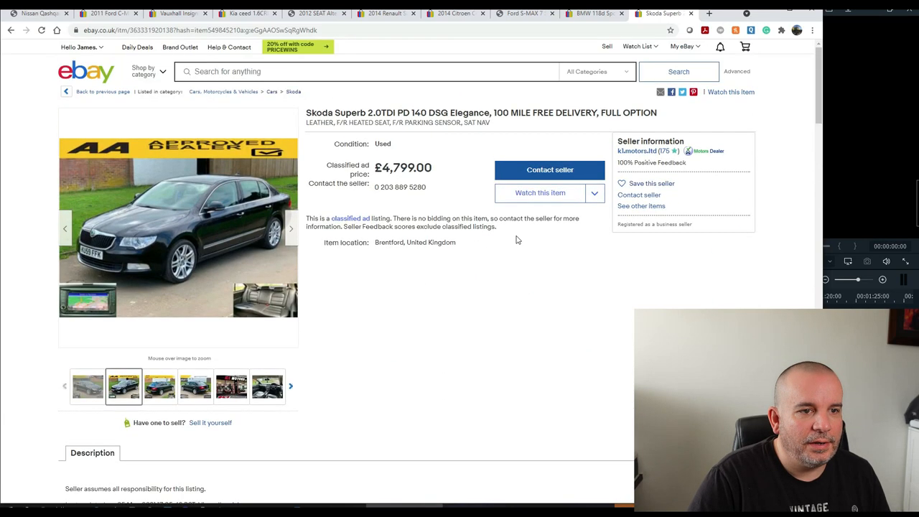
# - Review the Skoda Superb's item specifics and description, then enlarge its AA Approved Dealer photo
pyautogui.scroll(-3)
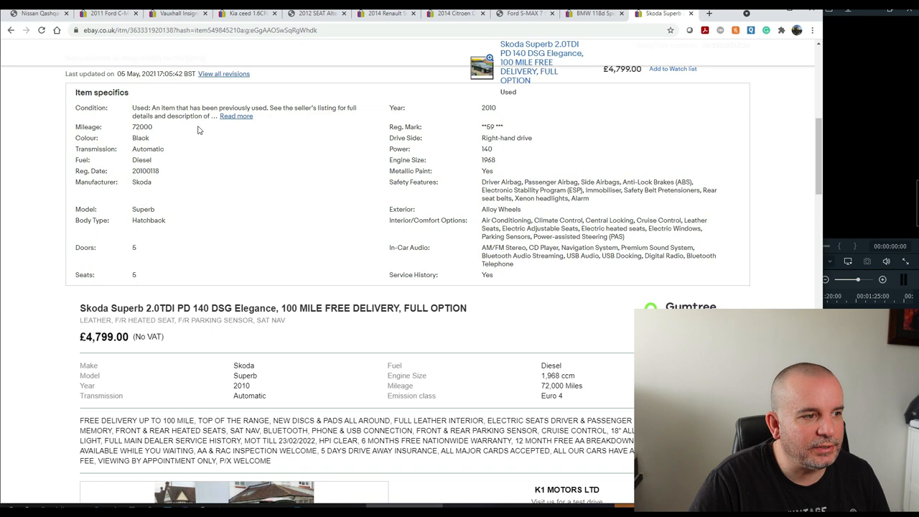
pyautogui.moveTo(344, 205)
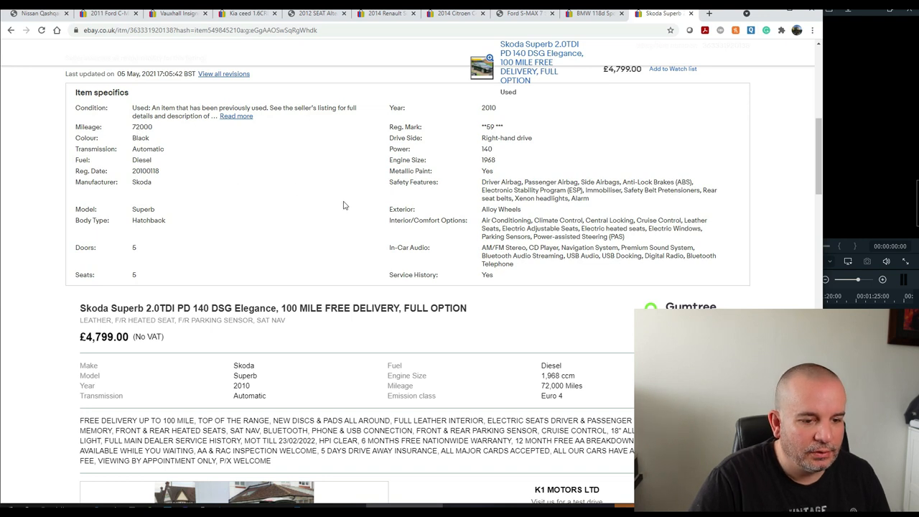
pyautogui.scroll(-3)
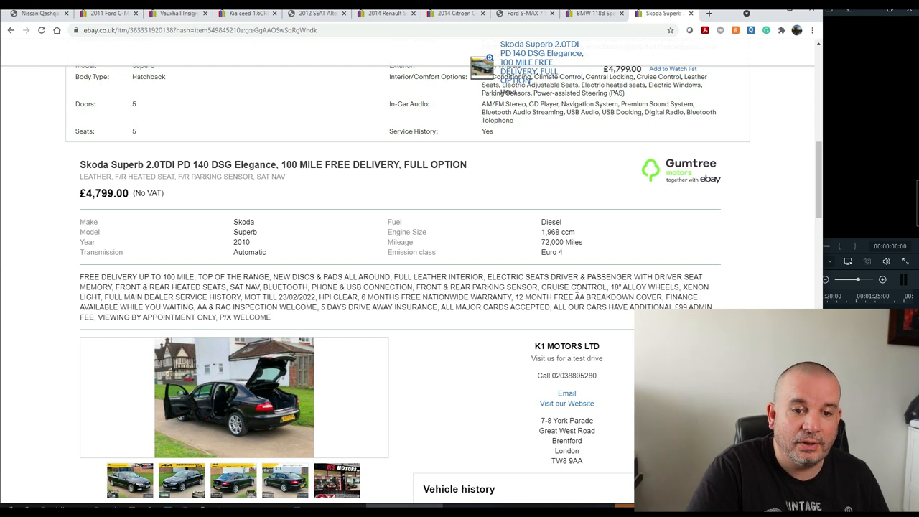
pyautogui.moveTo(282, 327)
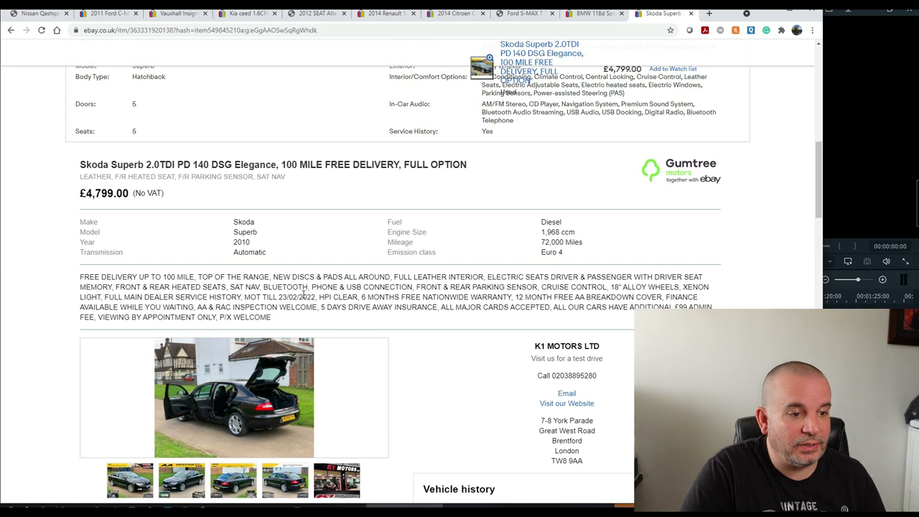
pyautogui.scroll(3)
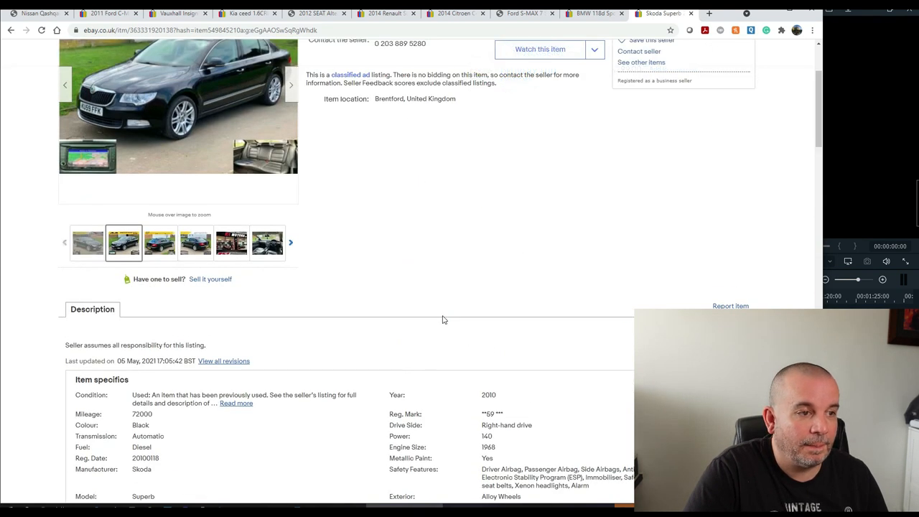
pyautogui.scroll(3)
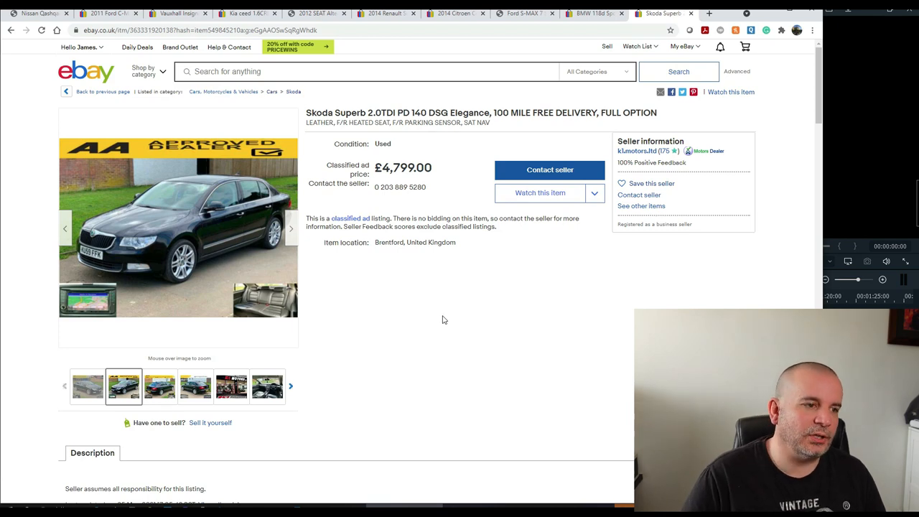
pyautogui.click(178, 226)
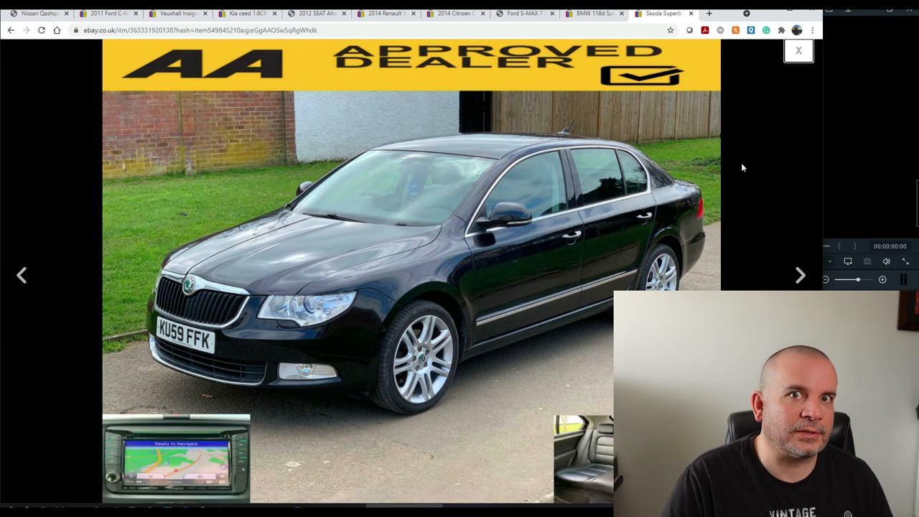
pyautogui.moveTo(748, 157)
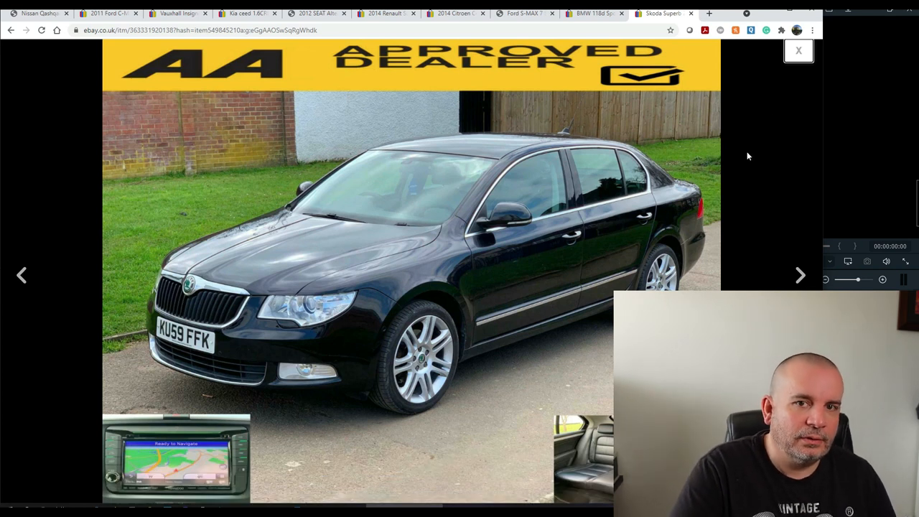